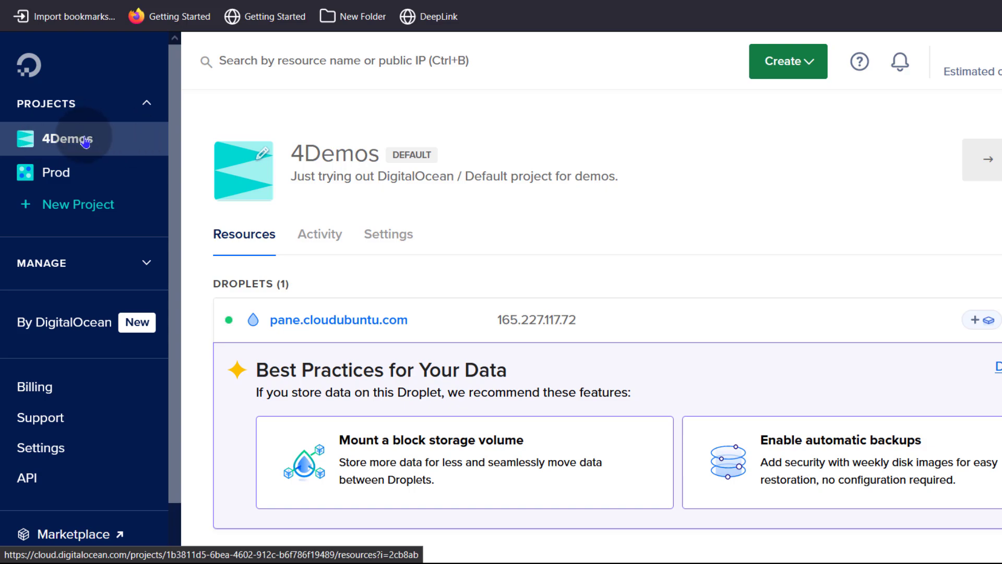
- Open pane.cloudubuntu.com from 4Demos resources to view its overview and CPU graph
{"action": "left_click", "coordinate": [338, 320]}
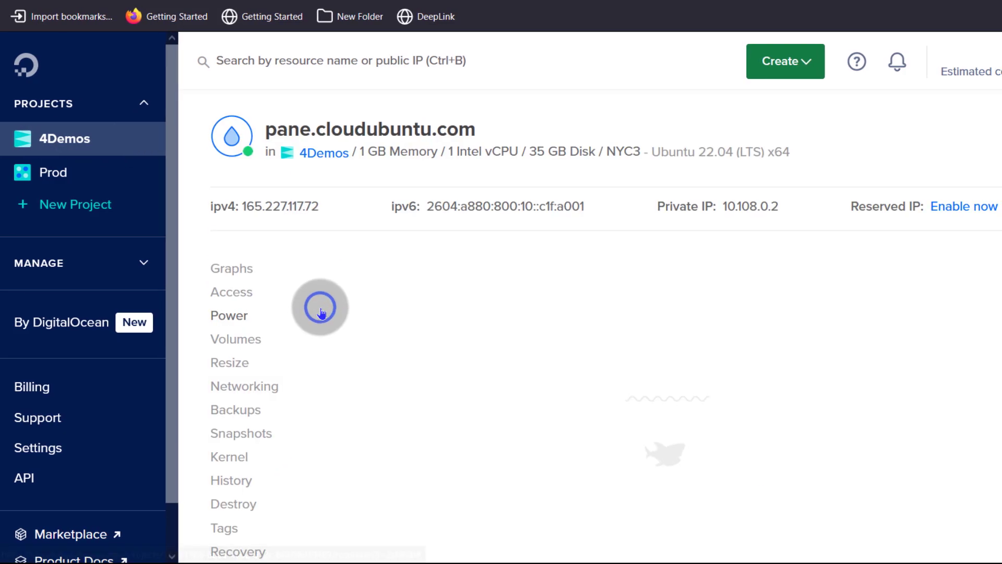
{"action": "left_click", "coordinate": [231, 268]}
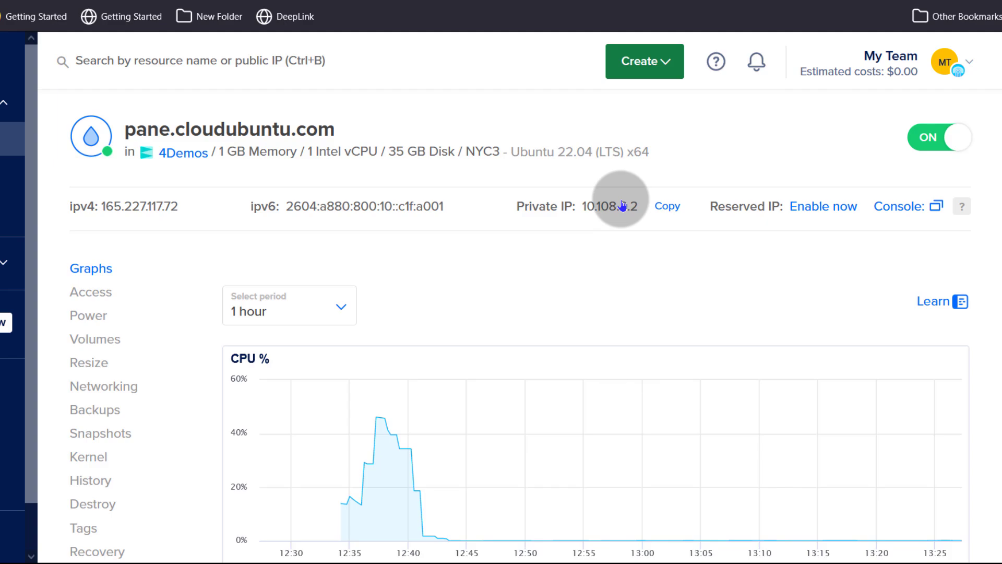
{"action": "mouse_move", "coordinate": [752, 222]}
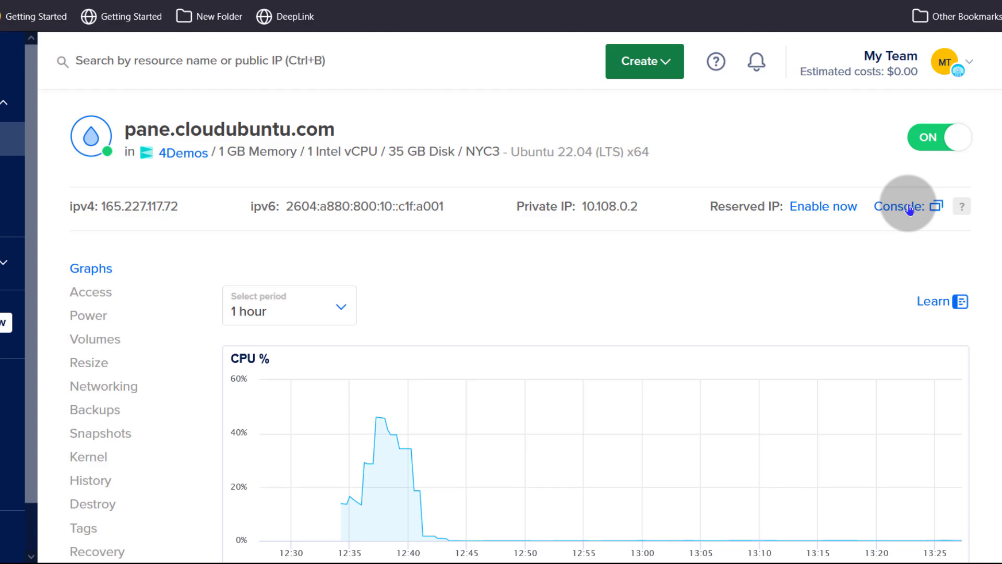
- Launch the droplet's web console and clear the welcome text with Ctrl+L
{"action": "left_click", "coordinate": [925, 205]}
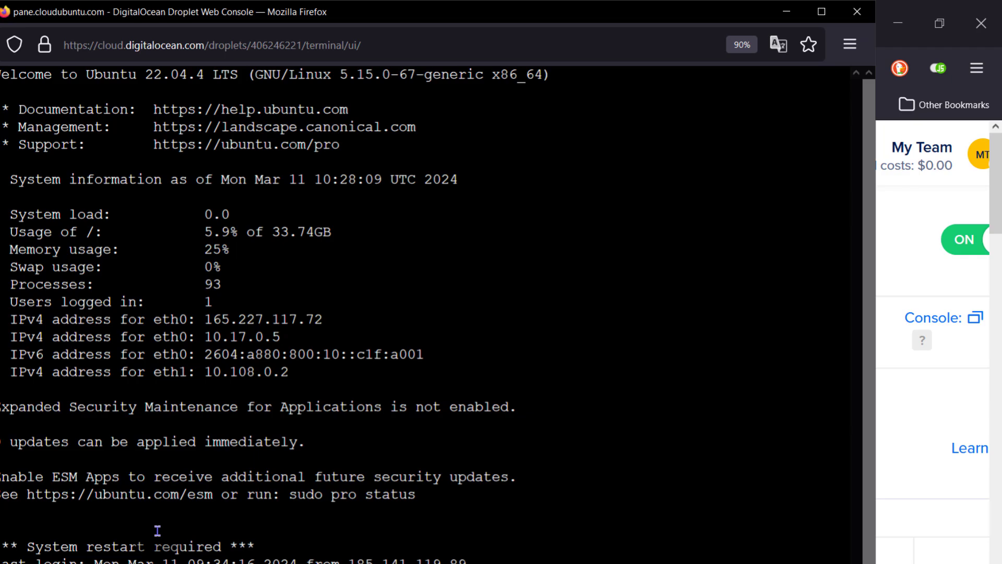
{"action": "key", "text": "ctrl+l"}
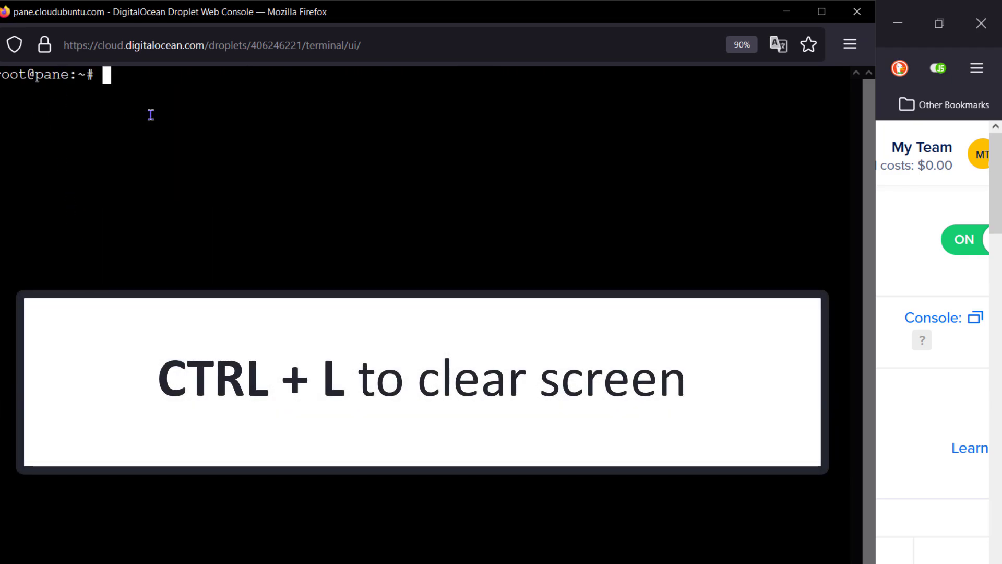
{"action": "type", "text": "ap"}
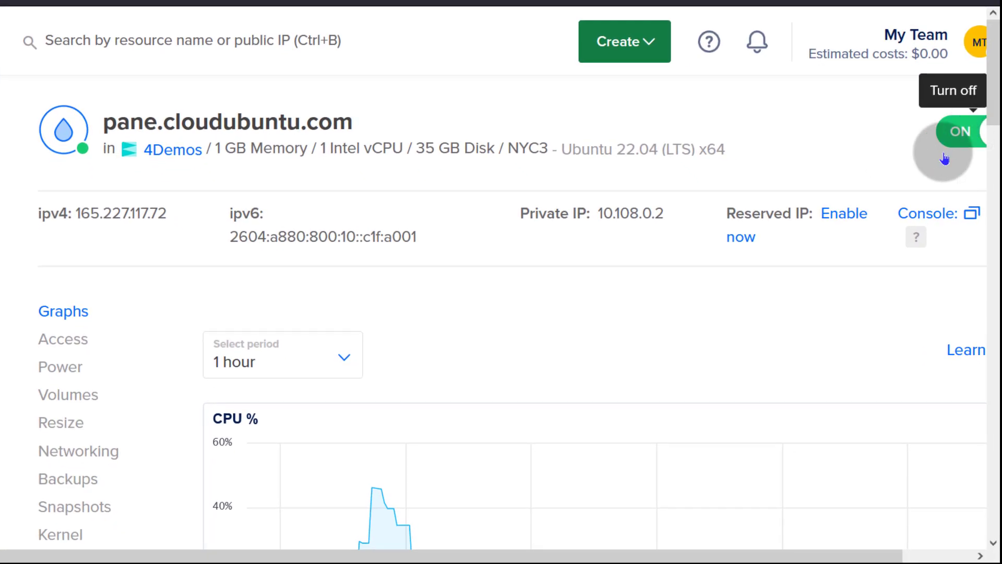
{"action": "mouse_move", "coordinate": [777, 154]}
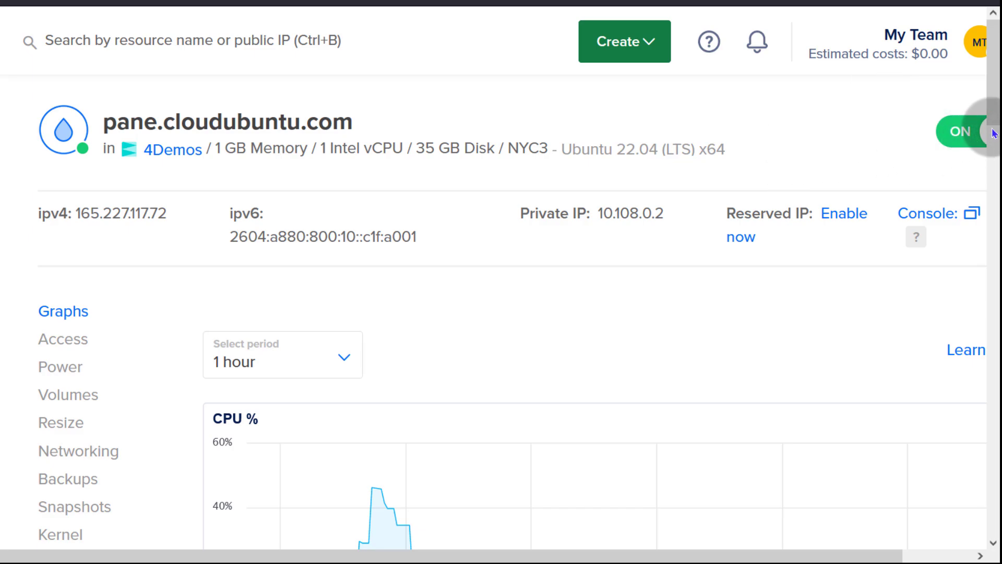
{"action": "mouse_move", "coordinate": [971, 132]}
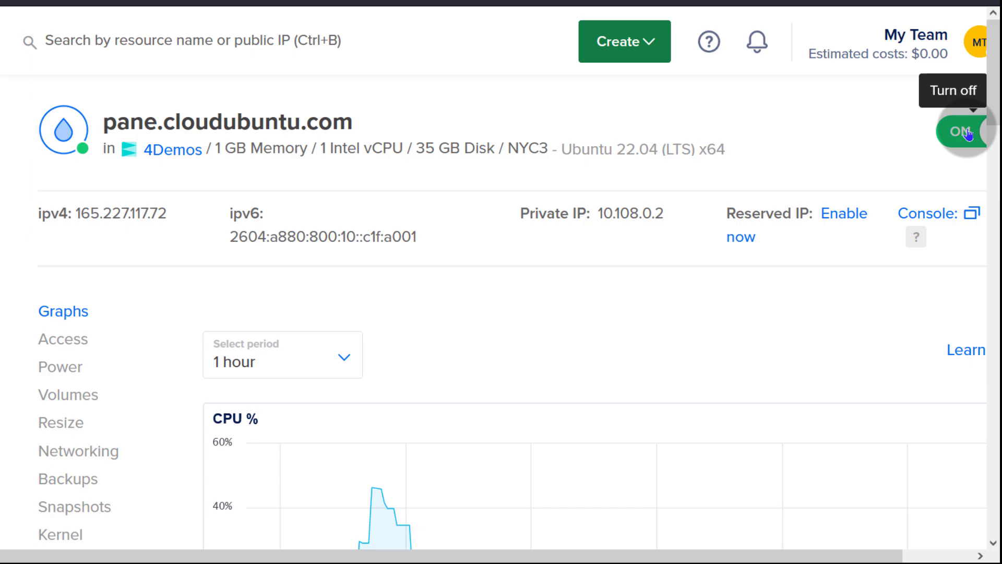
- Review CPU, load, memory, disk and bandwidth graphs, then set the period to 14 days
{"action": "scroll", "scroll_direction": "down", "scroll_amount": 3}
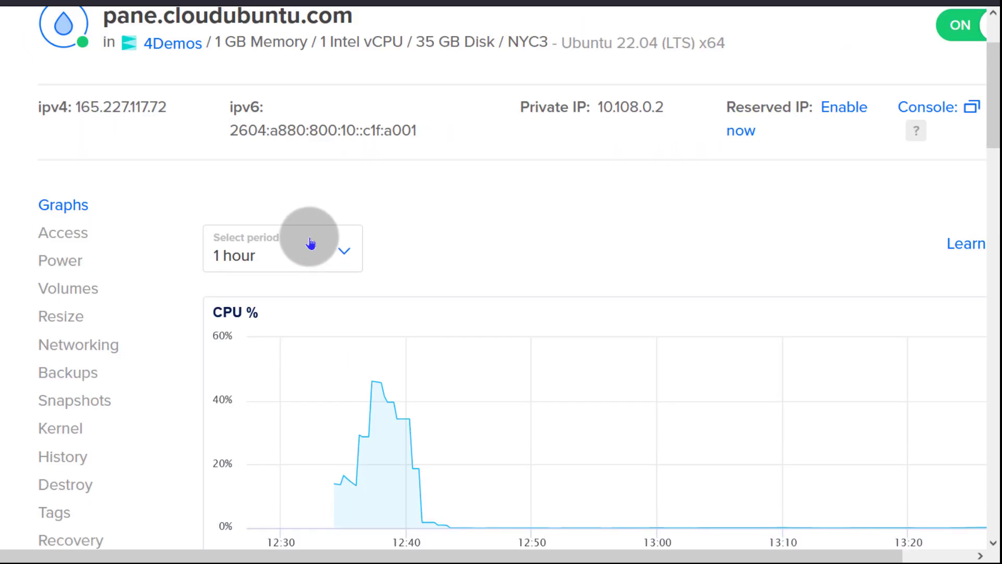
{"action": "scroll", "scroll_direction": "down", "scroll_amount": 3}
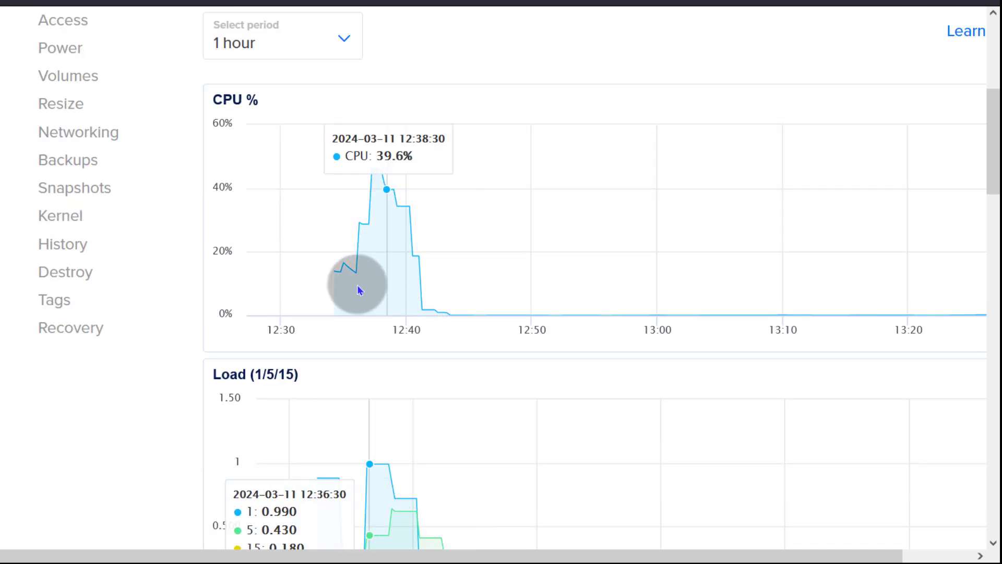
{"action": "scroll", "scroll_direction": "down", "scroll_amount": 3}
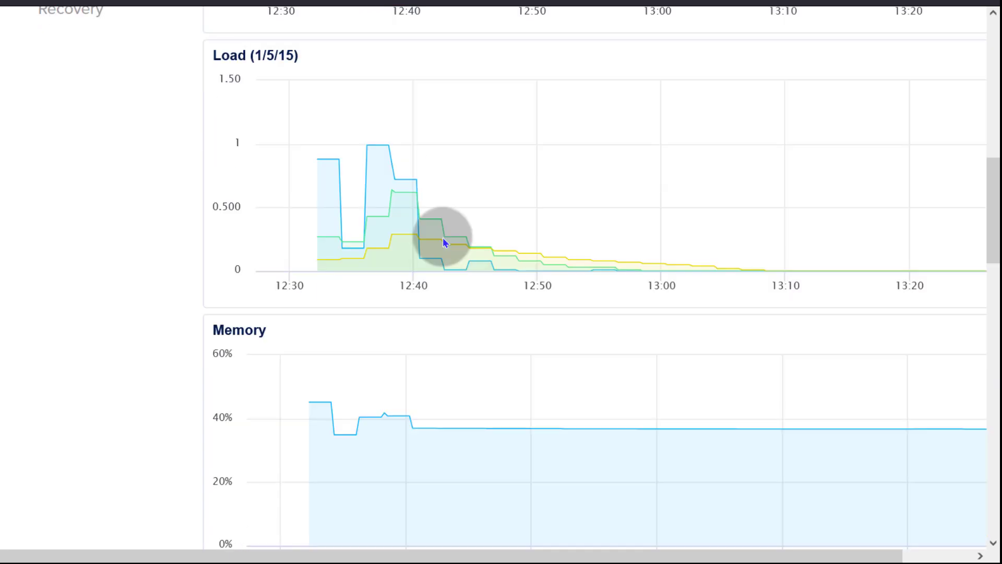
{"action": "scroll", "scroll_direction": "down", "scroll_amount": 3}
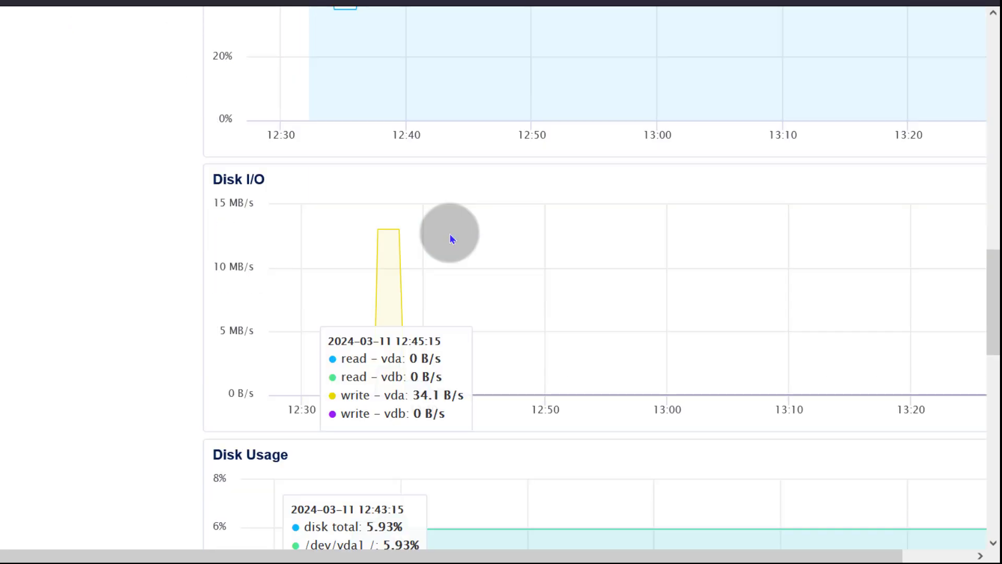
{"action": "scroll", "scroll_direction": "down", "scroll_amount": 3}
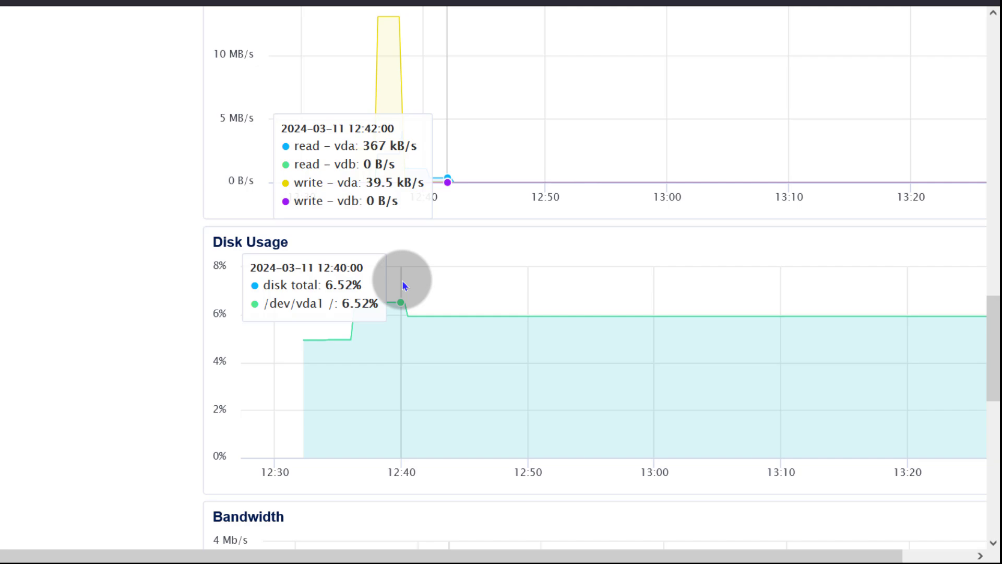
{"action": "scroll", "scroll_direction": "down", "scroll_amount": 3}
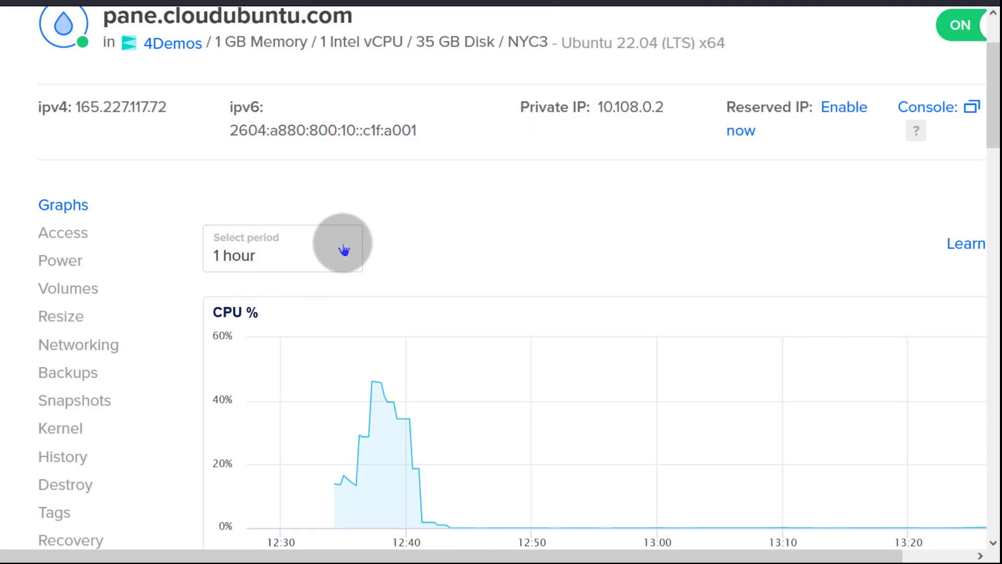
{"action": "left_click", "coordinate": [283, 249]}
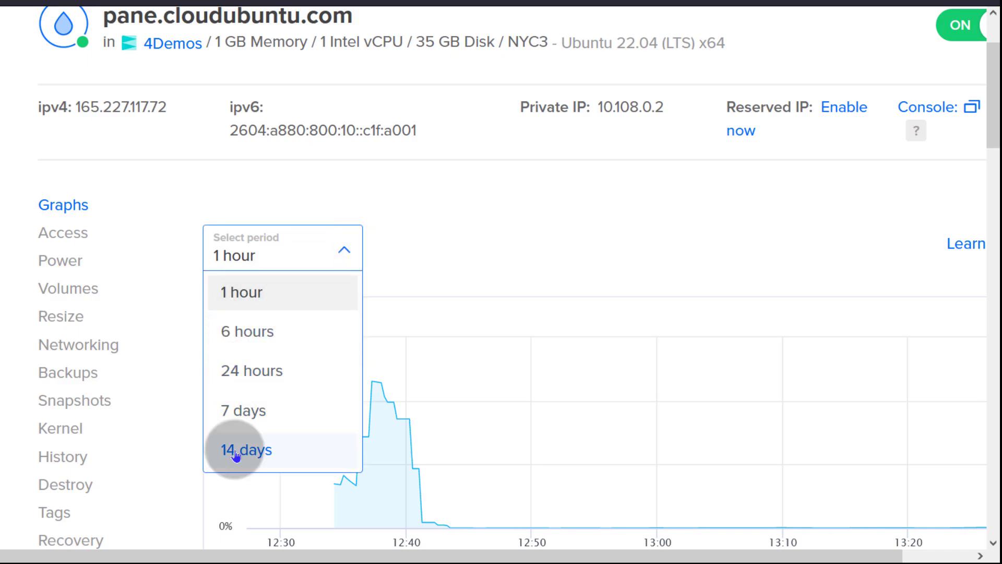
{"action": "left_click", "coordinate": [245, 450]}
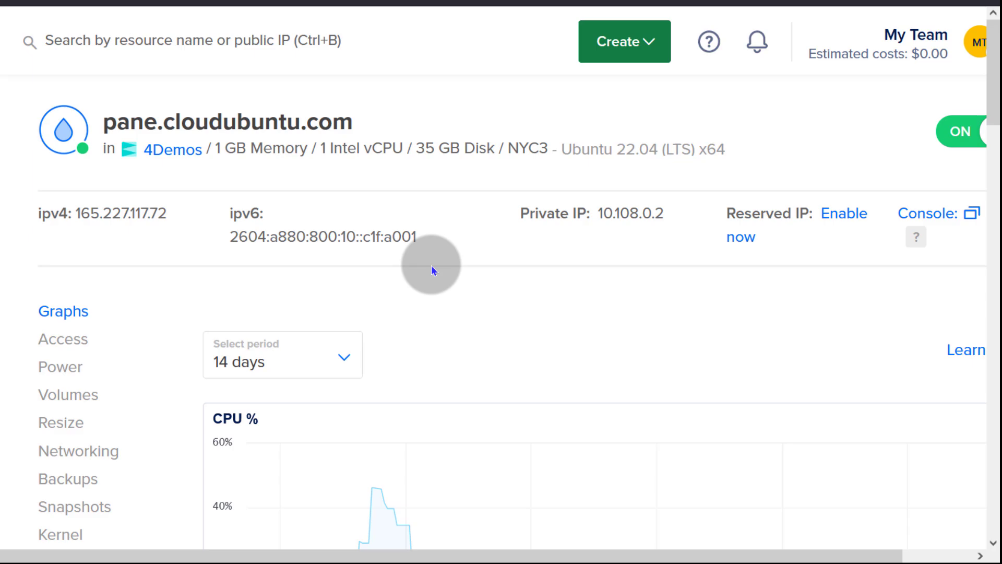
{"action": "scroll", "scroll_direction": "down", "scroll_amount": 3}
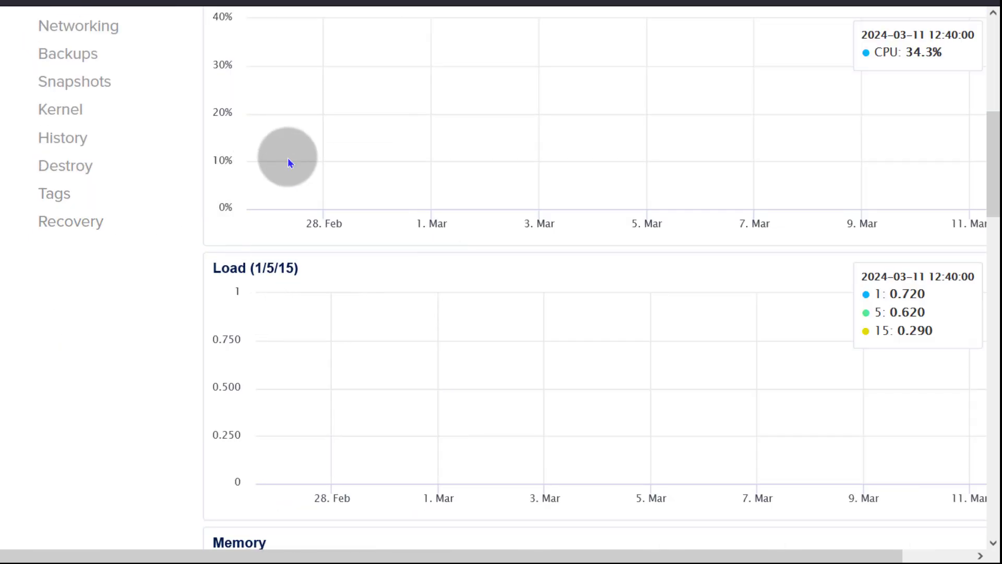
{"action": "mouse_move", "coordinate": [594, 304]}
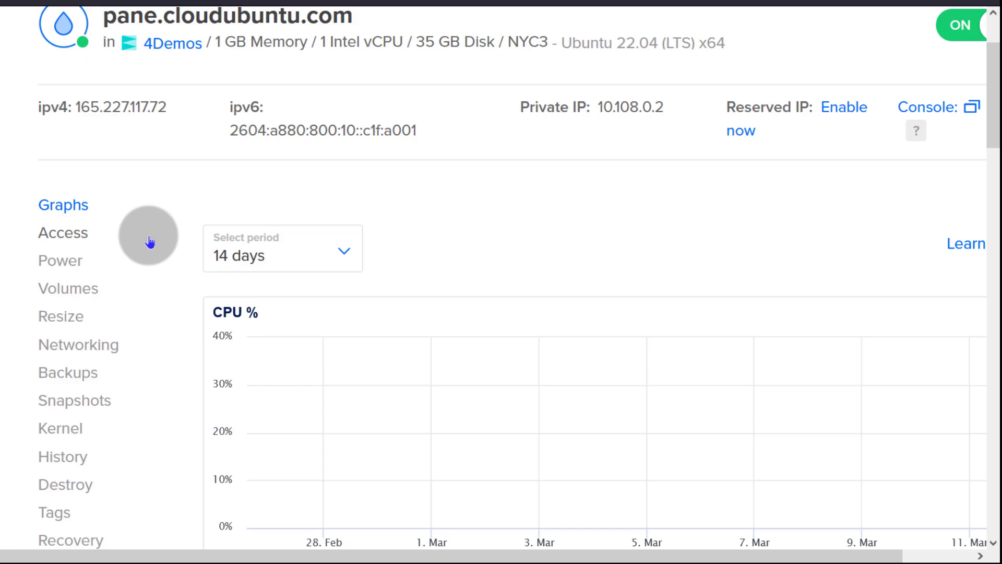
- Open Access, launch the root Droplet Console, and view recovery console and password reset
{"action": "left_click", "coordinate": [63, 233]}
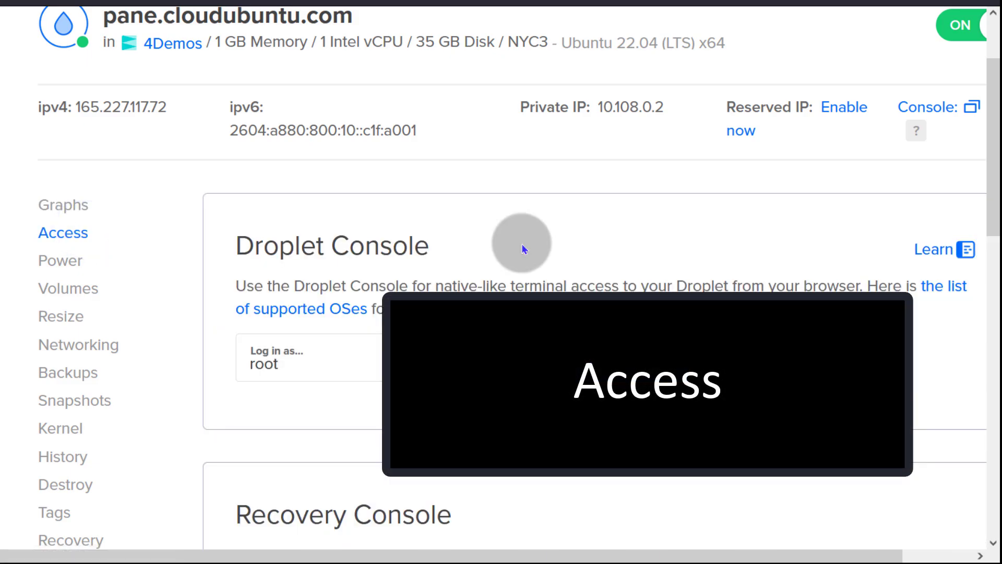
{"action": "scroll", "scroll_direction": "down", "scroll_amount": 3}
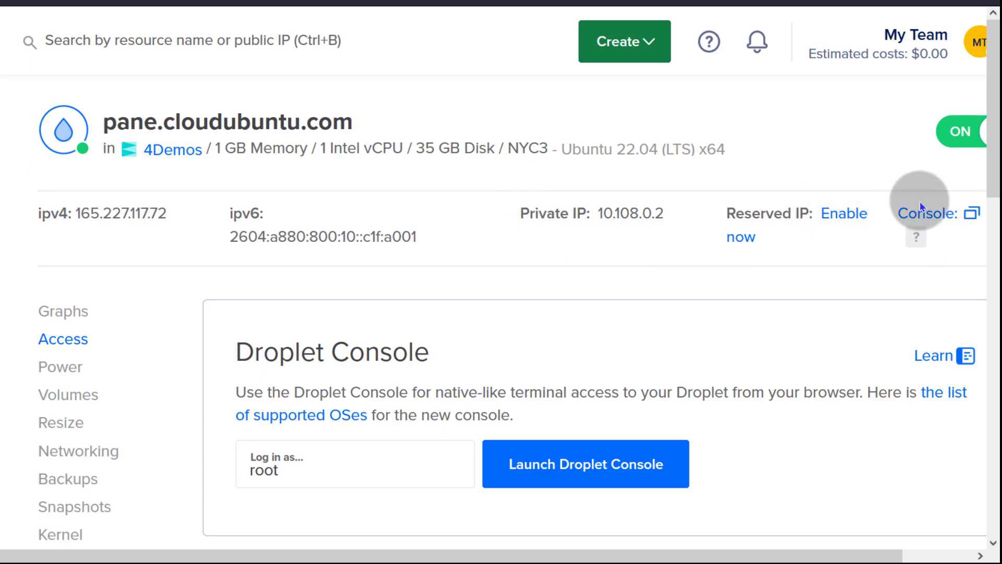
{"action": "scroll", "scroll_direction": "down", "scroll_amount": 3}
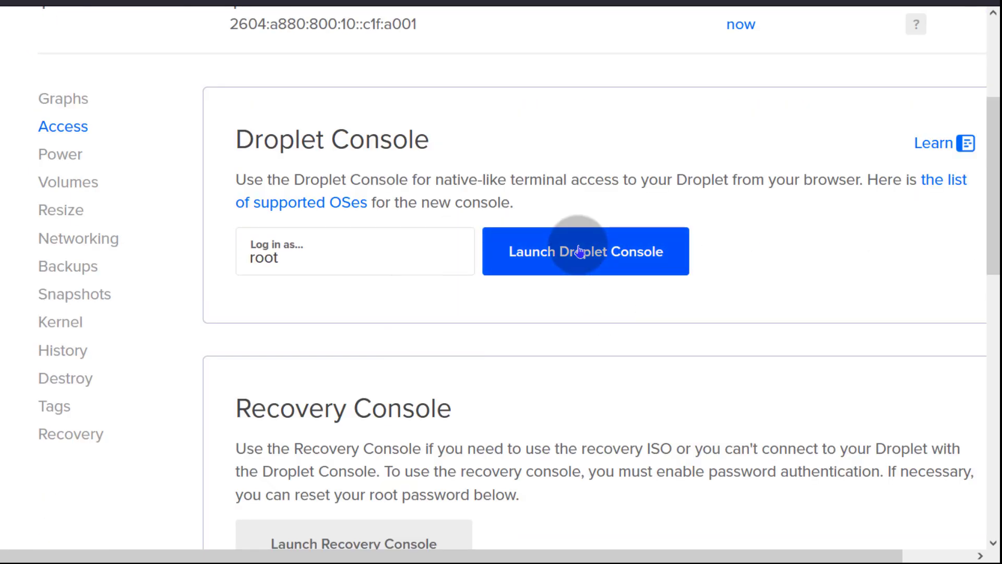
{"action": "left_click", "coordinate": [583, 250]}
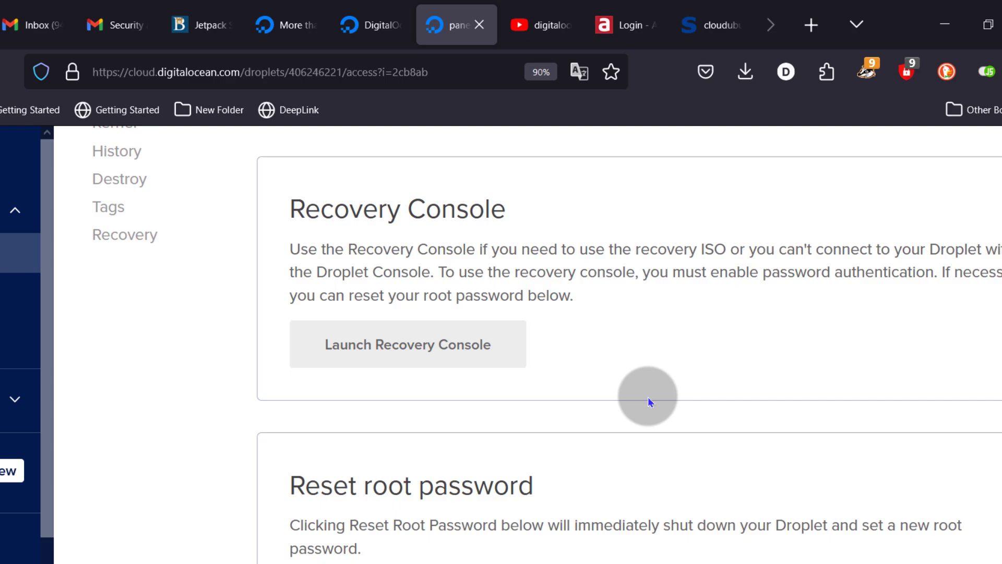
{"action": "mouse_move", "coordinate": [860, 257]}
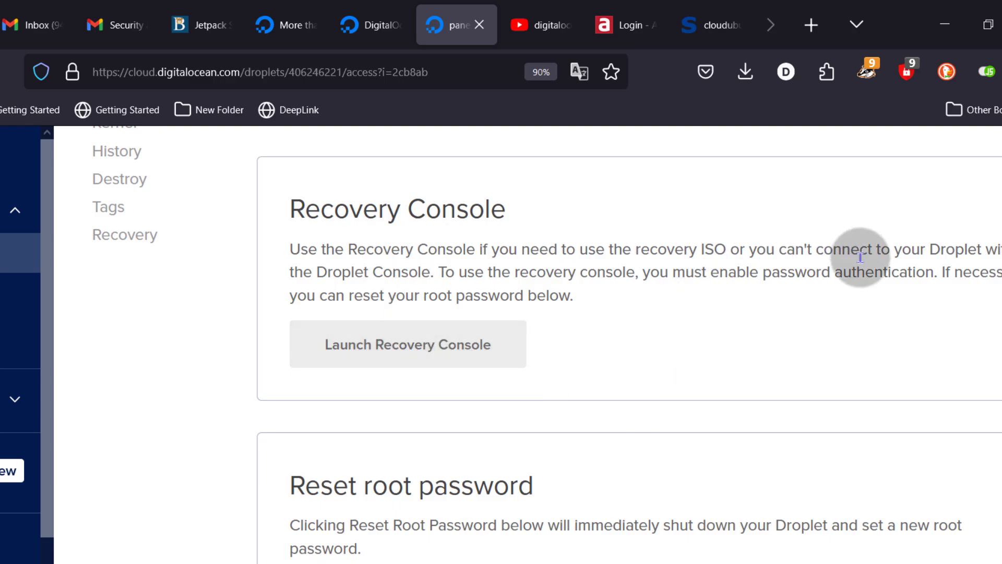
{"action": "scroll", "scroll_direction": "down", "scroll_amount": 3}
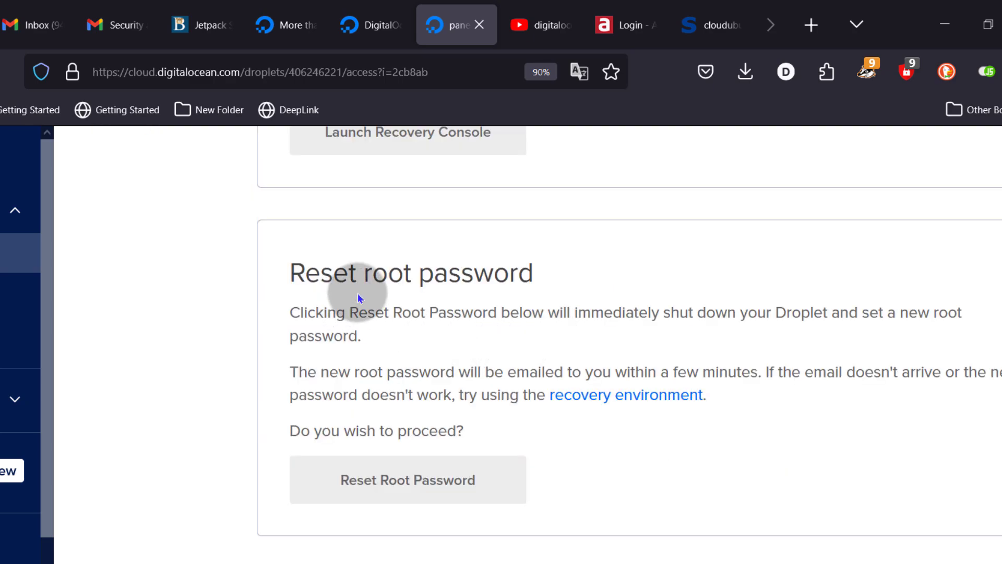
{"action": "scroll", "scroll_direction": "up", "scroll_amount": 3}
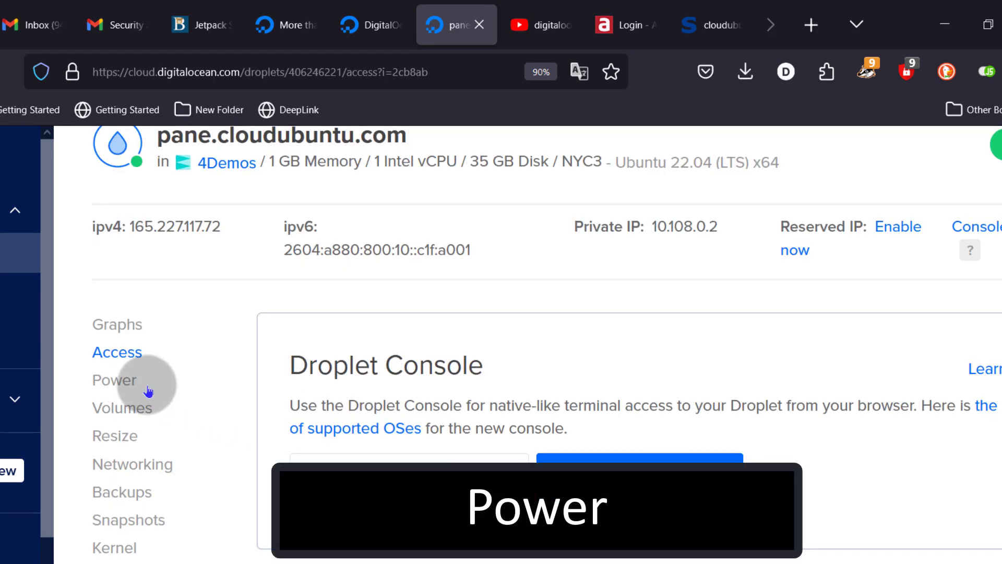
{"action": "left_click", "coordinate": [113, 380]}
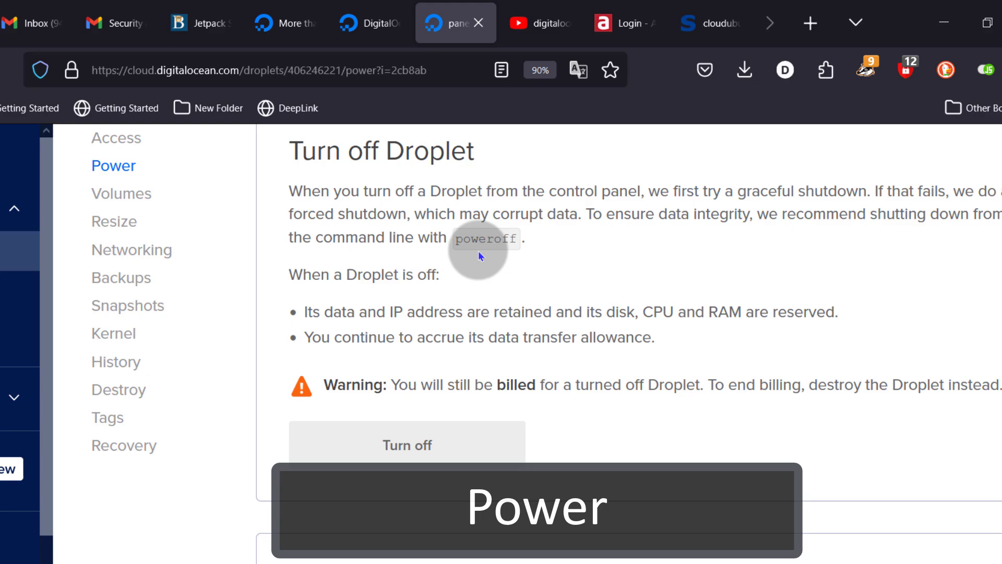
{"action": "scroll", "scroll_direction": "down", "scroll_amount": 3}
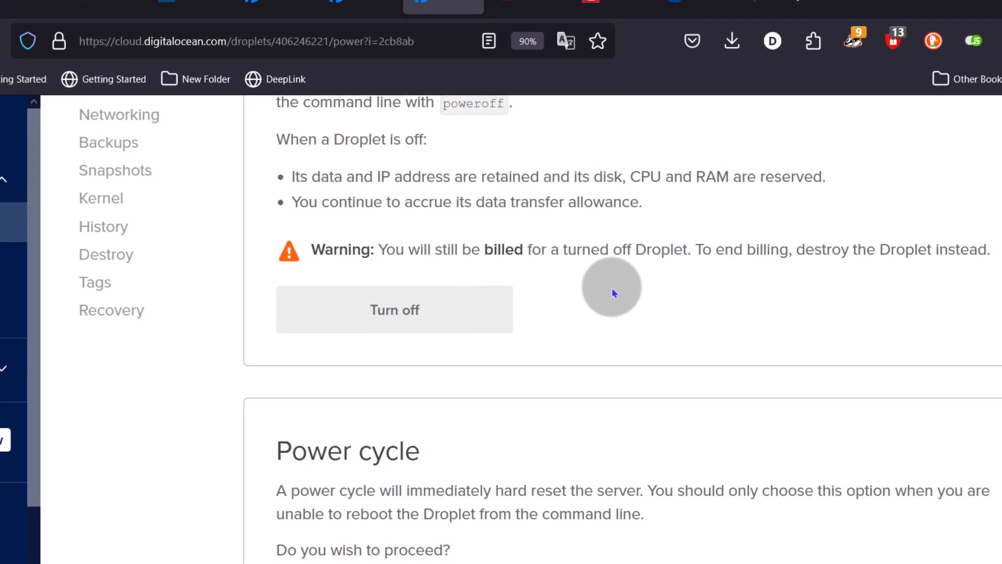
{"action": "scroll", "scroll_direction": "down", "scroll_amount": 3}
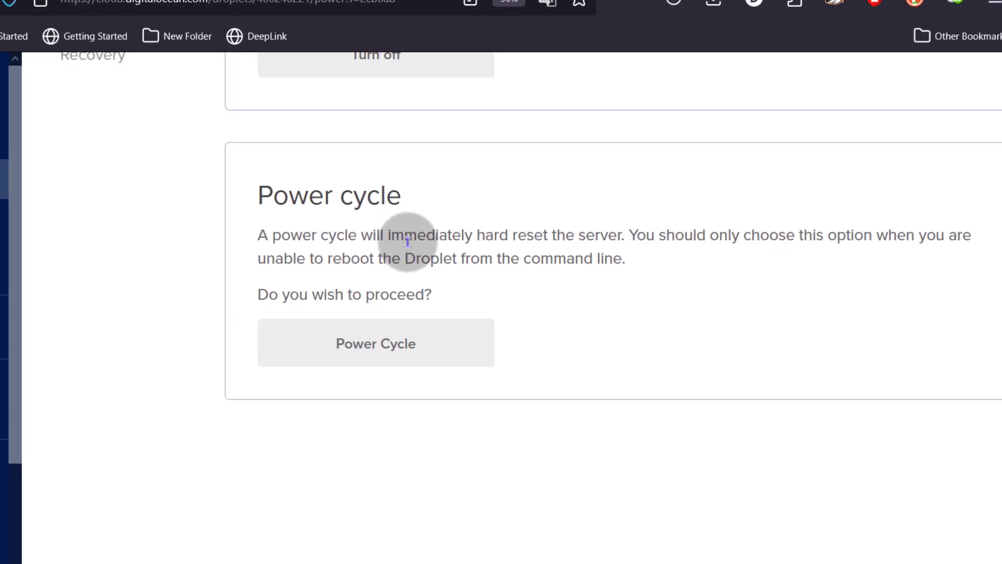
{"action": "double_click", "coordinate": [344, 258]}
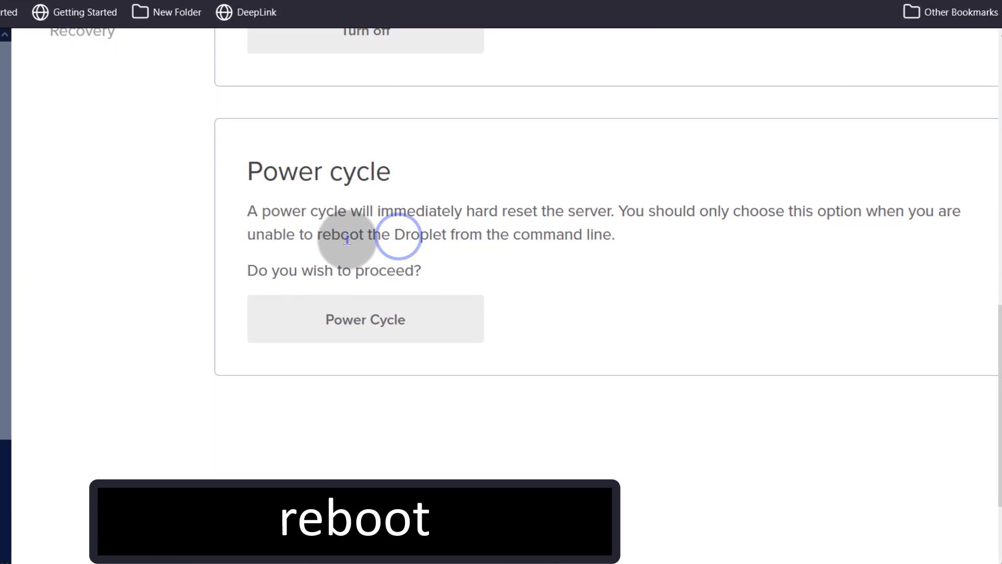
{"action": "scroll", "scroll_direction": "down", "scroll_amount": 3}
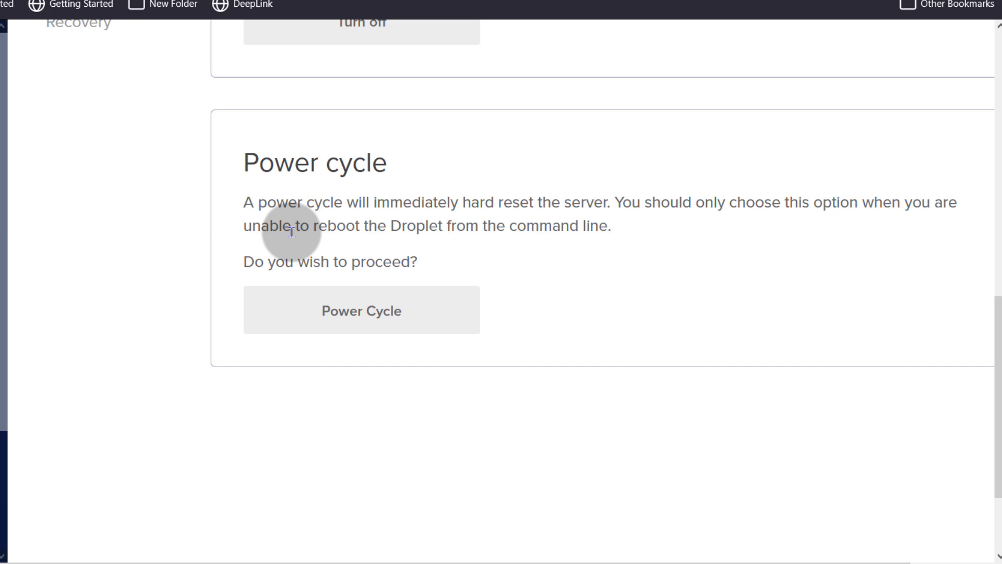
{"action": "double_click", "coordinate": [335, 225]}
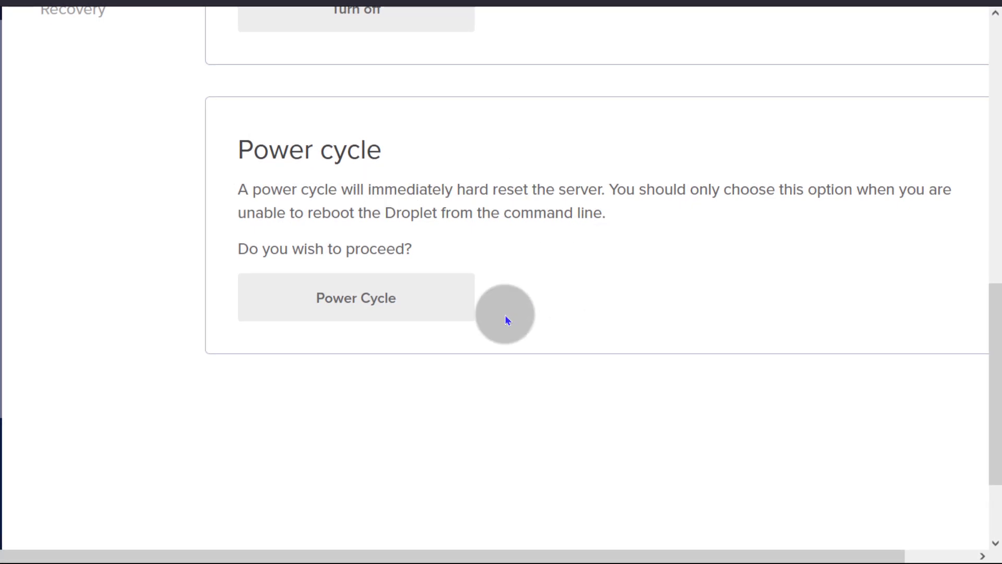
{"action": "left_click", "coordinate": [356, 297]}
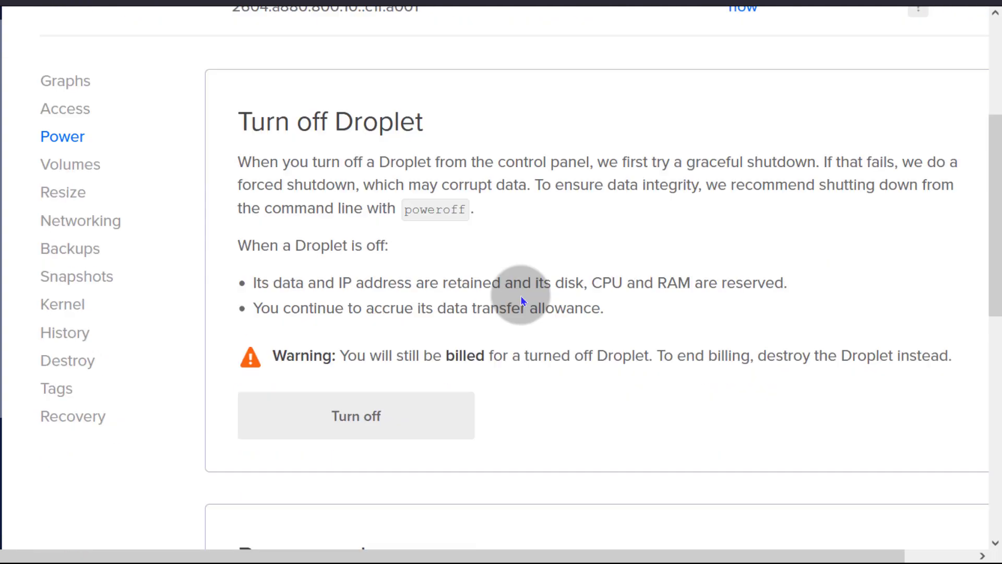
- Create a custom 20 GB volume, auto-formatted as Ext4 and mounted, attached to the droplet
{"action": "left_click", "coordinate": [71, 164]}
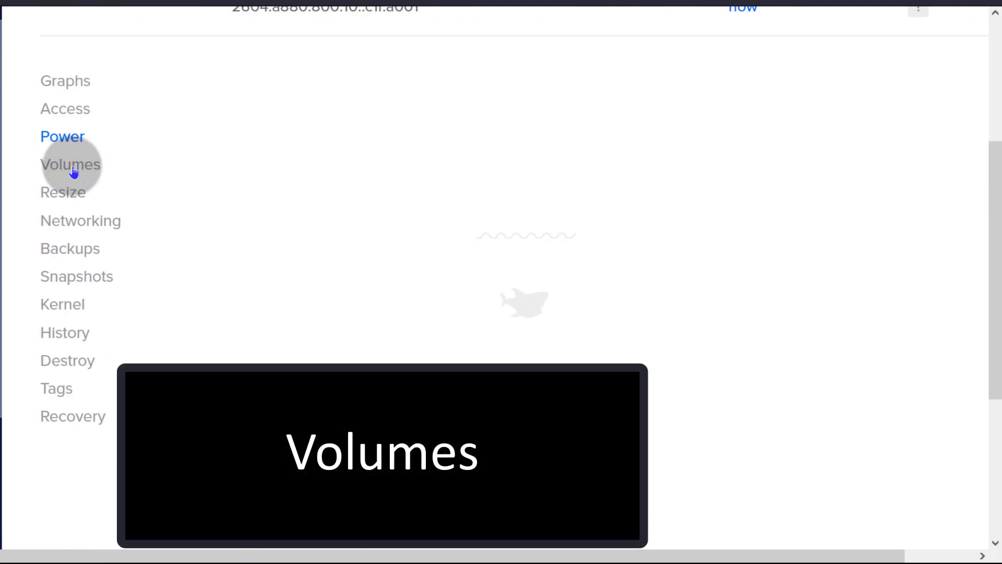
{"action": "left_click", "coordinate": [71, 164]}
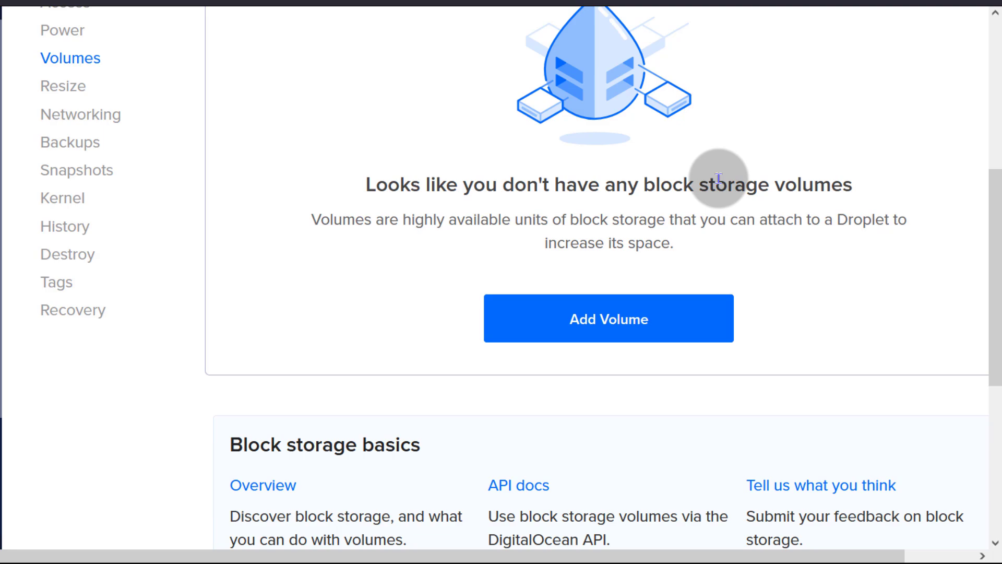
{"action": "left_click", "coordinate": [607, 318]}
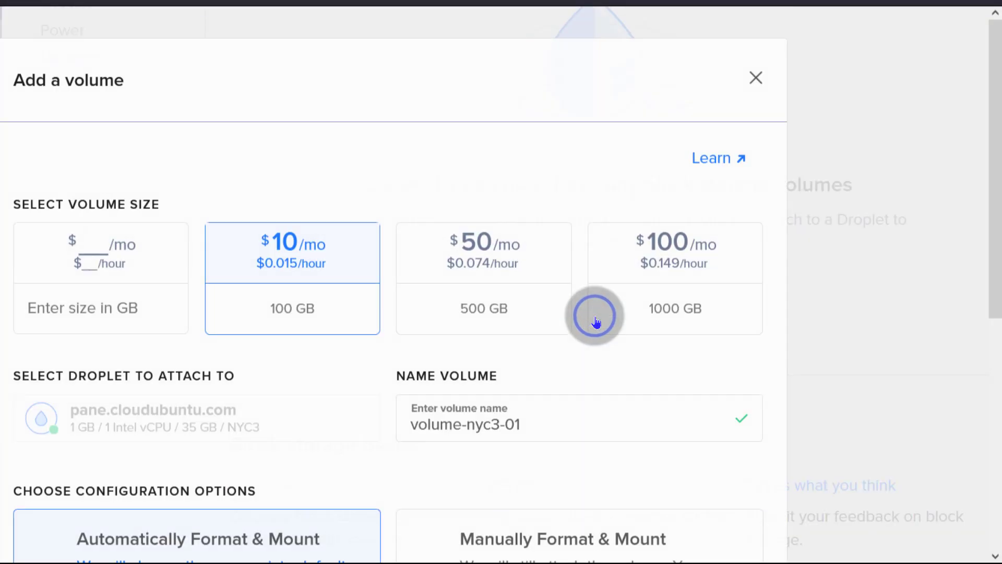
{"action": "scroll", "scroll_direction": "down", "scroll_amount": 3}
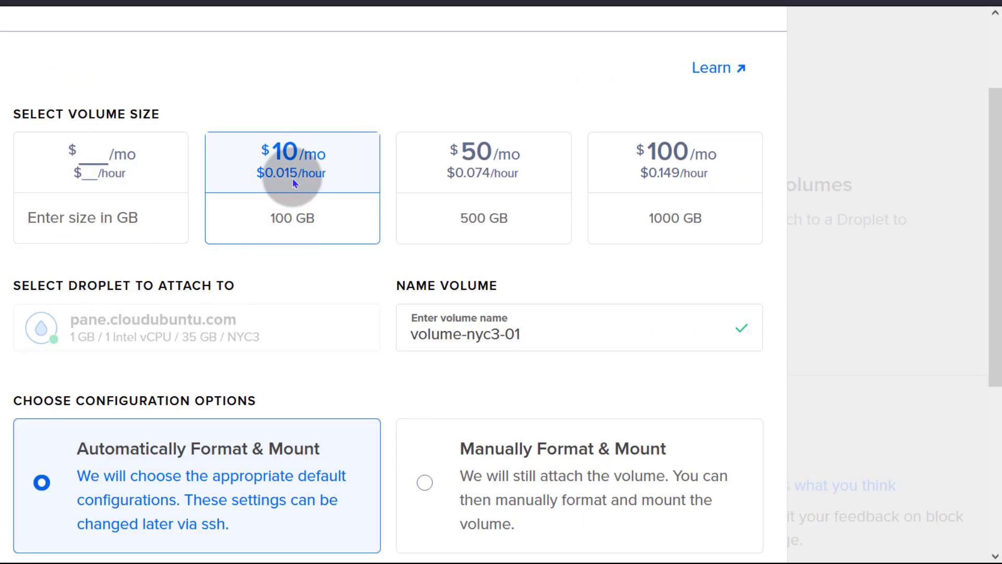
{"action": "left_click", "coordinate": [101, 217]}
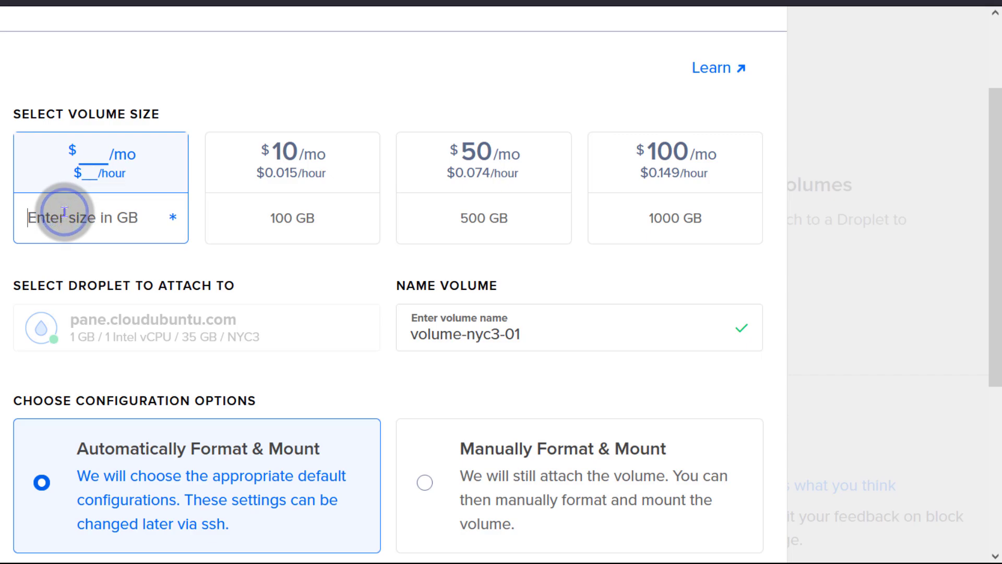
{"action": "type", "text": "10"}
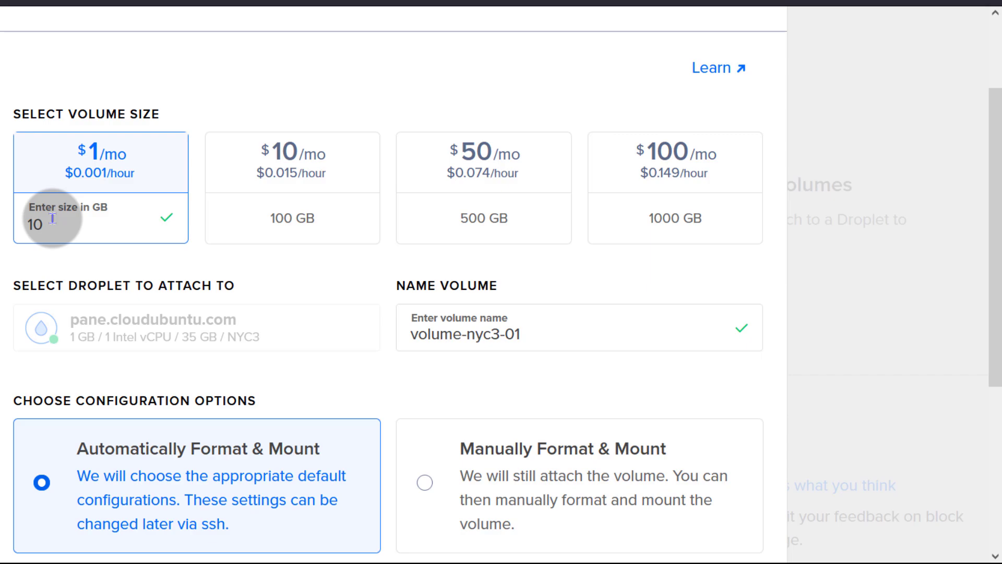
{"action": "scroll", "scroll_direction": "down", "scroll_amount": 3}
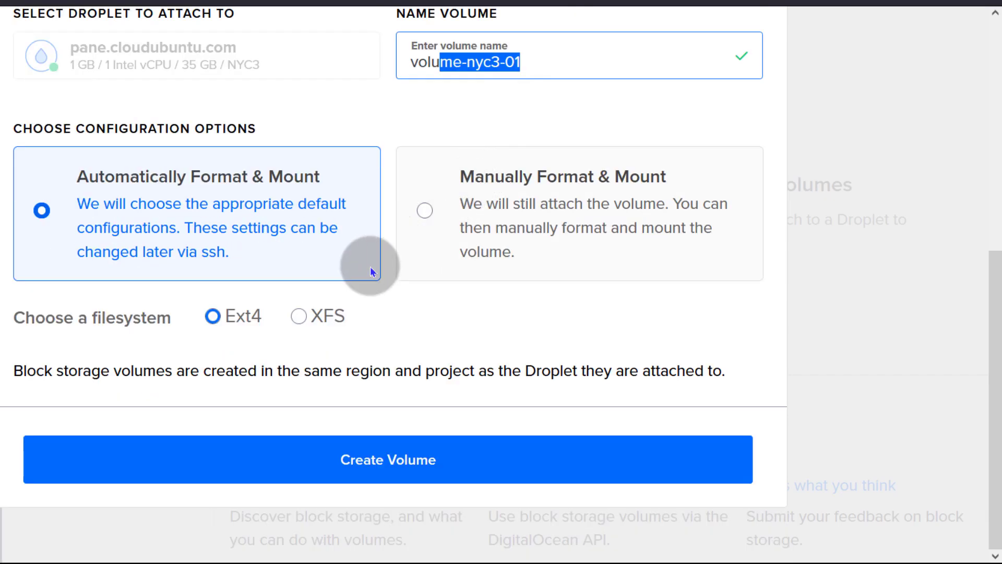
{"action": "mouse_move", "coordinate": [268, 181]}
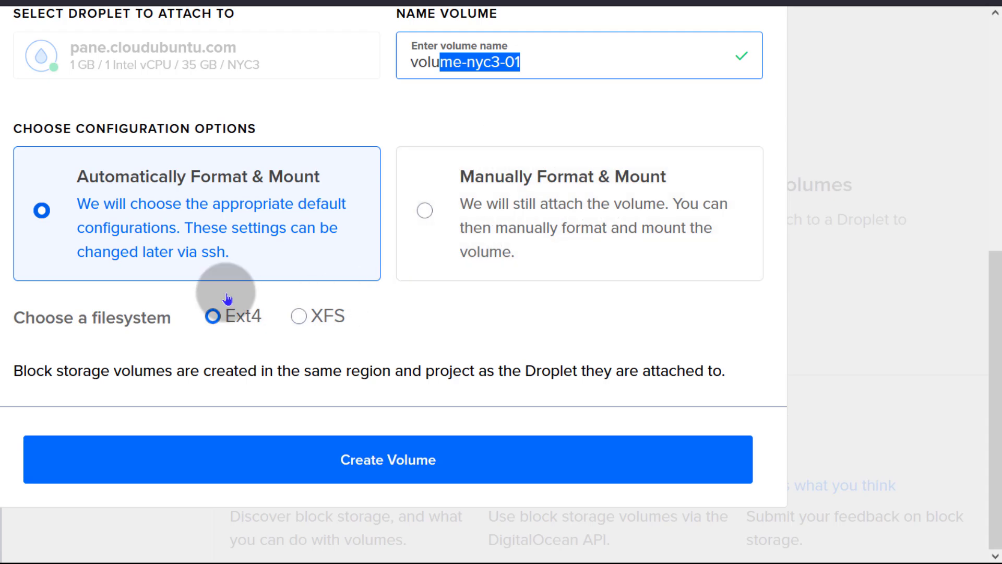
{"action": "mouse_move", "coordinate": [112, 191]}
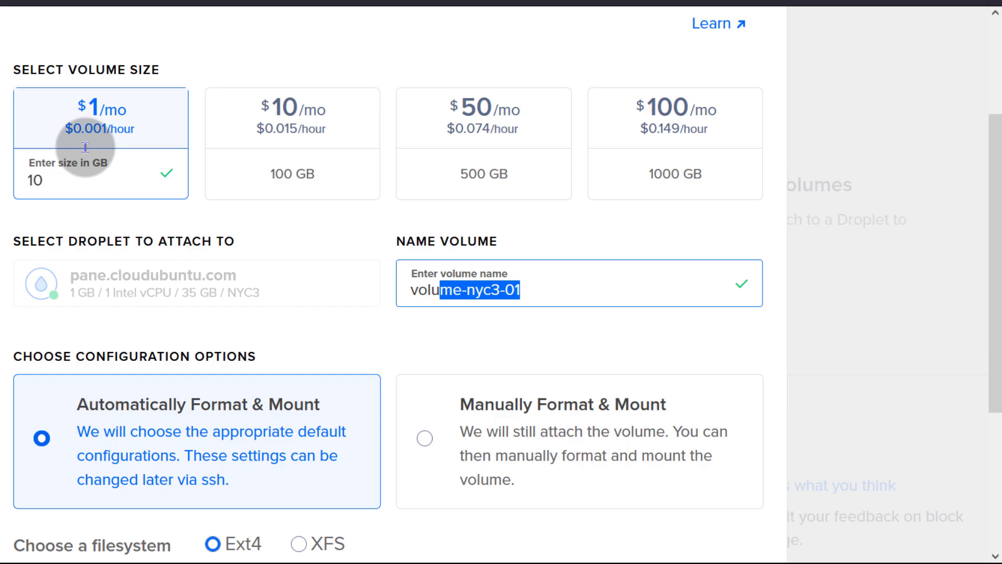
{"action": "type", "text": "20"}
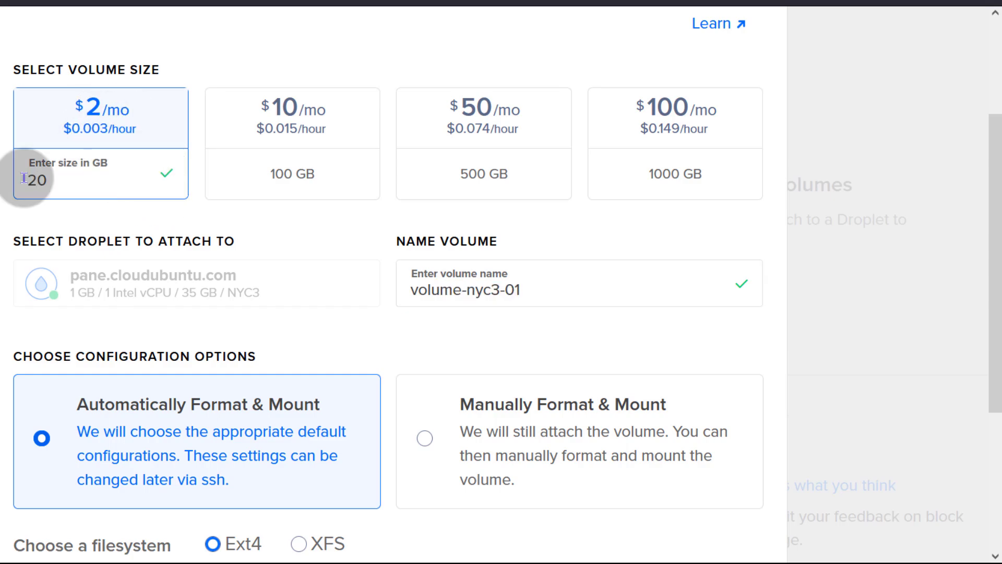
{"action": "scroll", "scroll_direction": "down", "scroll_amount": 3}
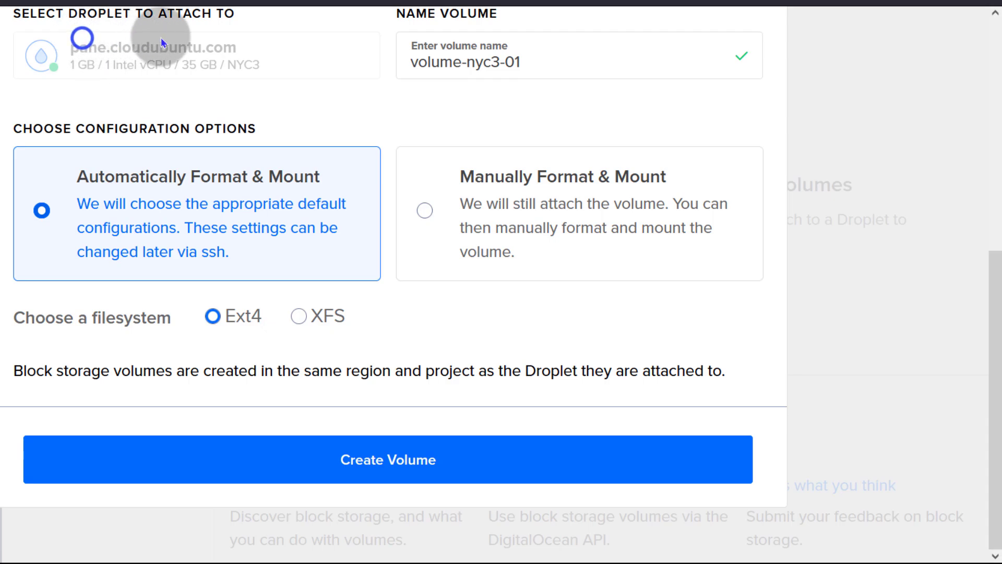
{"action": "mouse_move", "coordinate": [168, 194]}
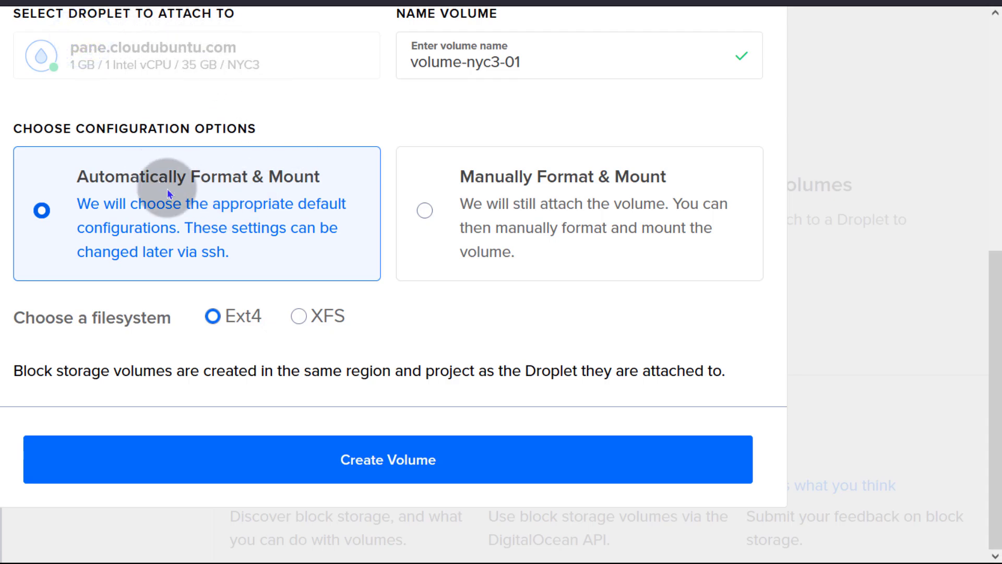
{"action": "mouse_move", "coordinate": [126, 327]}
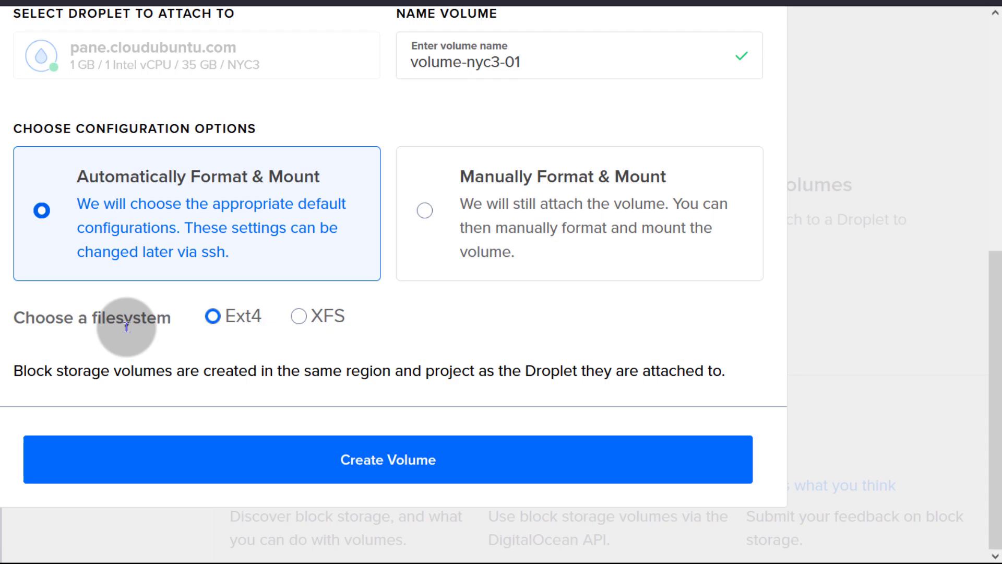
{"action": "mouse_move", "coordinate": [224, 319]}
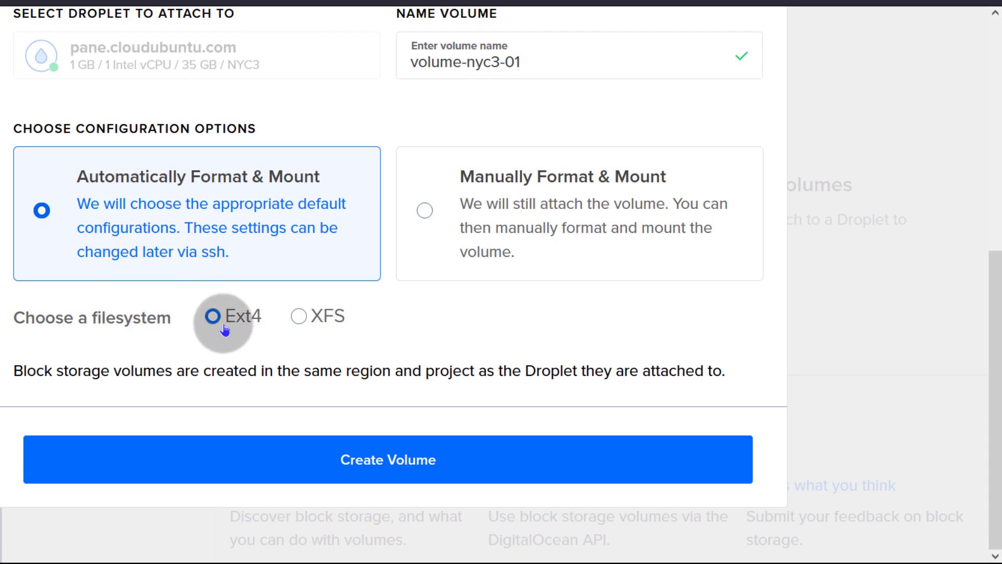
{"action": "mouse_move", "coordinate": [288, 324]}
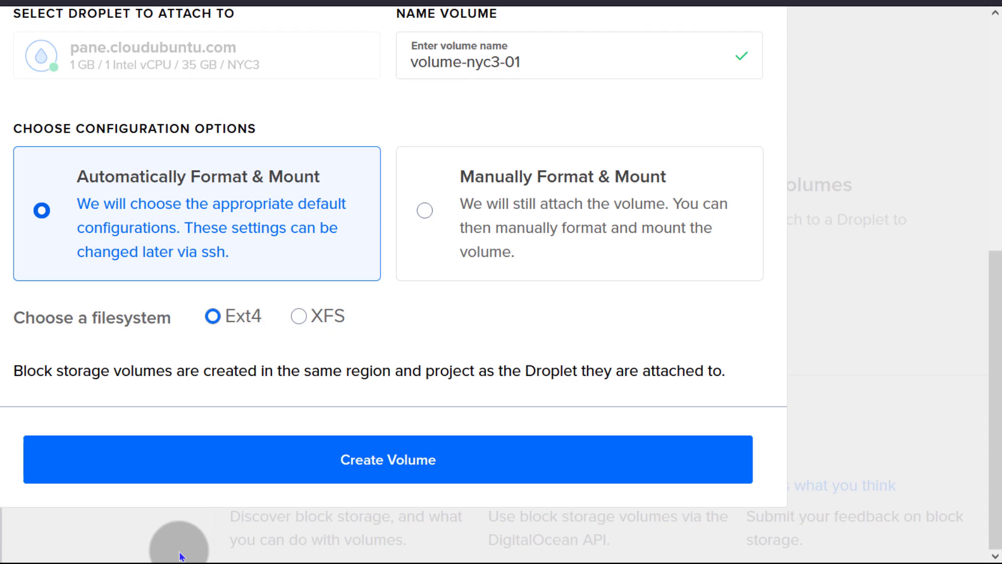
{"action": "left_click", "coordinate": [387, 459]}
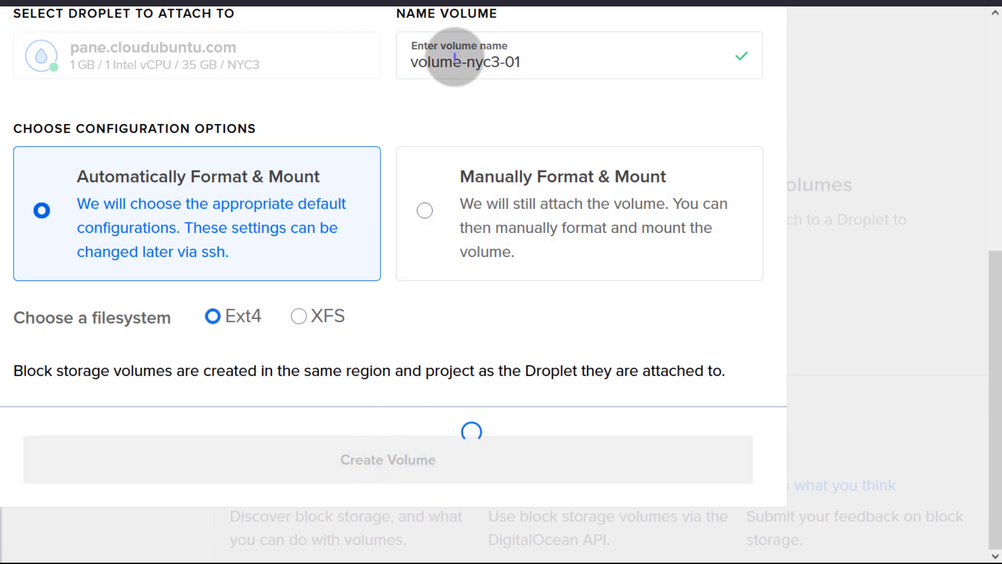
{"action": "left_click", "coordinate": [387, 459]}
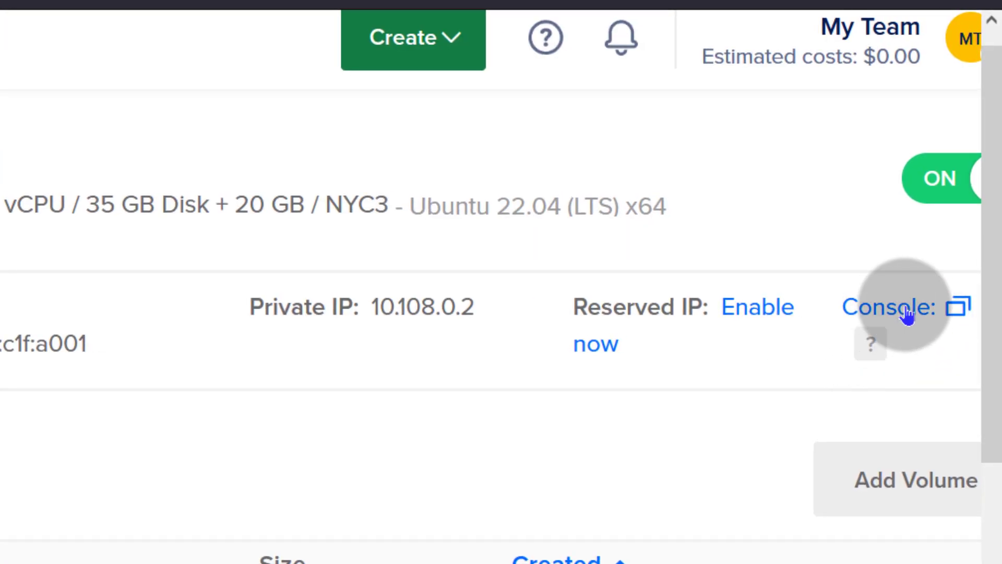
- Run df -h in the droplet console to confirm the volume at /mnt/volume_nyc3_01
{"action": "left_click", "coordinate": [887, 307]}
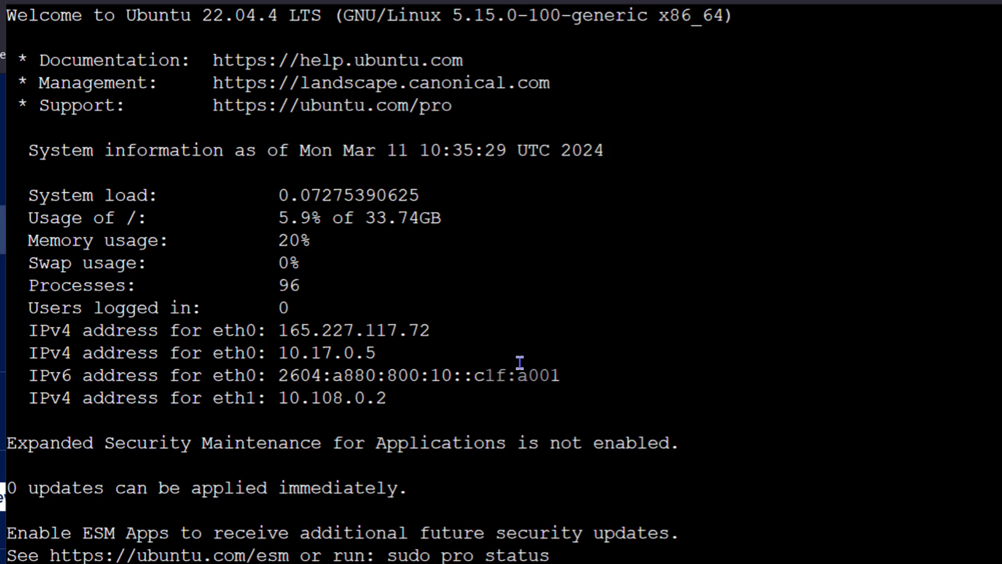
{"action": "scroll", "scroll_direction": "down", "scroll_amount": 3}
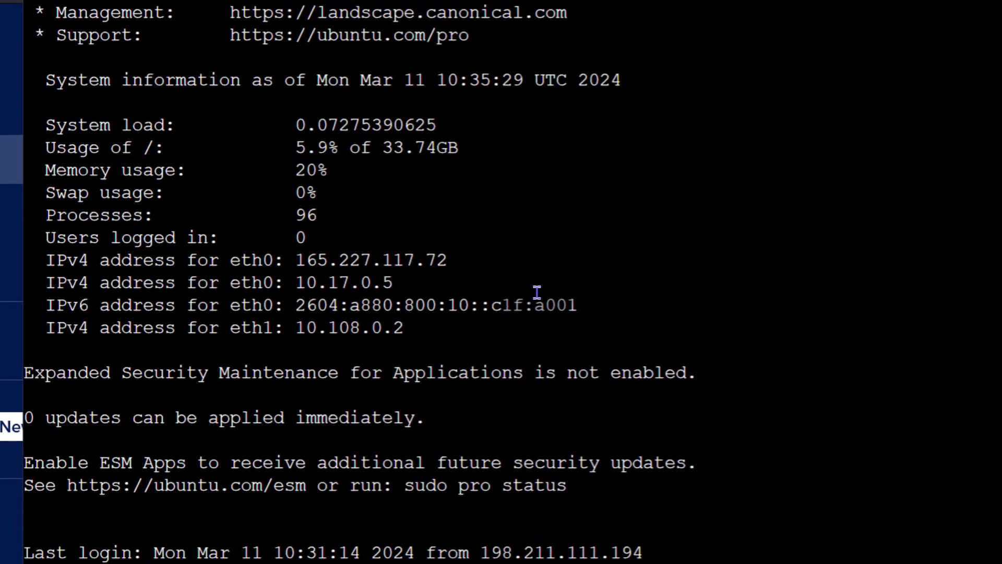
{"action": "type", "text": "df -h"}
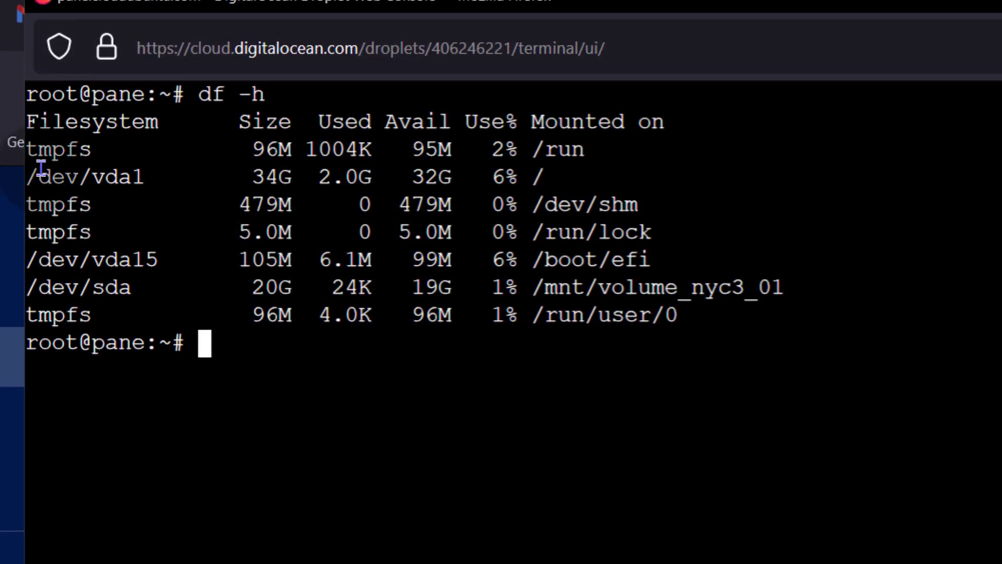
{"action": "mouse_move", "coordinate": [94, 183]}
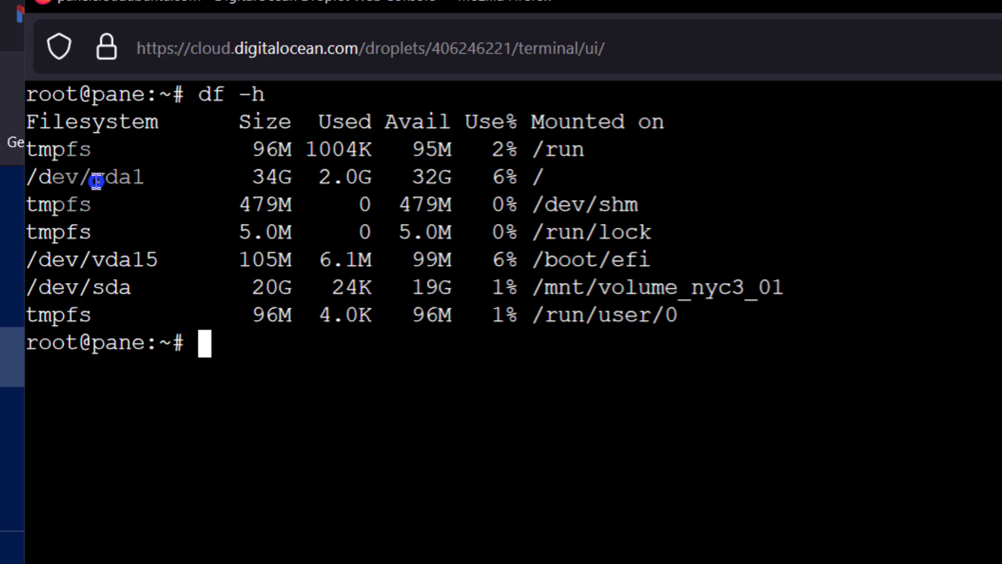
{"action": "double_click", "coordinate": [125, 259]}
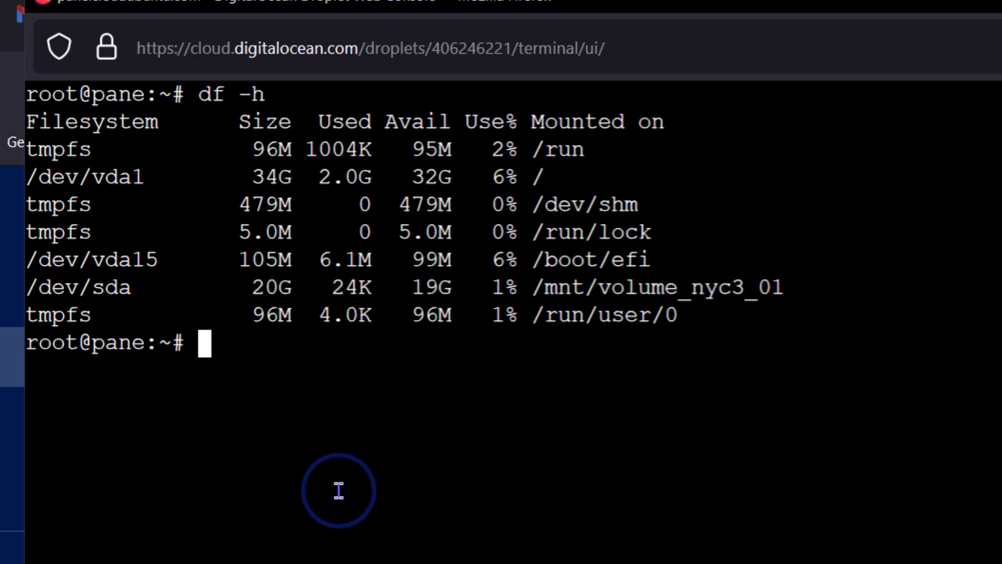
{"action": "mouse_move", "coordinate": [285, 369]}
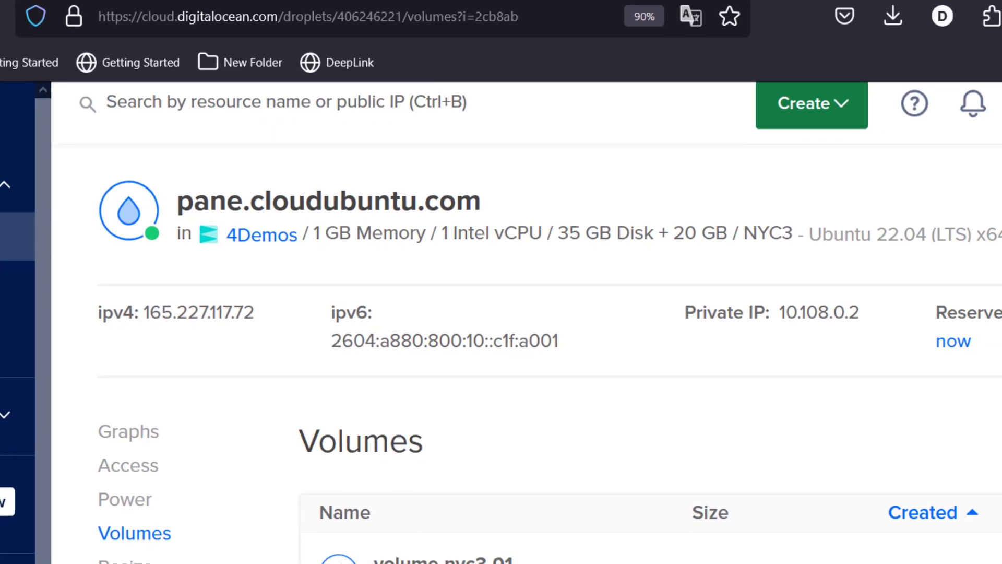
{"action": "scroll", "scroll_direction": "down", "scroll_amount": 3}
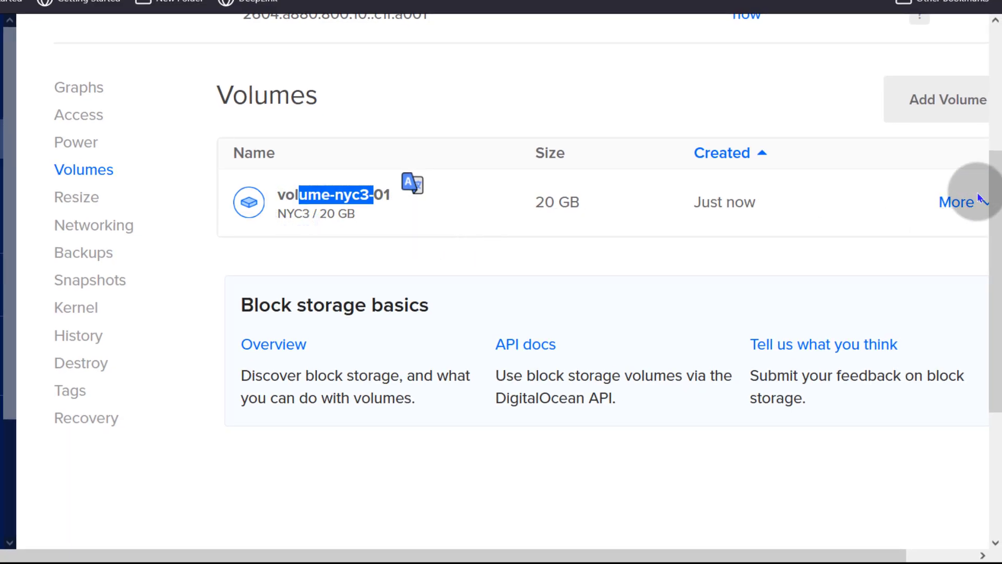
{"action": "left_click", "coordinate": [956, 202]}
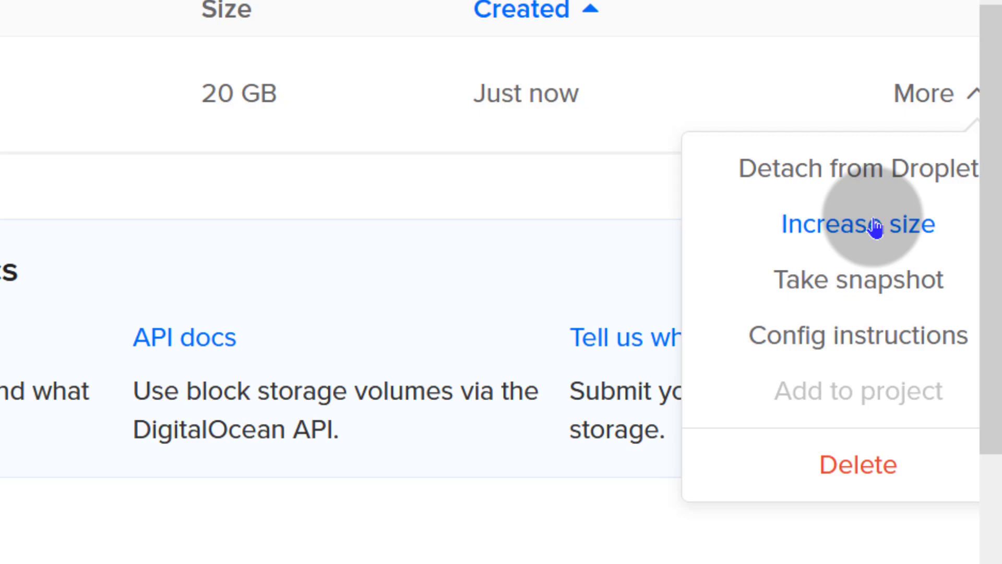
{"action": "mouse_move", "coordinate": [920, 332]}
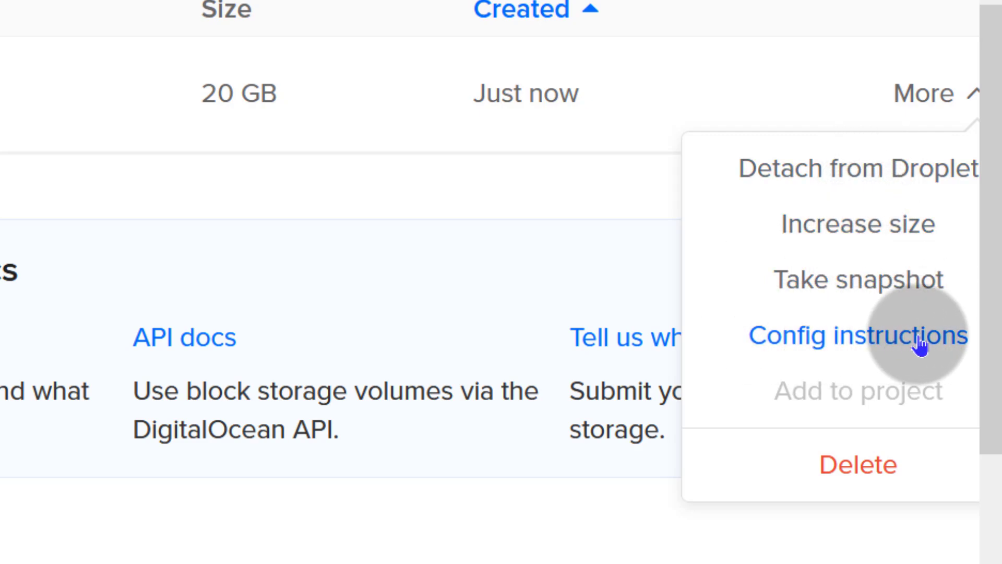
{"action": "mouse_move", "coordinate": [853, 345]}
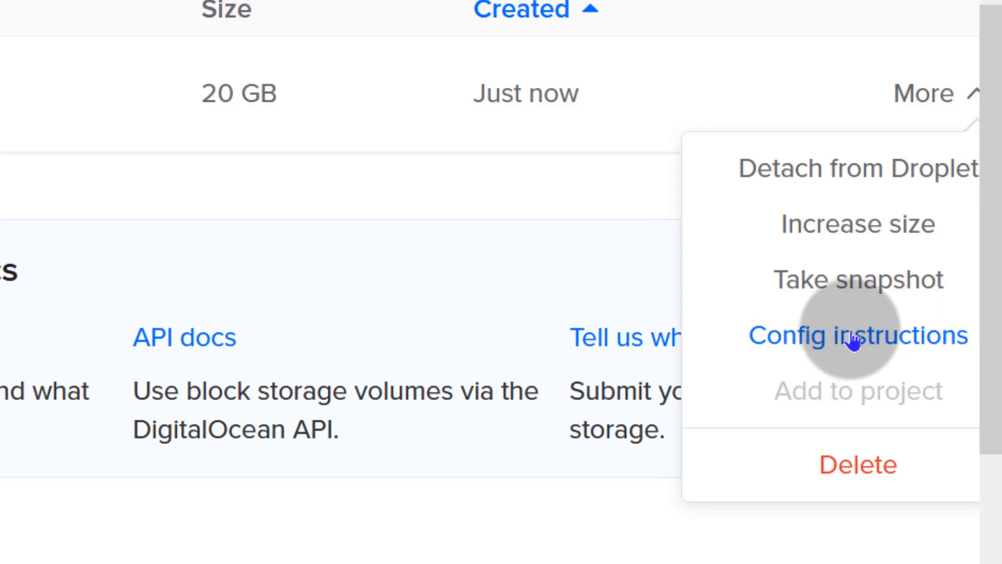
{"action": "left_click", "coordinate": [856, 335]}
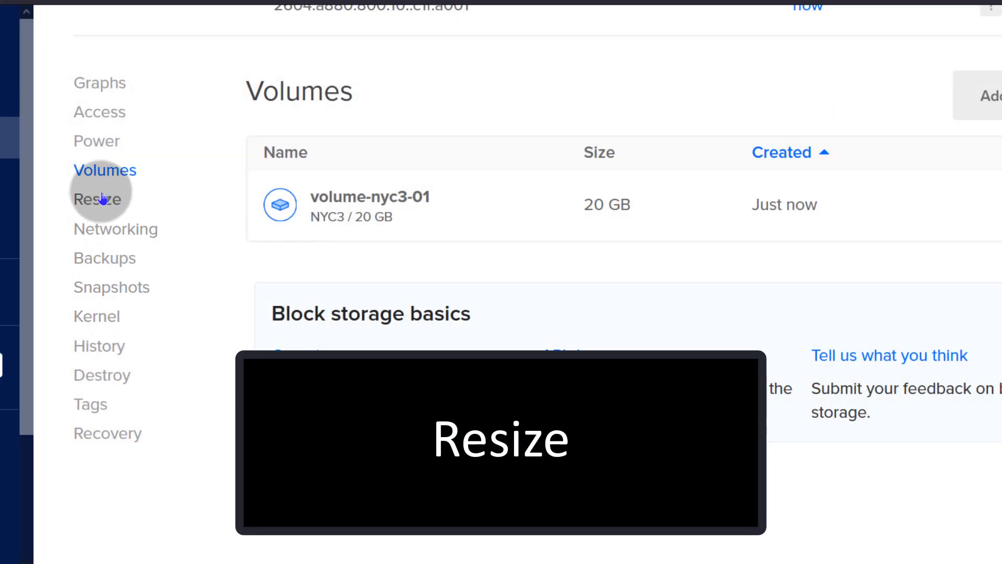
- Browse Basic resize plans, pick the 2 vCPU/4 GB Regular Intel plan, choose Disk, CPU and RAM
{"action": "left_click", "coordinate": [97, 199]}
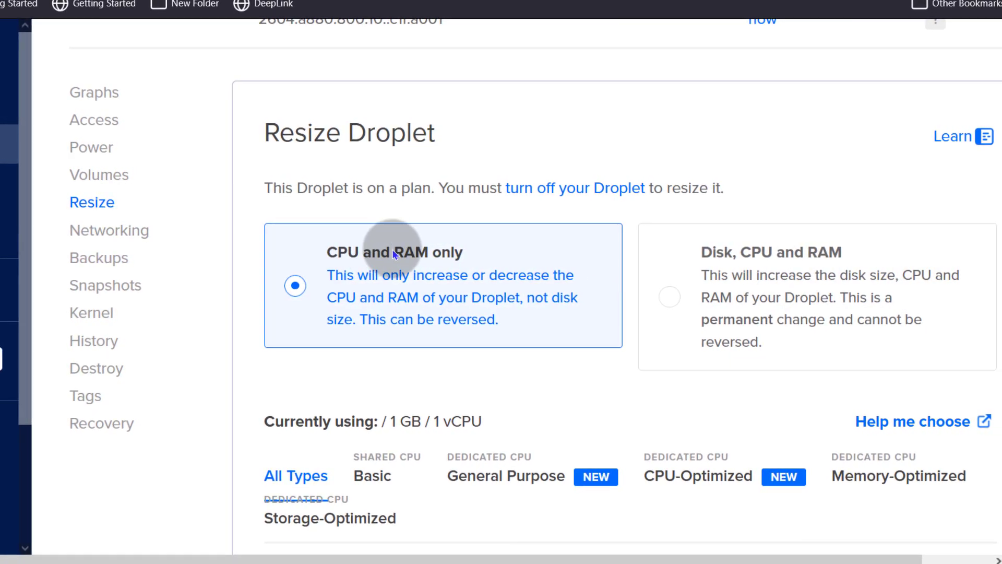
{"action": "scroll", "scroll_direction": "down", "scroll_amount": 3}
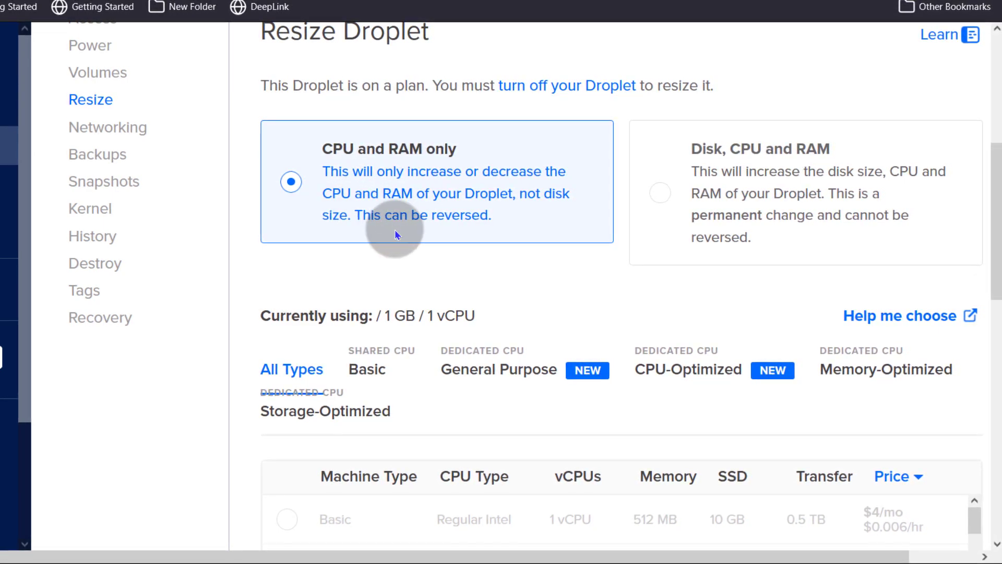
{"action": "mouse_move", "coordinate": [415, 220]}
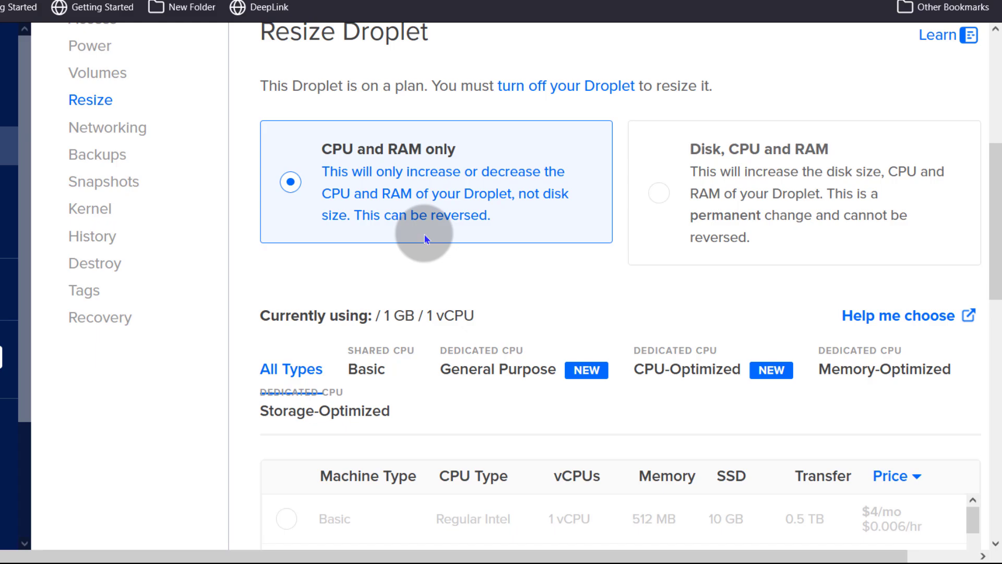
{"action": "scroll", "scroll_direction": "down", "scroll_amount": 3}
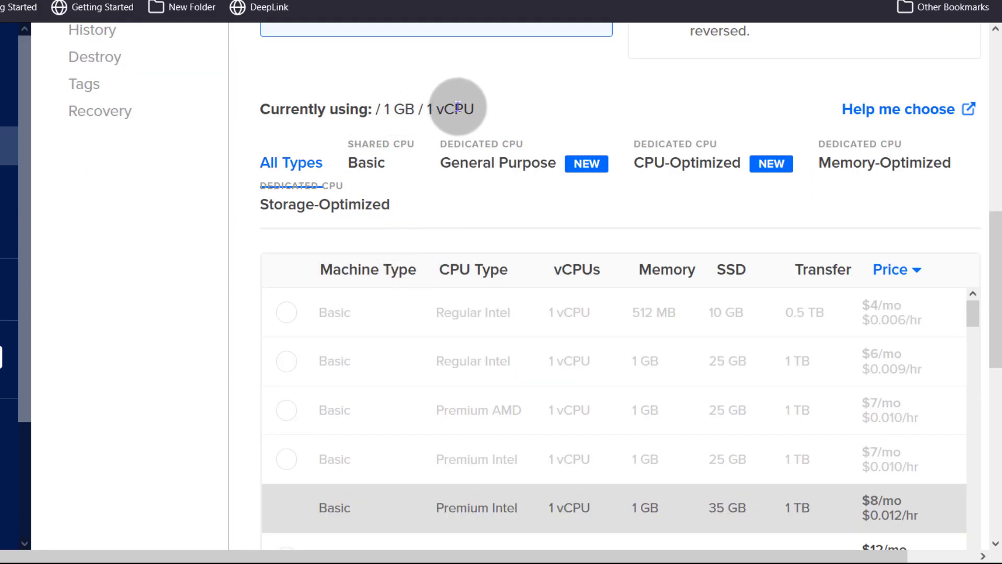
{"action": "scroll", "scroll_direction": "down", "scroll_amount": 3}
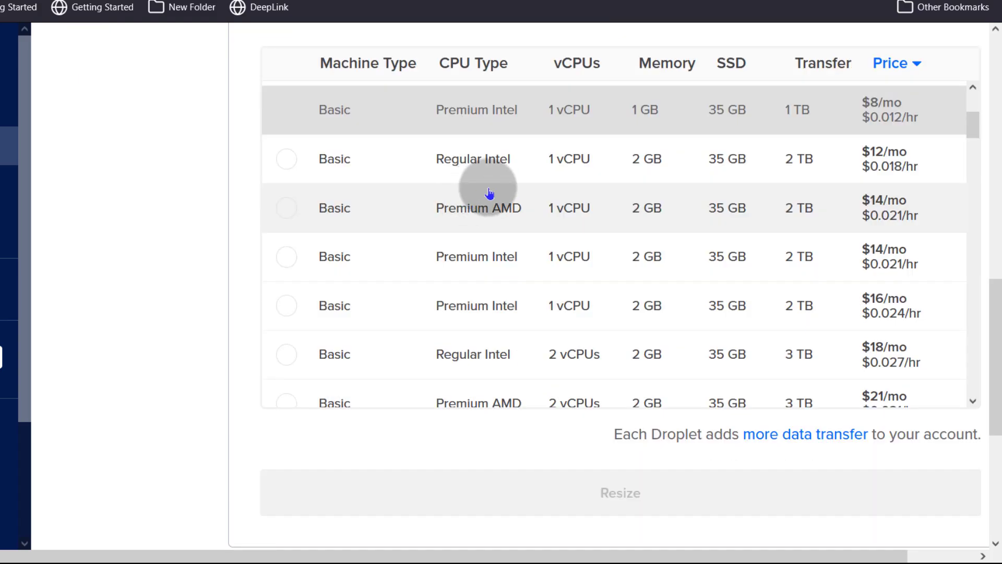
{"action": "mouse_move", "coordinate": [647, 207]}
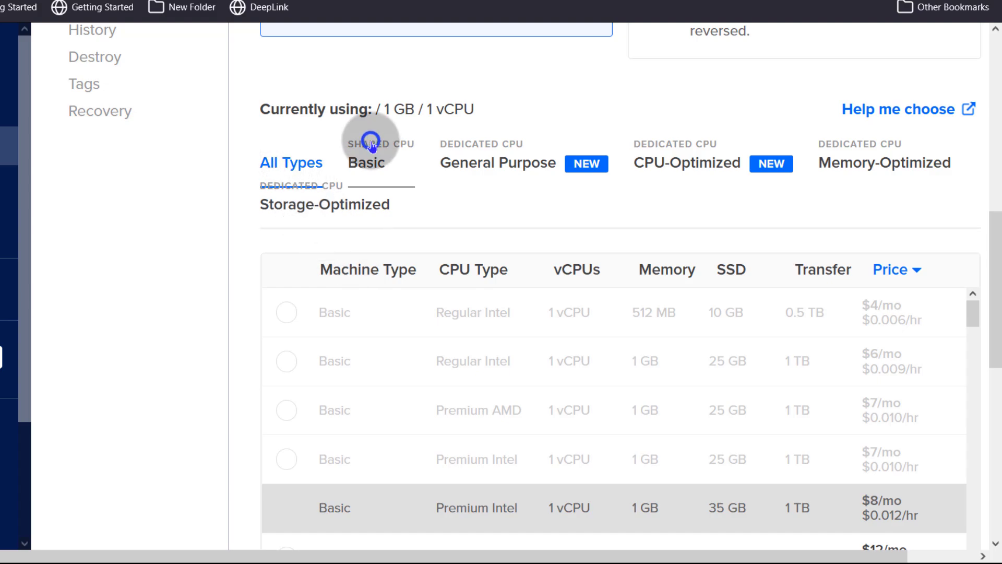
{"action": "scroll", "scroll_direction": "down", "scroll_amount": 3}
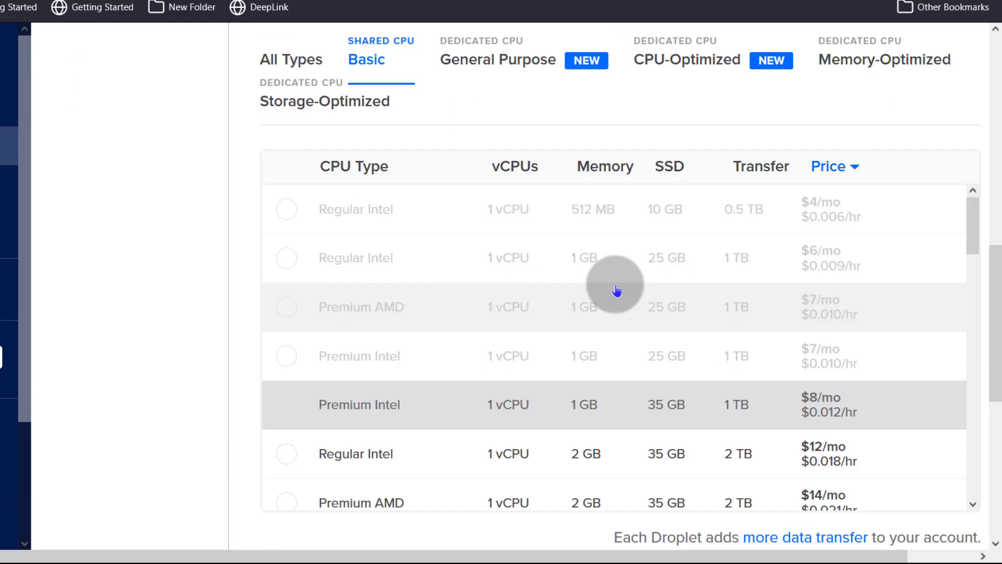
{"action": "scroll", "scroll_direction": "down", "scroll_amount": 3}
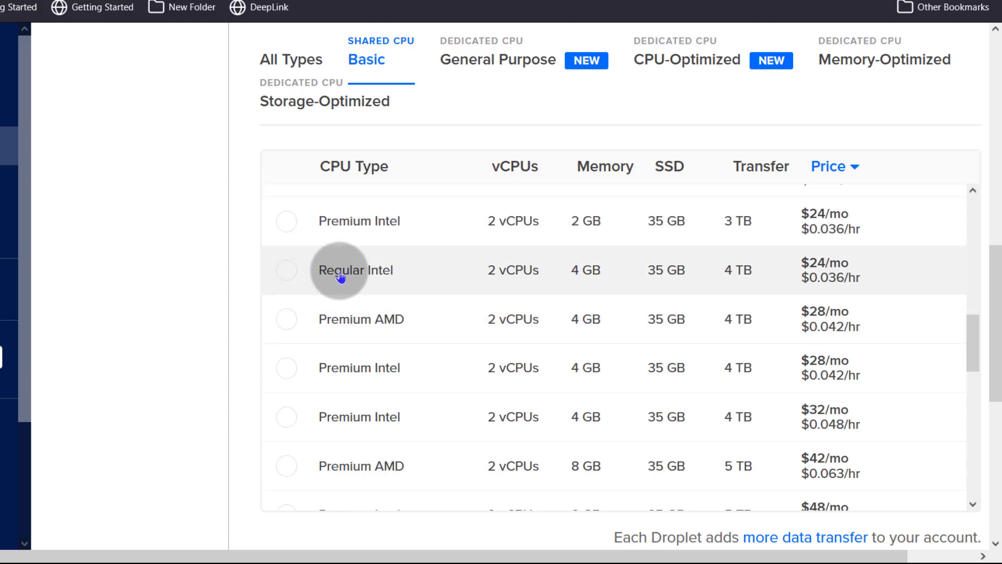
{"action": "left_click", "coordinate": [287, 269]}
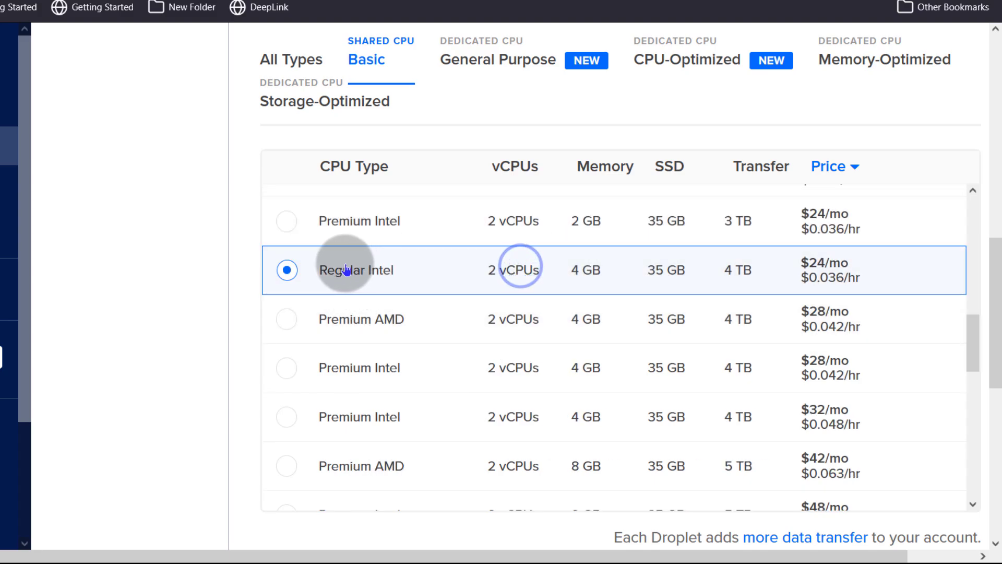
{"action": "mouse_move", "coordinate": [530, 273]}
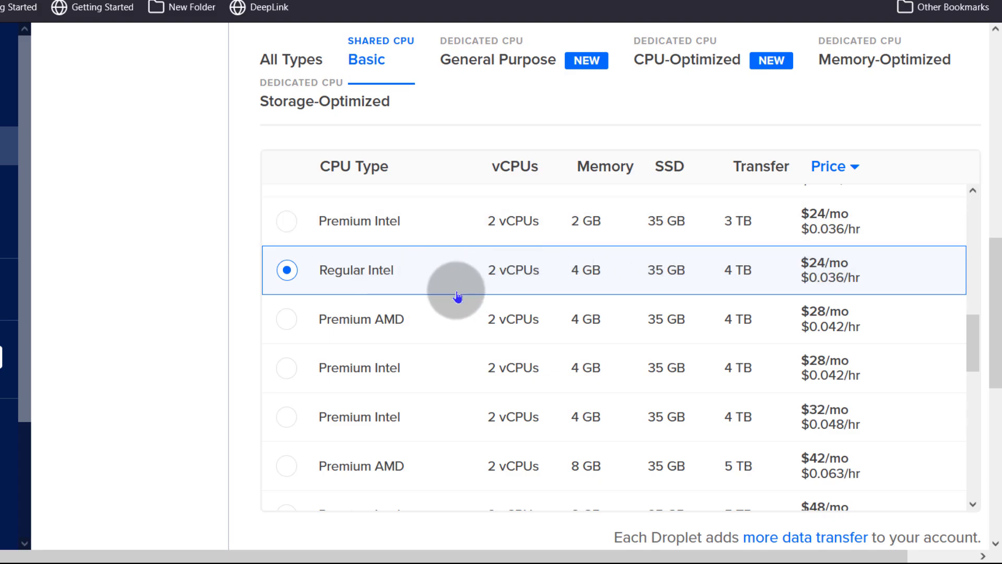
{"action": "scroll", "scroll_direction": "down", "scroll_amount": 3}
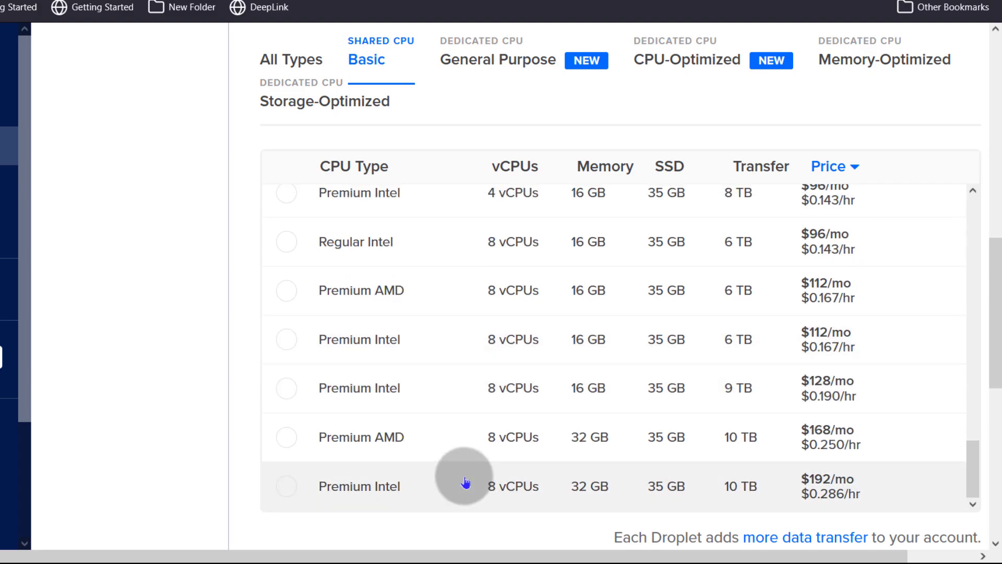
{"action": "scroll", "scroll_direction": "down", "scroll_amount": 3}
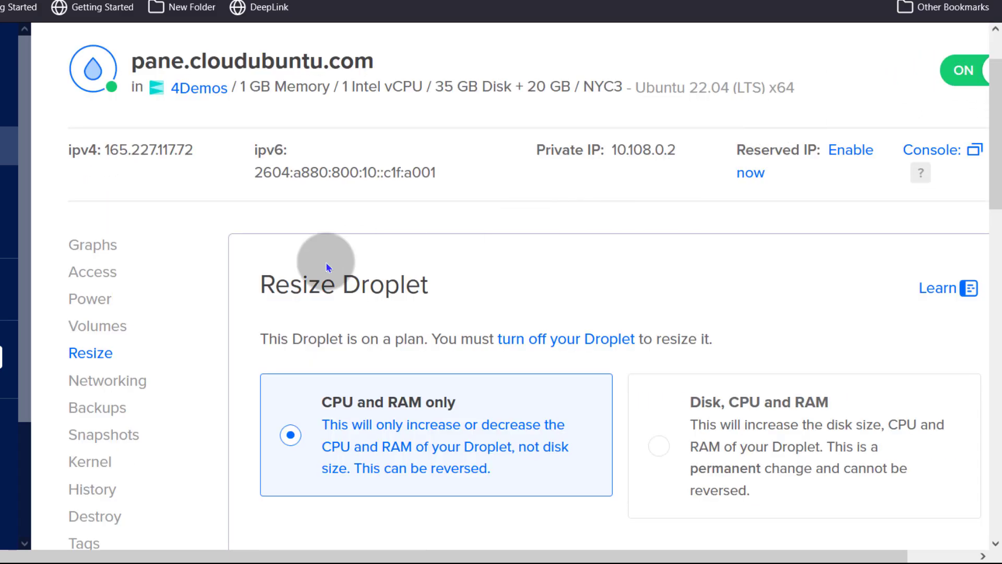
{"action": "scroll", "scroll_direction": "down", "scroll_amount": 3}
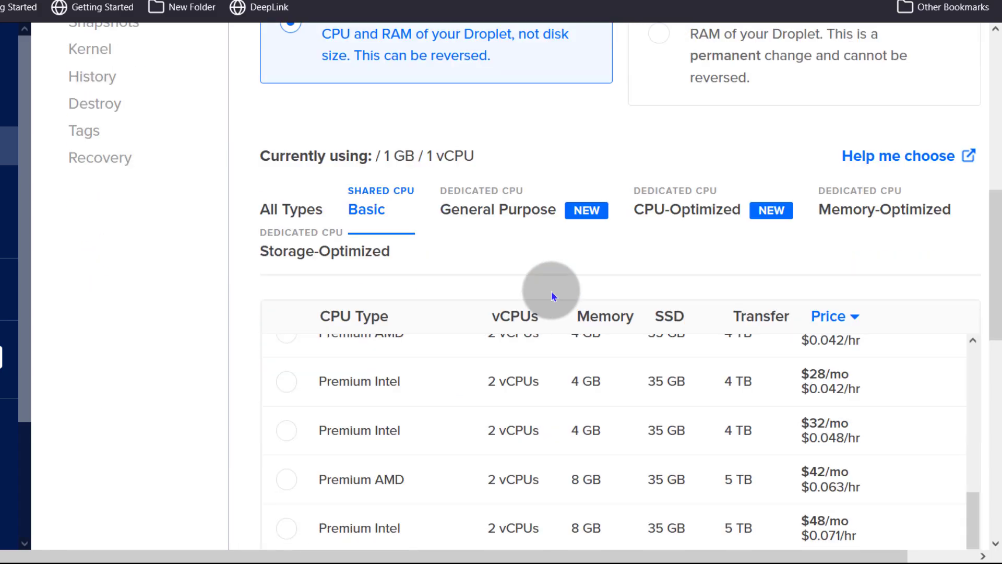
{"action": "scroll", "scroll_direction": "down", "scroll_amount": 3}
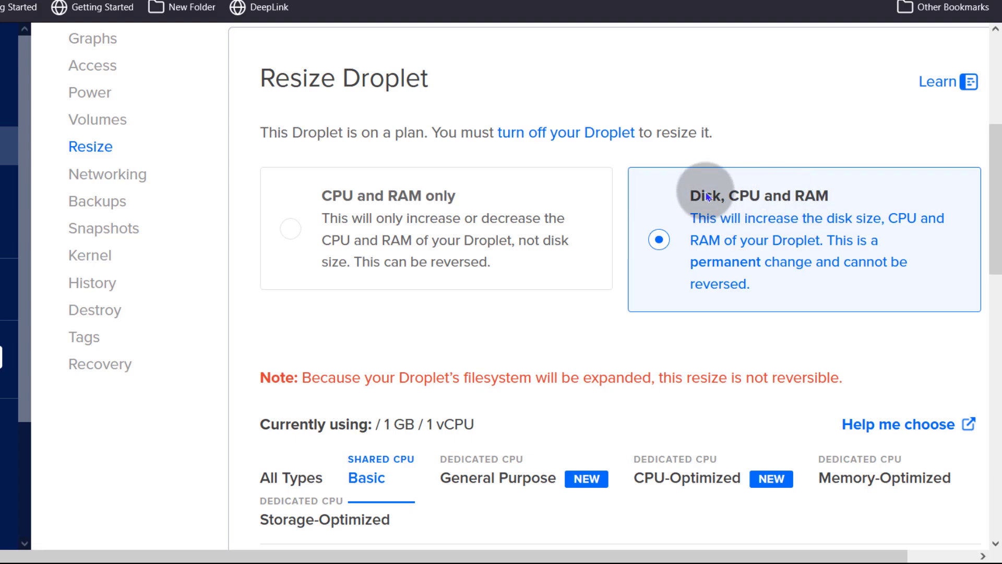
{"action": "scroll", "scroll_direction": "down", "scroll_amount": 3}
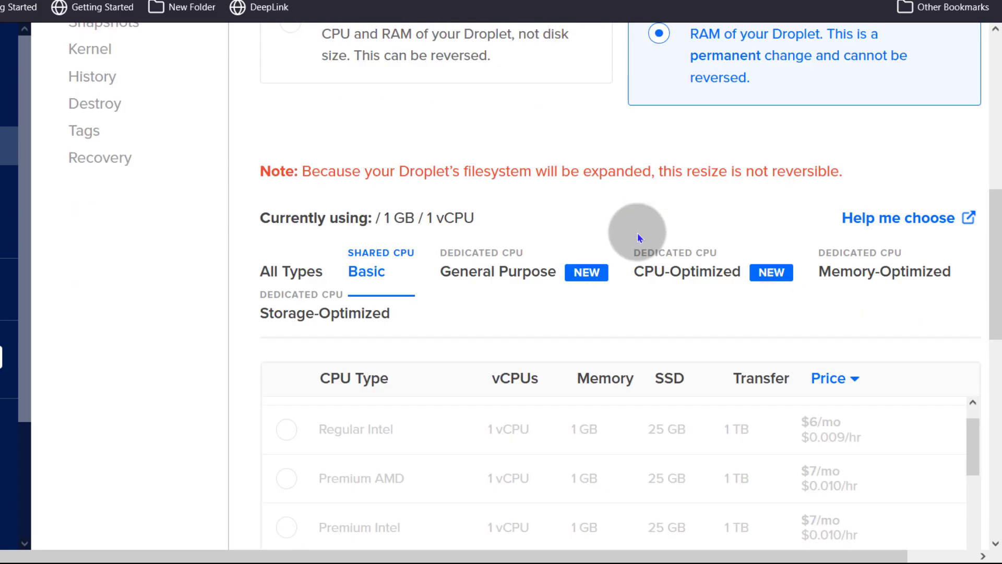
{"action": "mouse_move", "coordinate": [582, 262]}
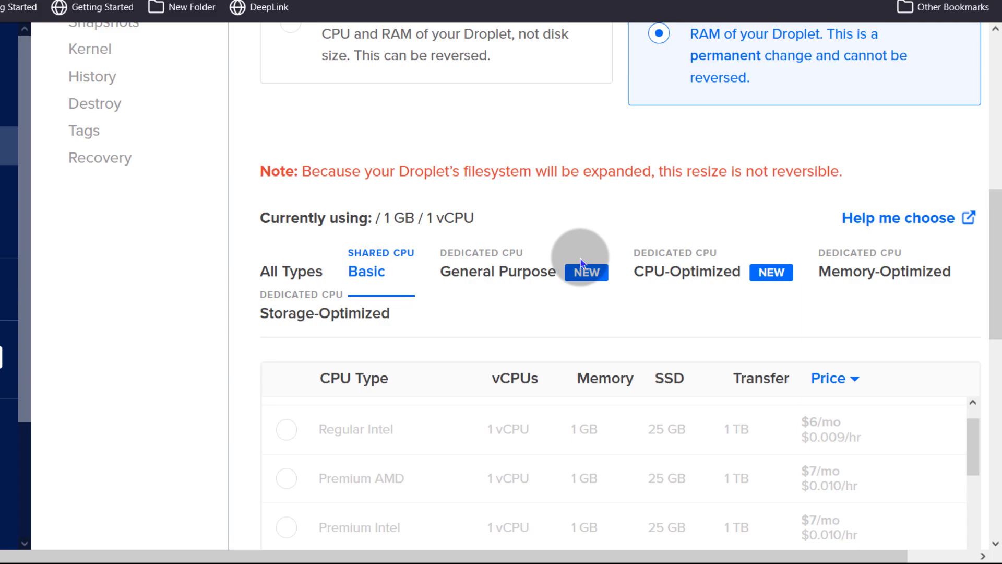
{"action": "scroll", "scroll_direction": "down", "scroll_amount": 3}
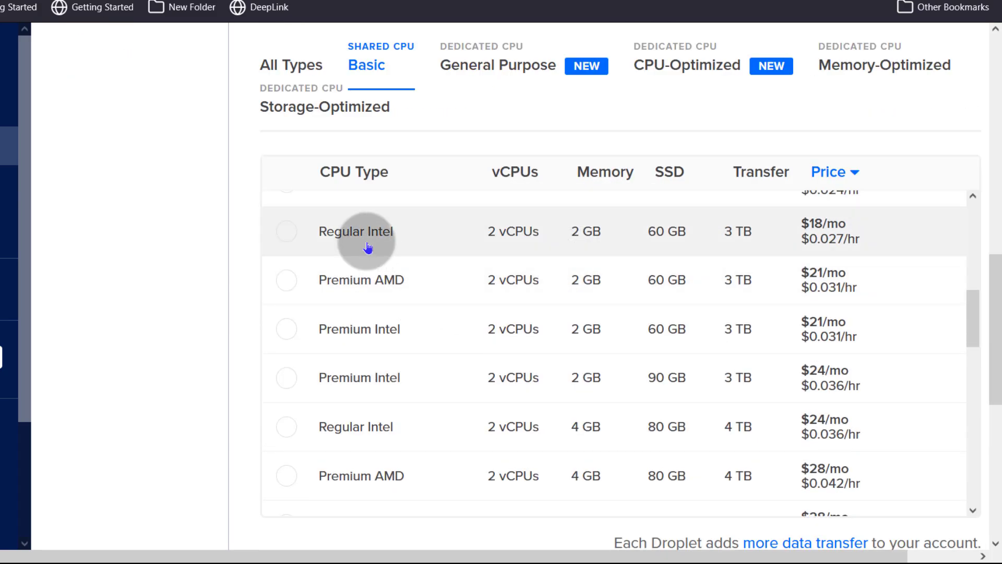
{"action": "scroll", "scroll_direction": "down", "scroll_amount": 3}
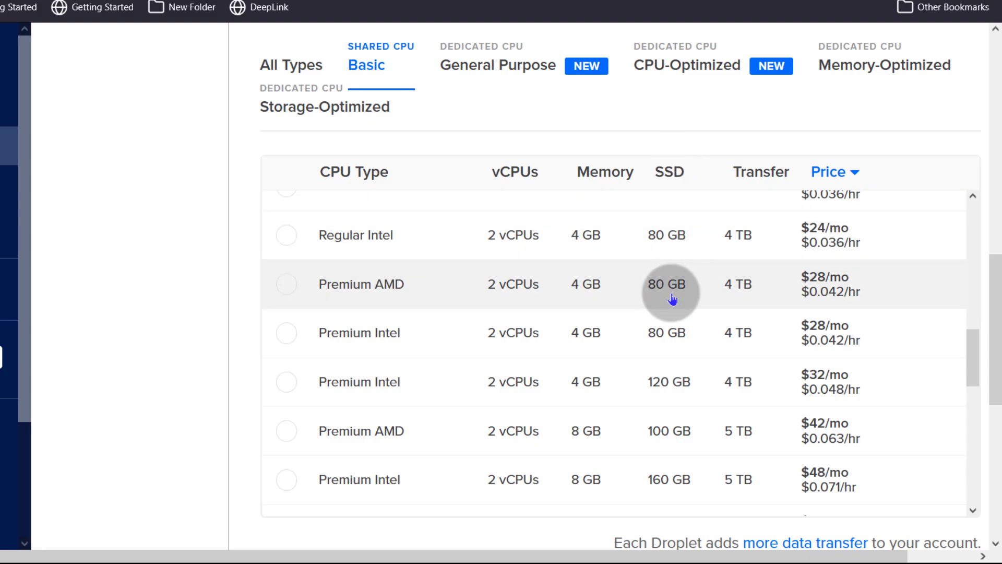
{"action": "mouse_move", "coordinate": [513, 338]}
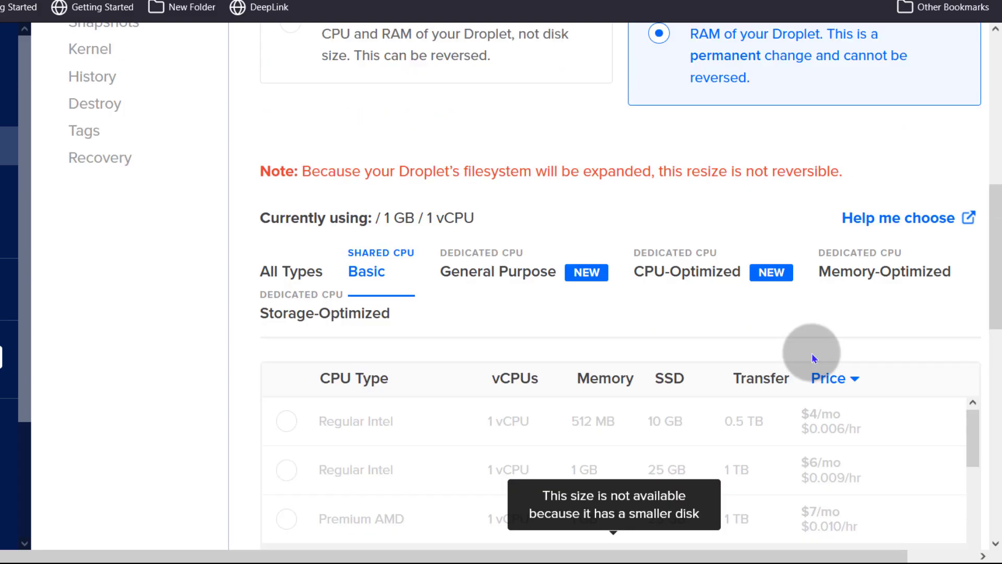
{"action": "scroll", "scroll_direction": "down", "scroll_amount": 3}
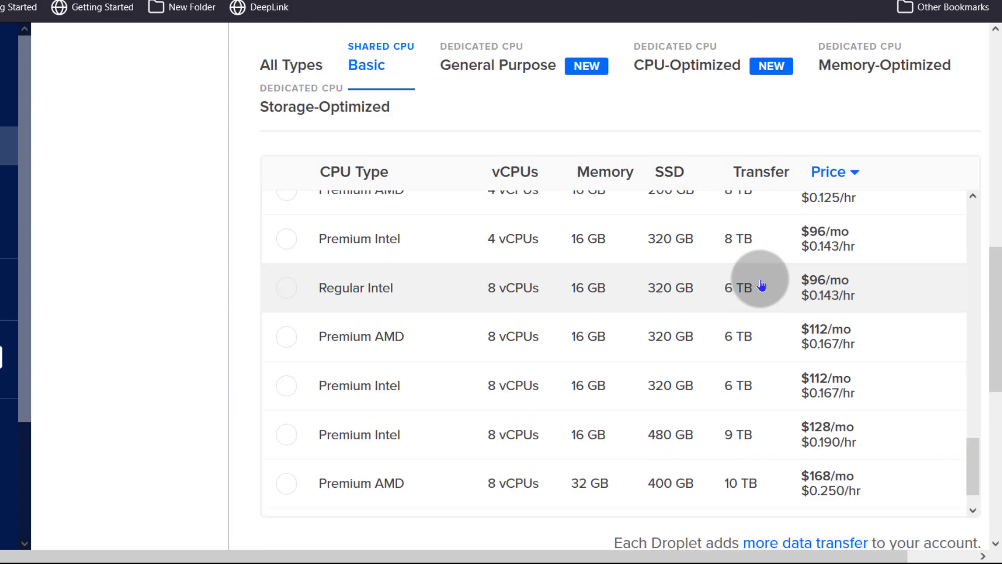
{"action": "mouse_move", "coordinate": [662, 341]}
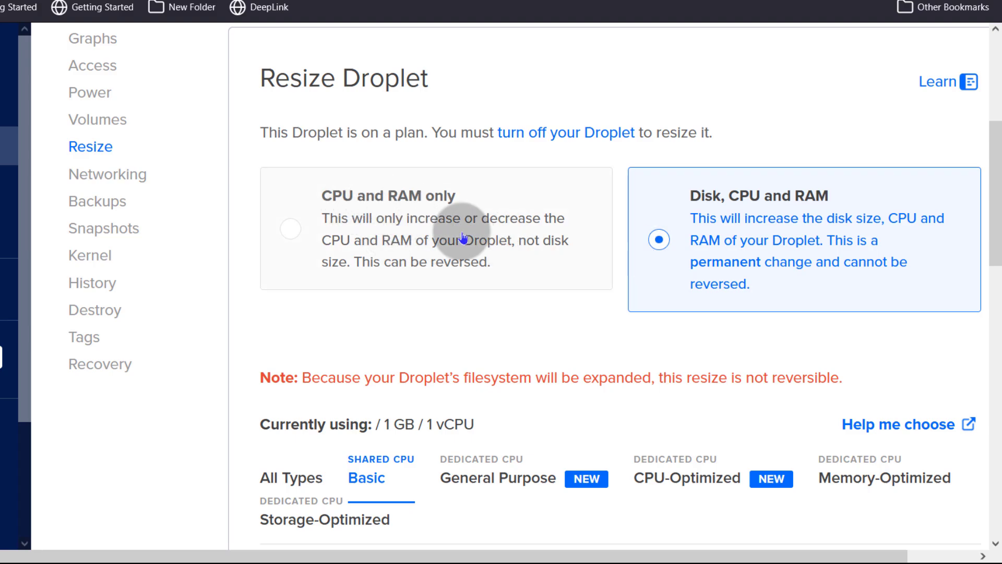
{"action": "mouse_move", "coordinate": [706, 203]}
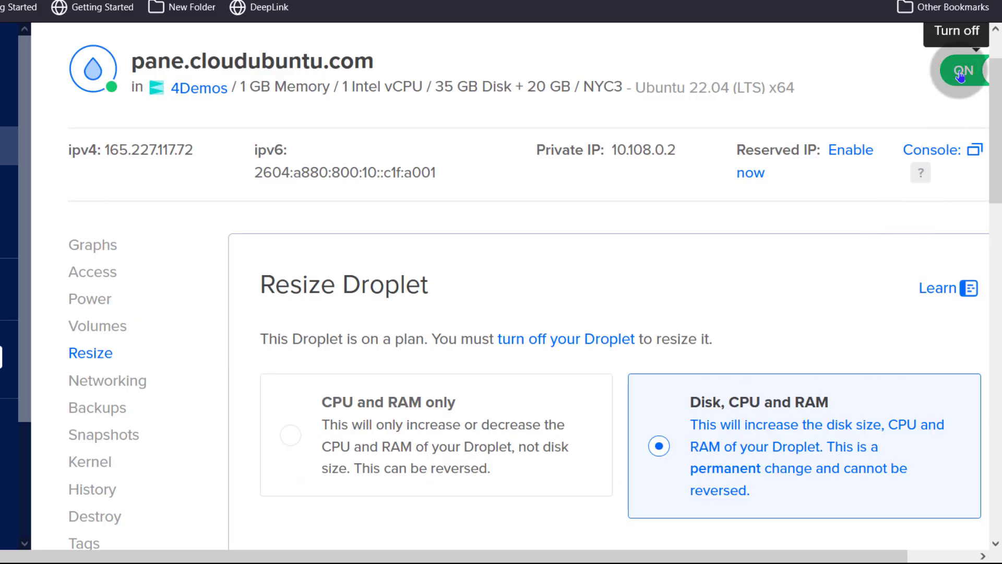
{"action": "scroll", "scroll_direction": "down", "scroll_amount": 3}
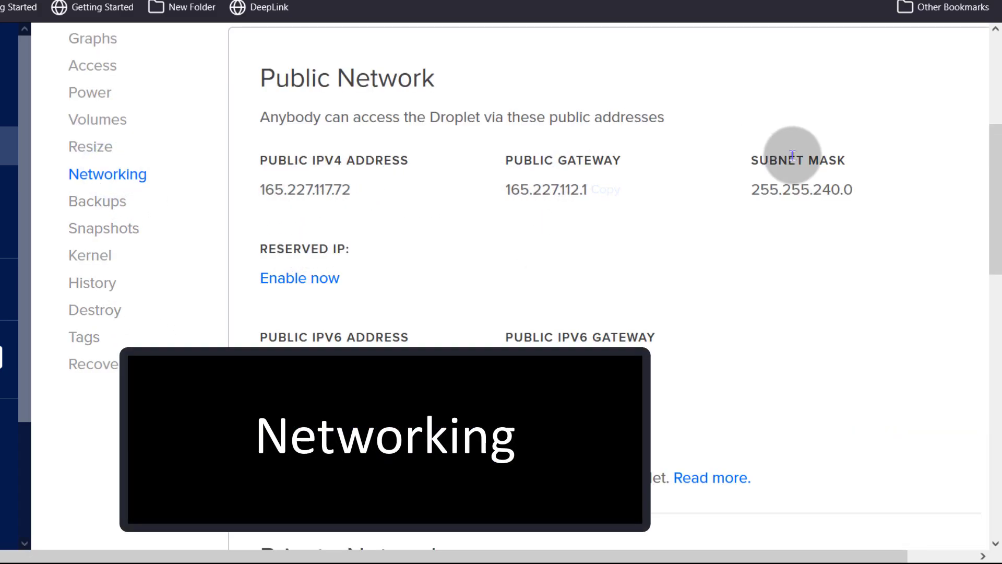
{"action": "scroll", "scroll_direction": "down", "scroll_amount": 3}
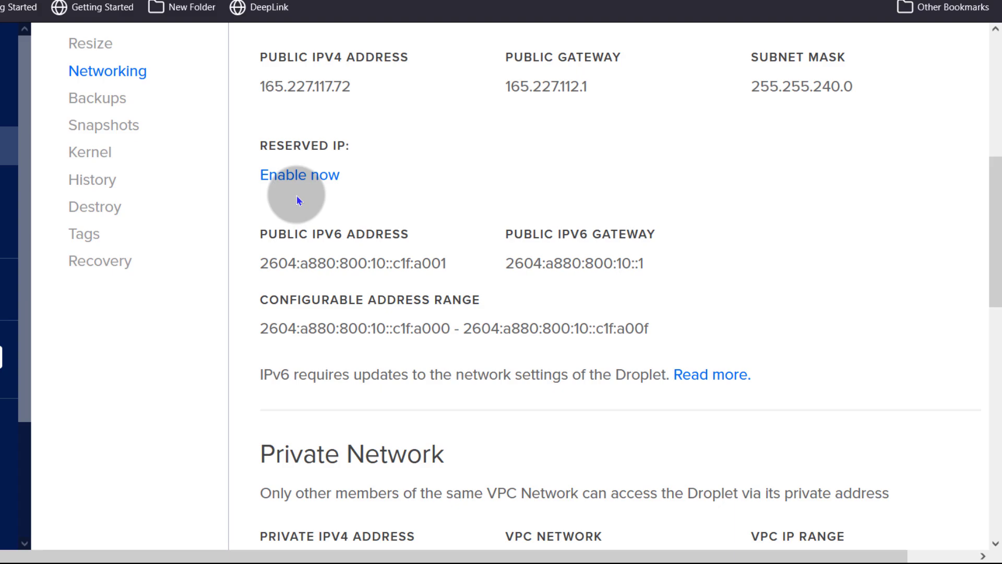
{"action": "scroll", "scroll_direction": "down", "scroll_amount": 3}
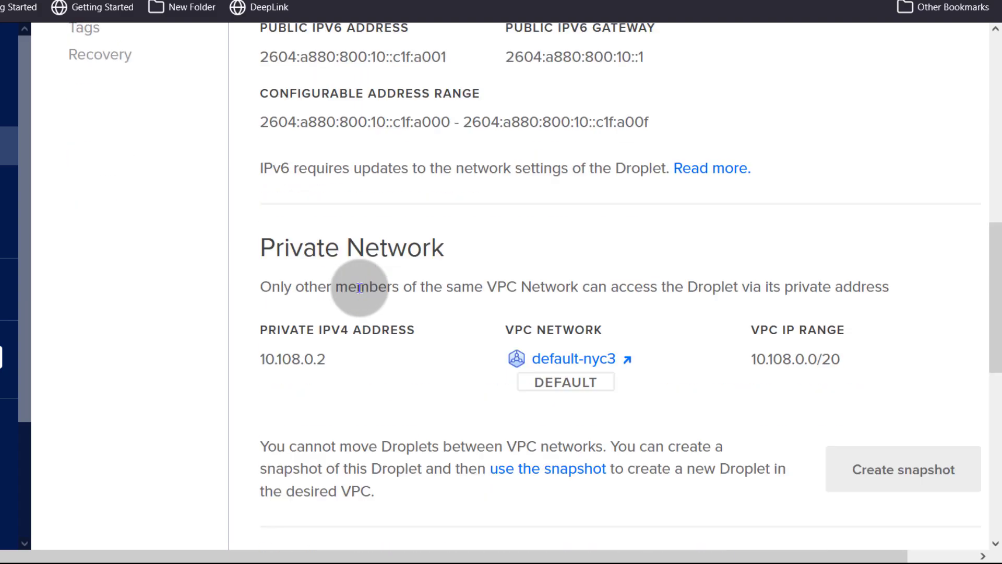
{"action": "scroll", "scroll_direction": "down", "scroll_amount": 3}
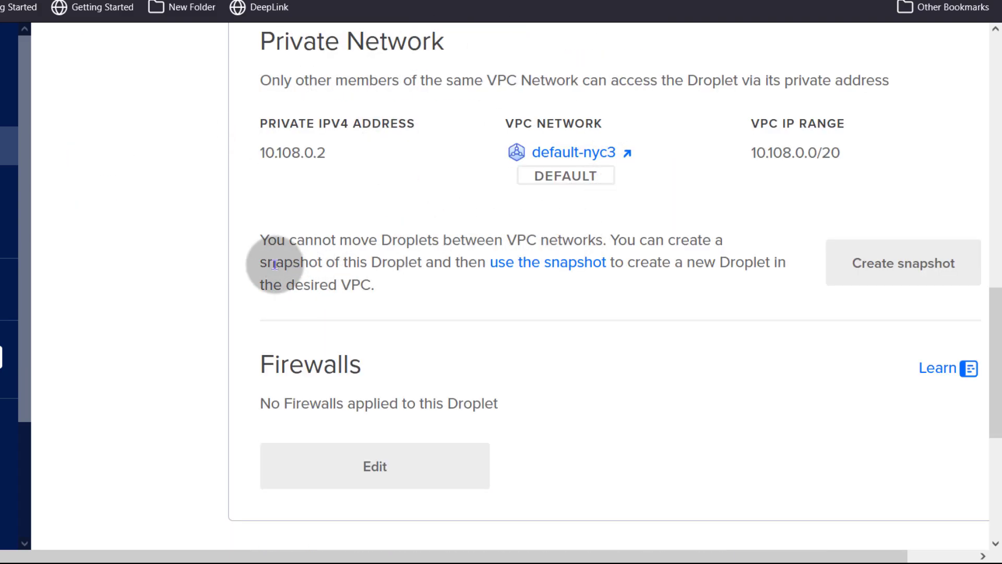
{"action": "left_click_drag", "start_coordinate": [345, 239], "coordinate": [540, 240]}
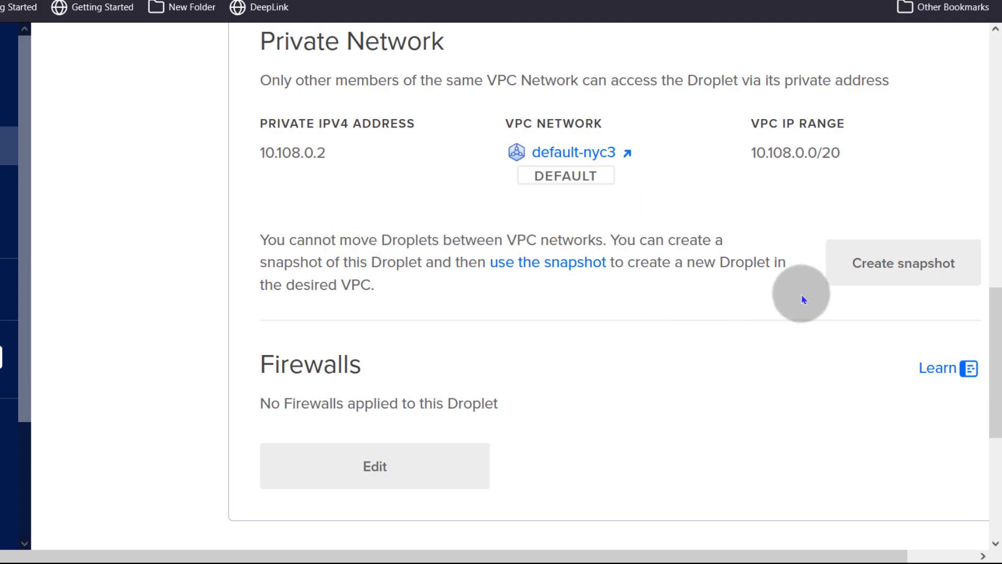
{"action": "mouse_move", "coordinate": [902, 262]}
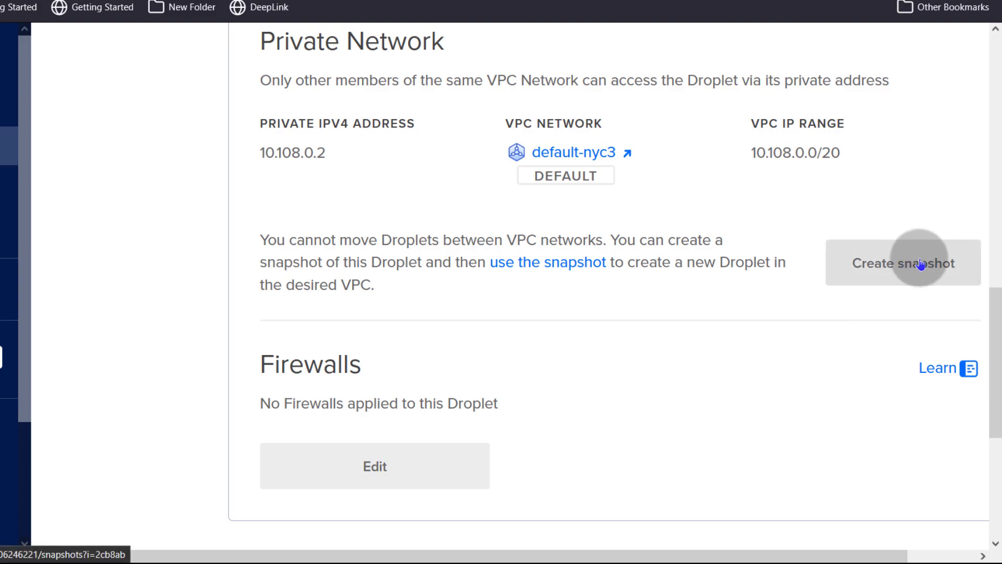
{"action": "scroll", "scroll_direction": "down", "scroll_amount": 3}
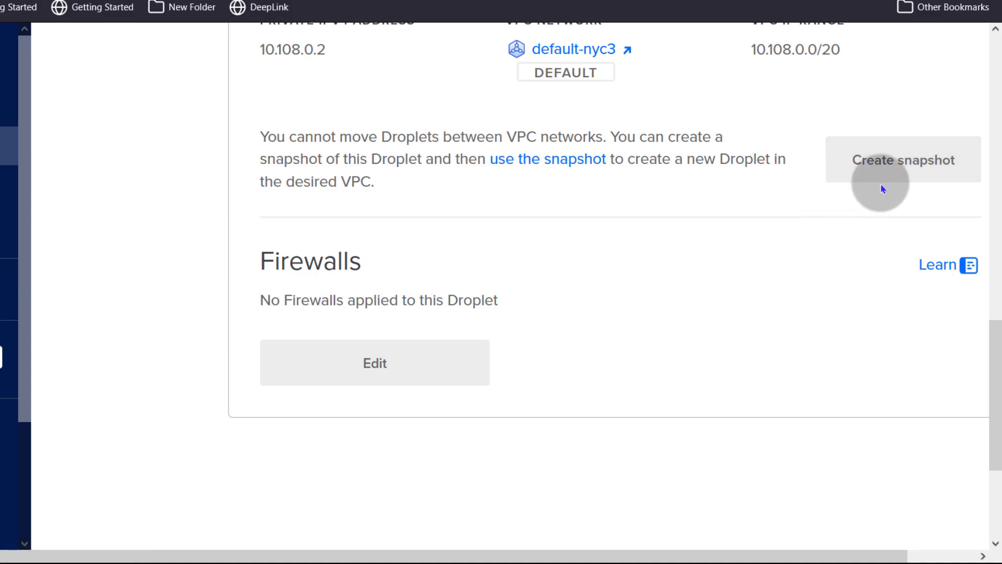
{"action": "mouse_move", "coordinate": [561, 214]}
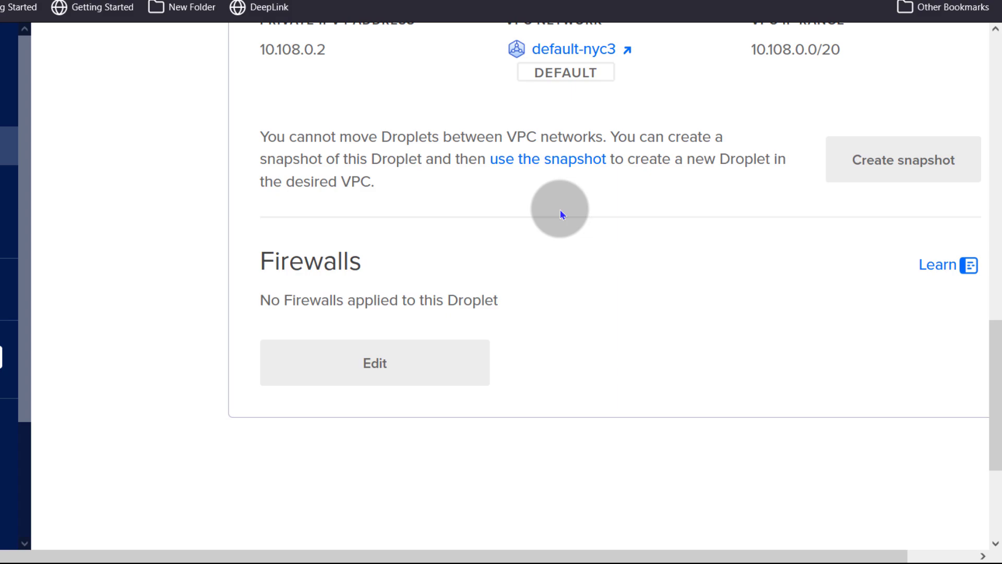
{"action": "scroll", "scroll_direction": "down", "scroll_amount": 3}
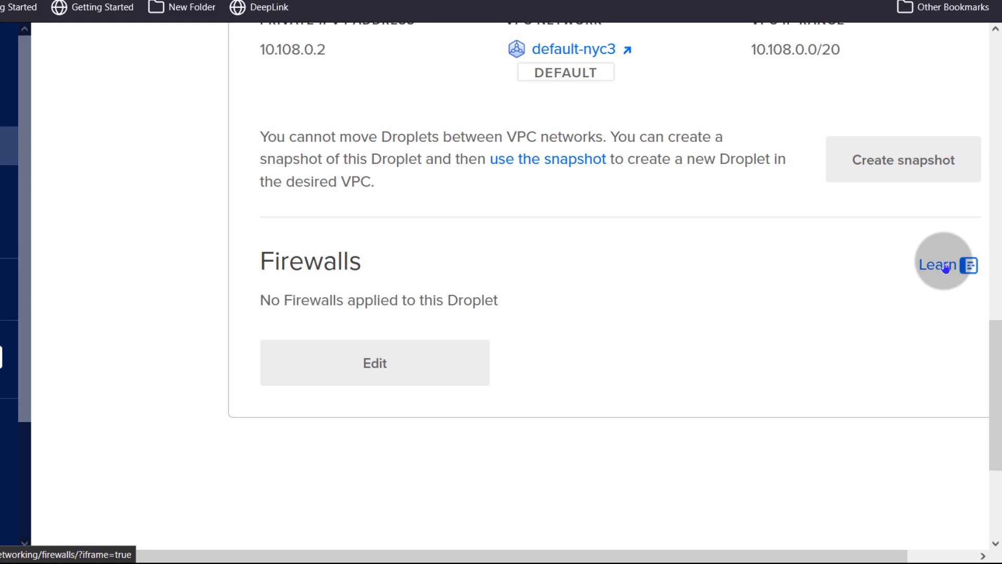
{"action": "mouse_move", "coordinate": [523, 283]}
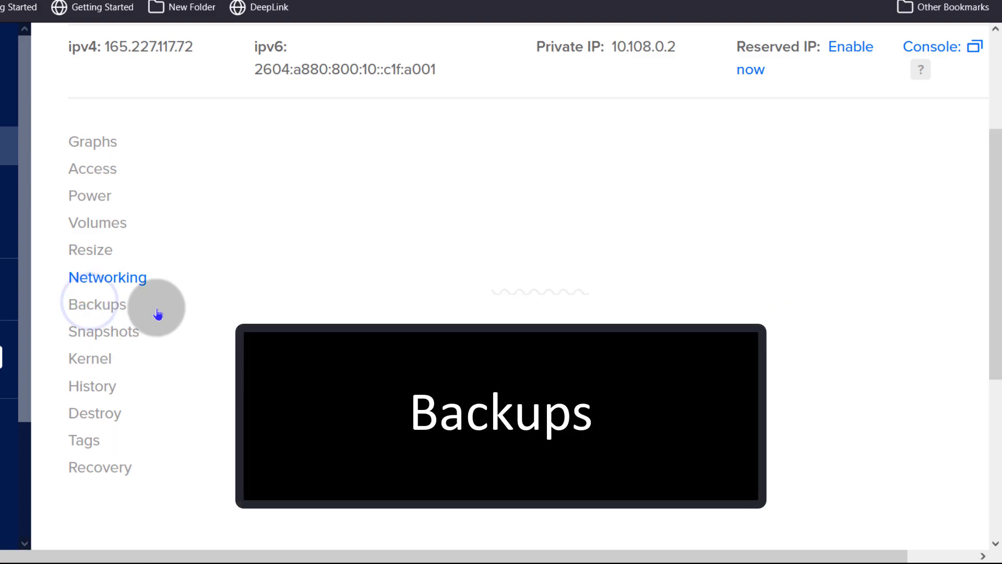
- Open the Backups page, which offers automated backups with none configured
{"action": "left_click", "coordinate": [96, 303]}
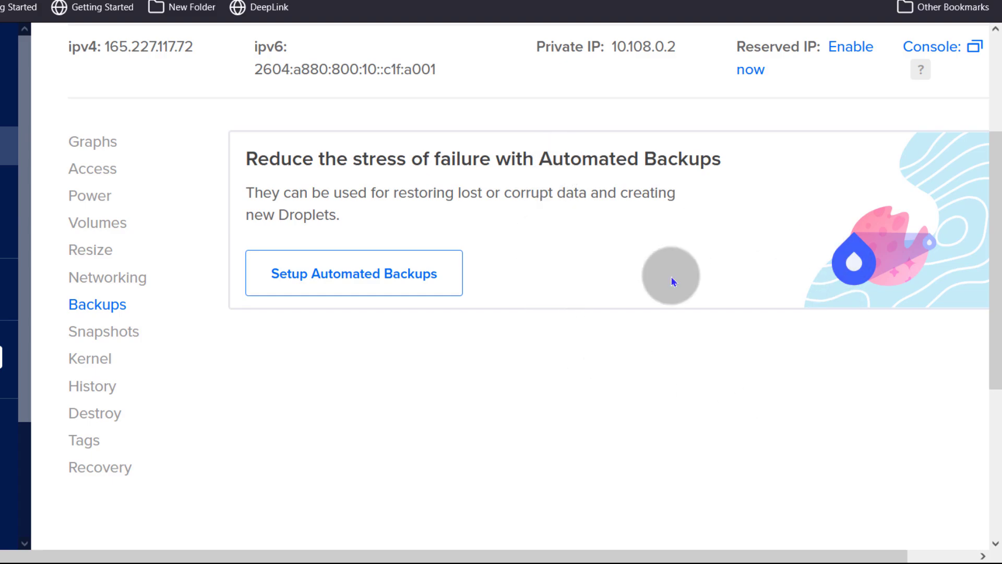
{"action": "mouse_move", "coordinate": [604, 223]}
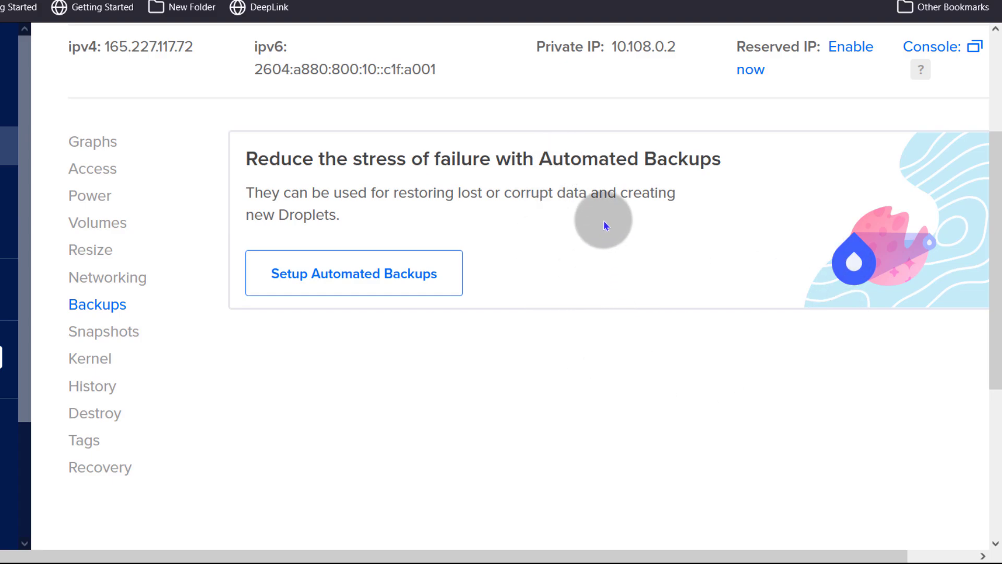
{"action": "mouse_move", "coordinate": [424, 316]}
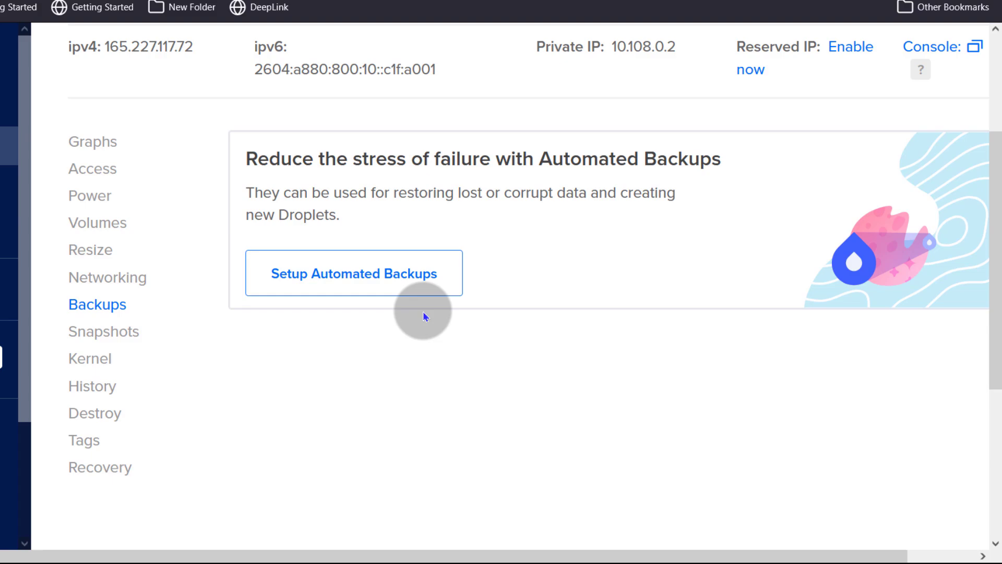
{"action": "mouse_move", "coordinate": [449, 315]}
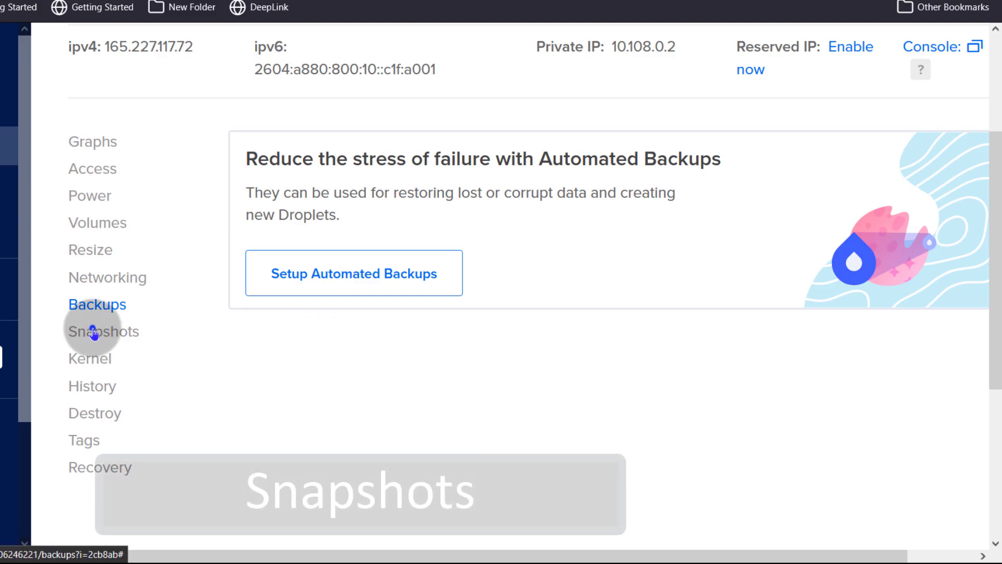
- Open Snapshots and scroll to Droplet snapshots, showing the default name and no snapshots
{"action": "left_click", "coordinate": [103, 330]}
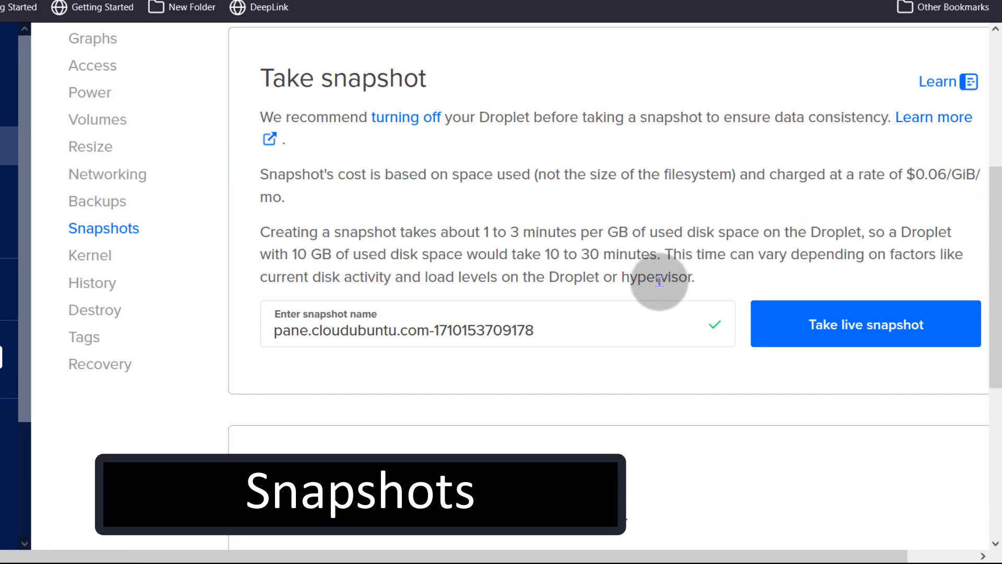
{"action": "scroll", "scroll_direction": "down", "scroll_amount": 3}
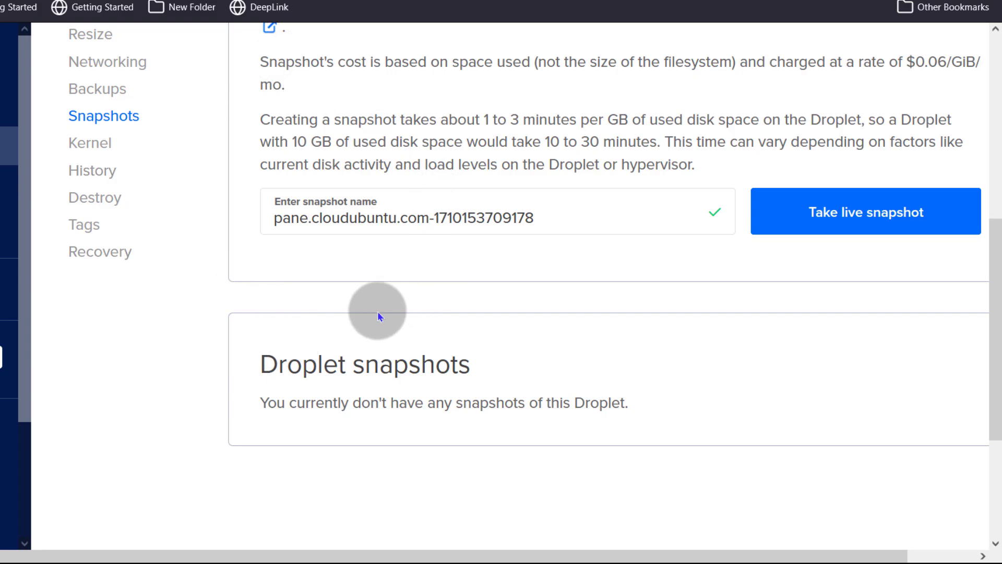
{"action": "mouse_move", "coordinate": [297, 386]}
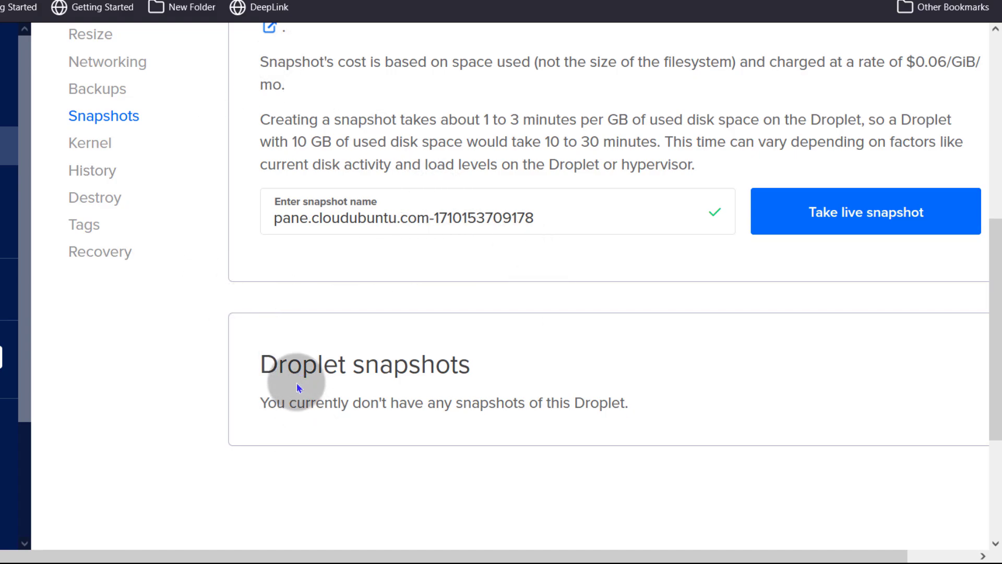
{"action": "mouse_move", "coordinate": [641, 287]}
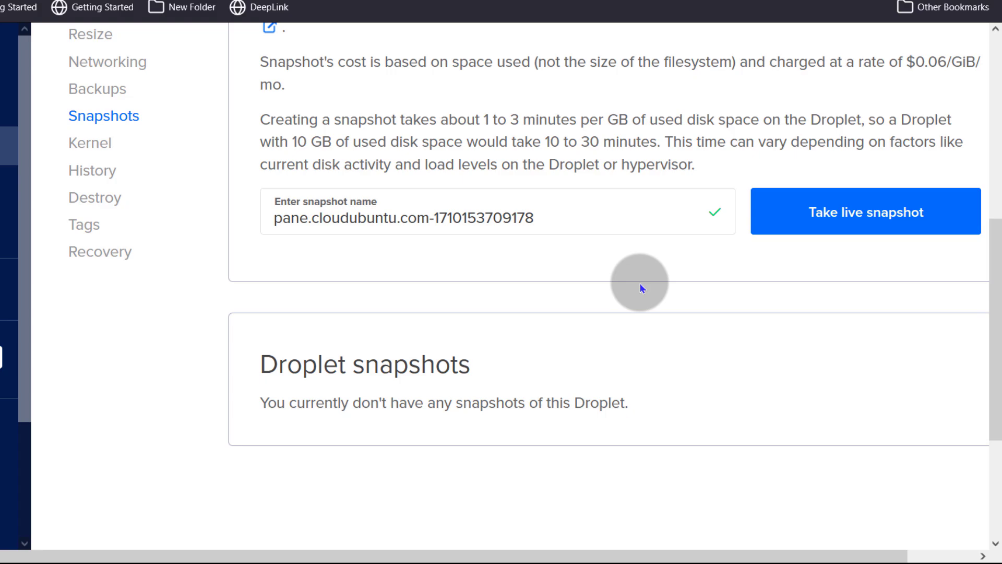
{"action": "double_click", "coordinate": [934, 62]}
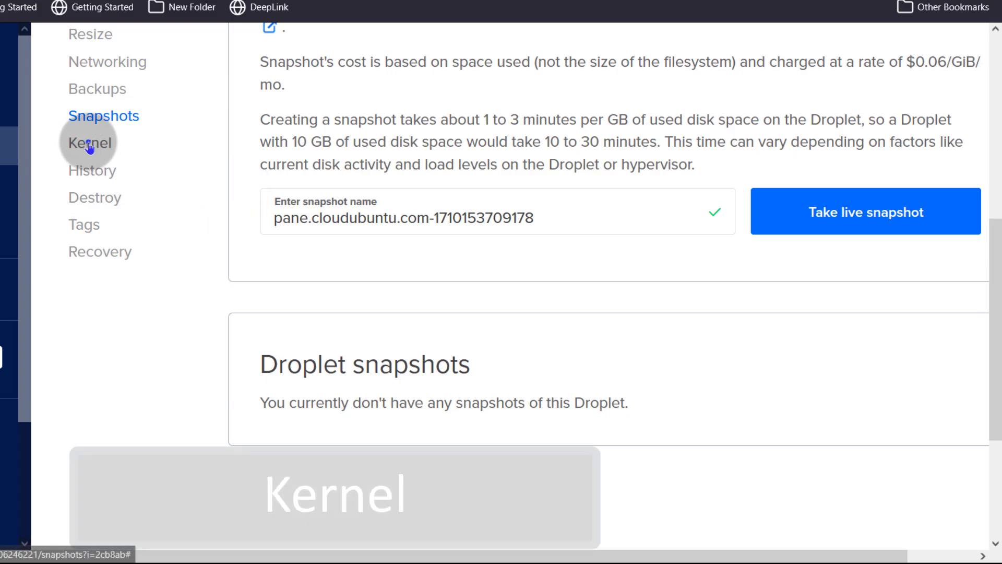
- Open the Kernel page explaining the kernel is upgraded from inside the droplet
{"action": "left_click", "coordinate": [89, 142]}
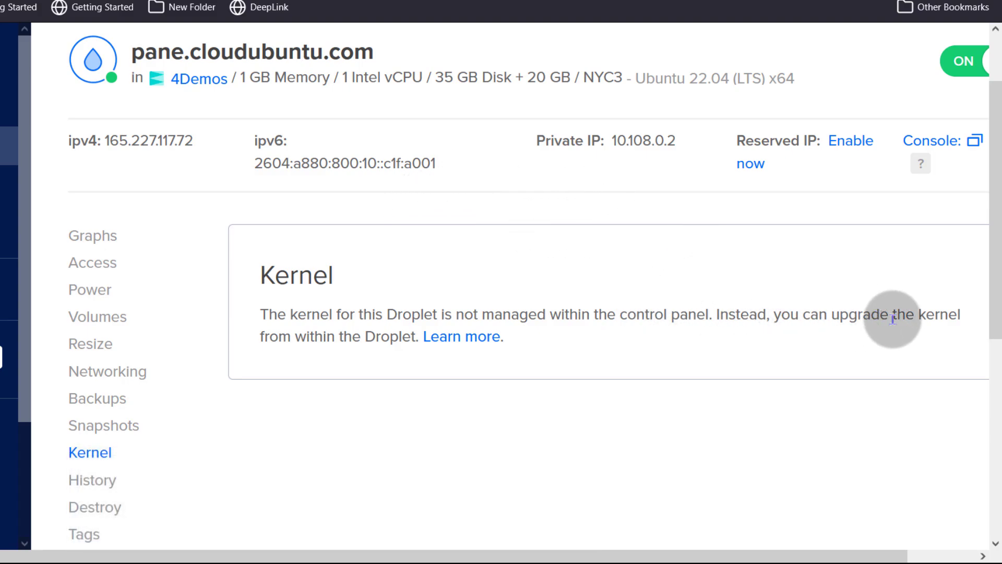
{"action": "mouse_move", "coordinate": [290, 331]}
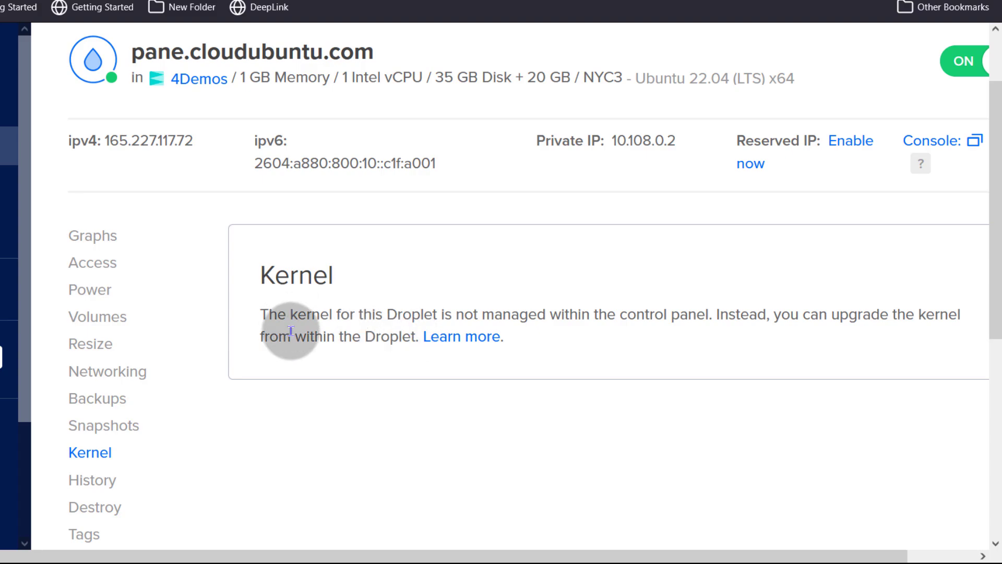
{"action": "mouse_move", "coordinate": [309, 245]}
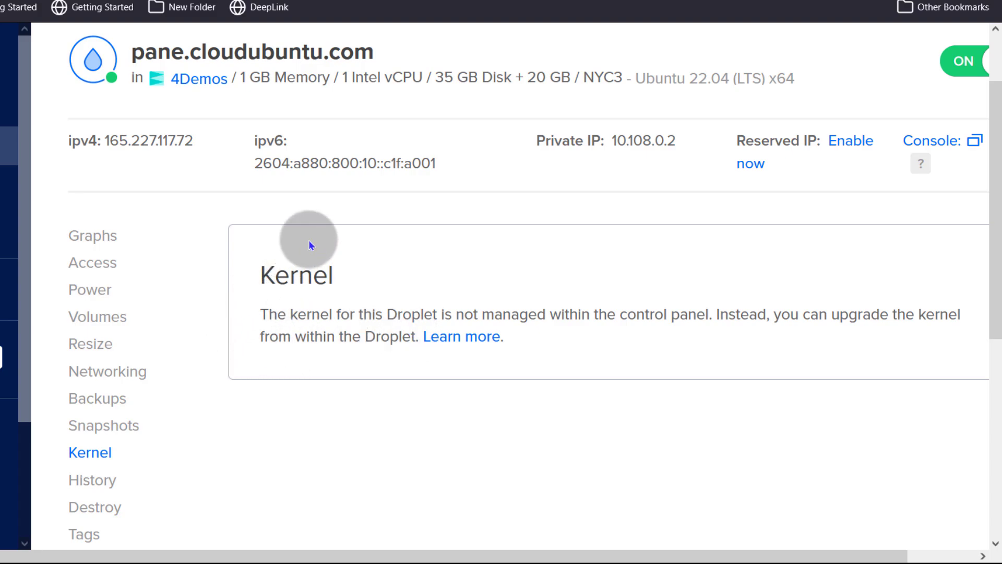
{"action": "mouse_move", "coordinate": [341, 302]}
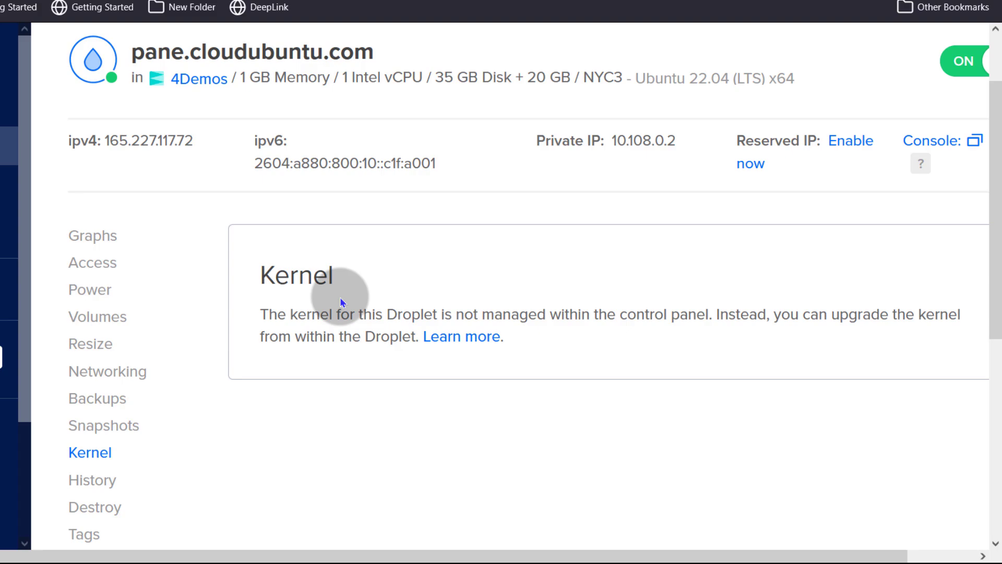
{"action": "mouse_move", "coordinate": [355, 271]}
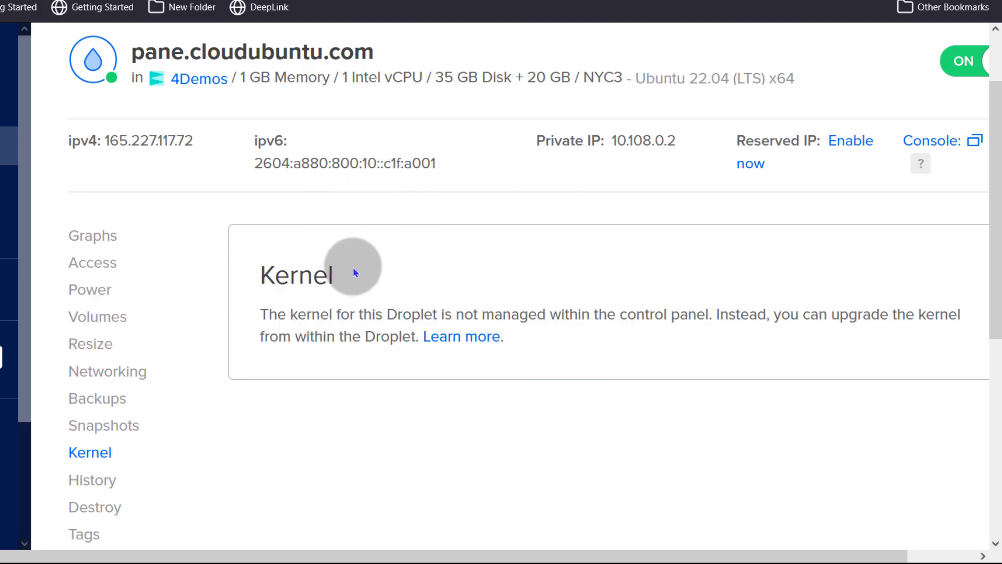
{"action": "scroll", "scroll_direction": "down", "scroll_amount": 3}
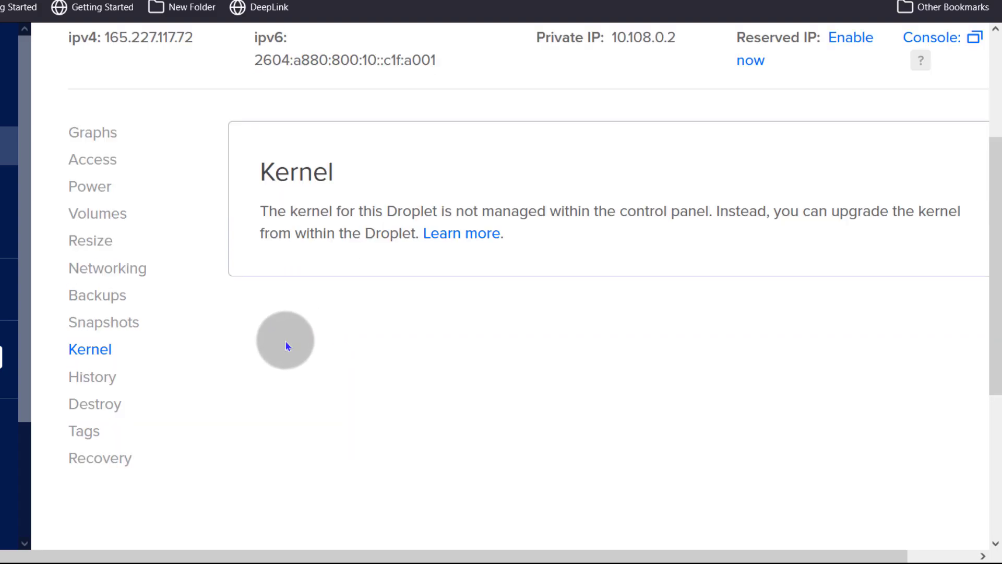
{"action": "scroll", "scroll_direction": "down", "scroll_amount": 3}
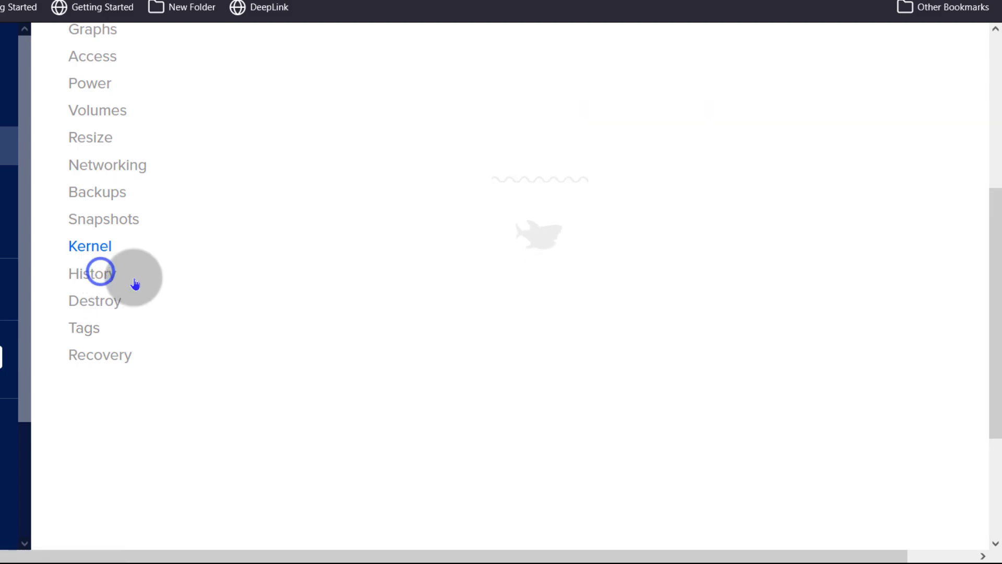
- Show the droplet's History page and scroll through its Power Cycle and Create events
{"action": "left_click", "coordinate": [91, 272]}
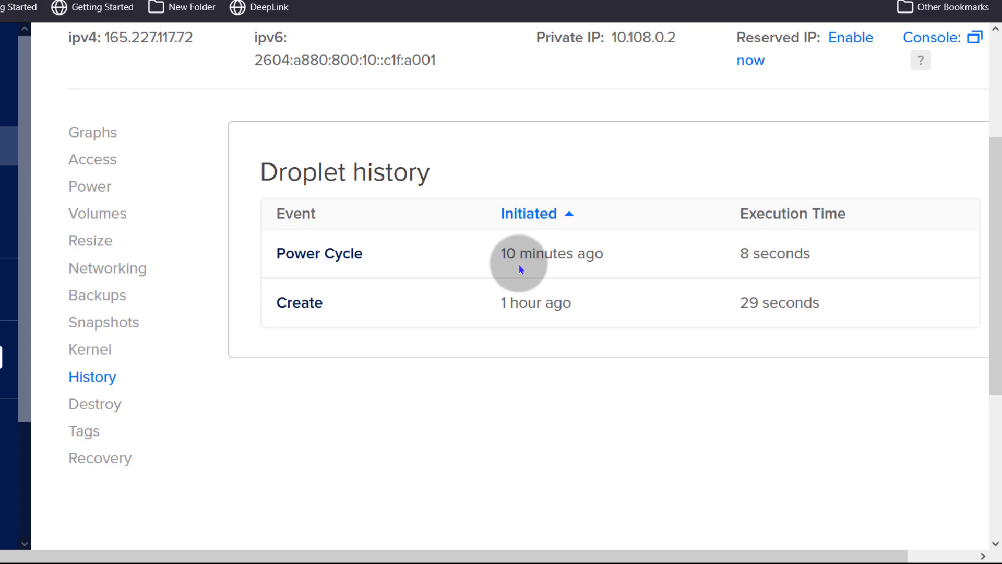
{"action": "scroll", "scroll_direction": "down", "scroll_amount": 3}
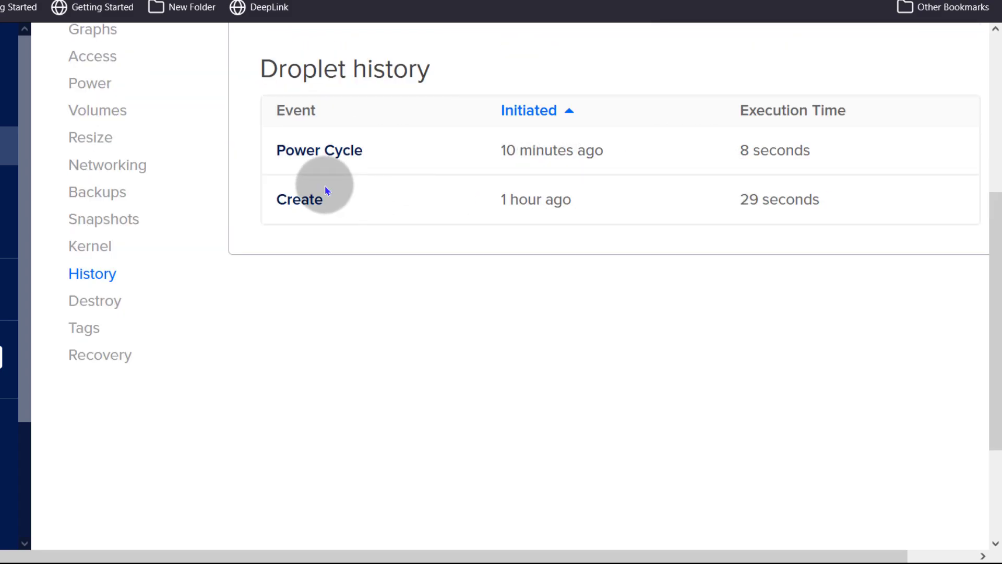
{"action": "mouse_move", "coordinate": [536, 215]}
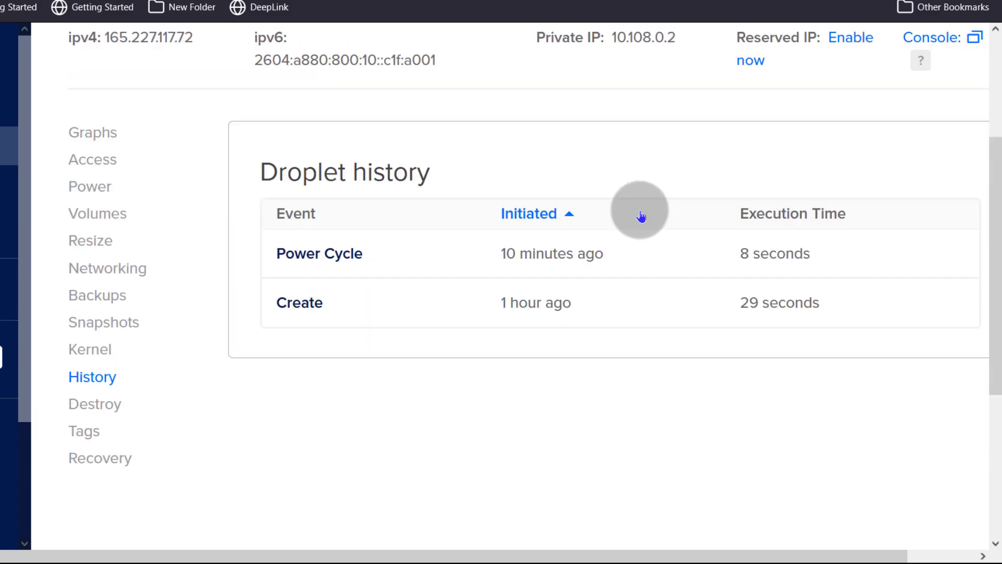
{"action": "scroll", "scroll_direction": "down", "scroll_amount": 3}
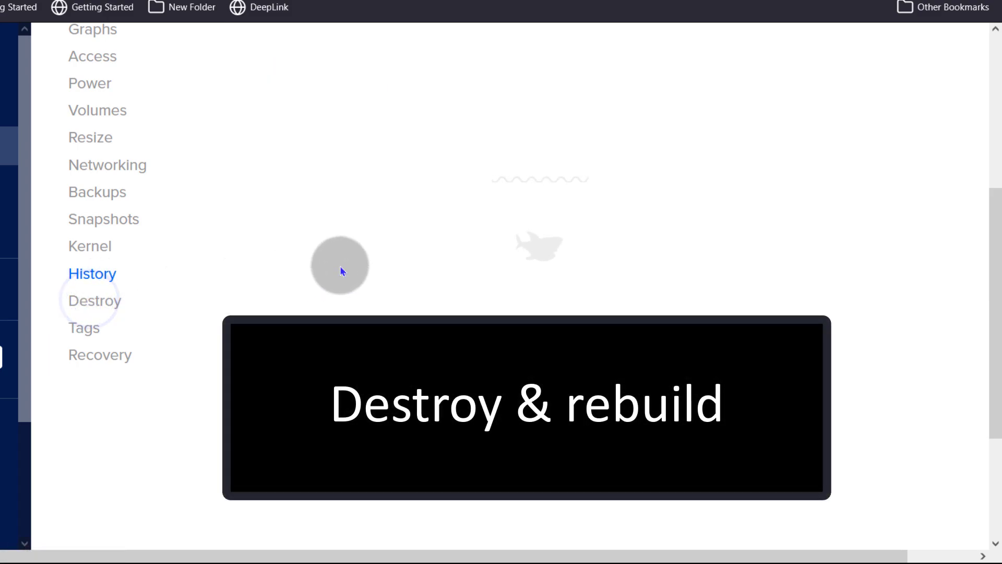
- Show the Destroy page and open the Rebuild Droplet image list to review Ubuntu images
{"action": "left_click", "coordinate": [94, 300]}
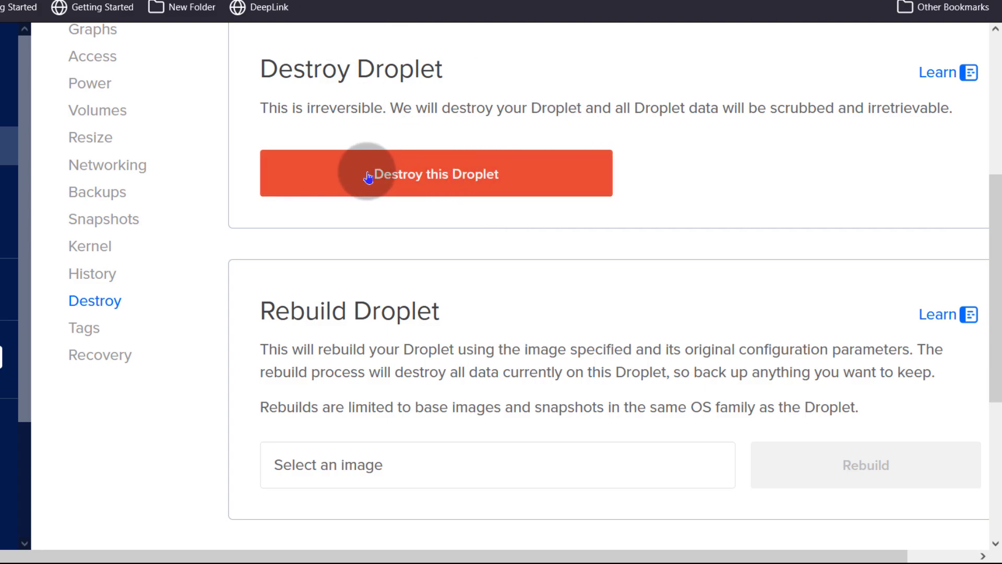
{"action": "scroll", "scroll_direction": "down", "scroll_amount": 3}
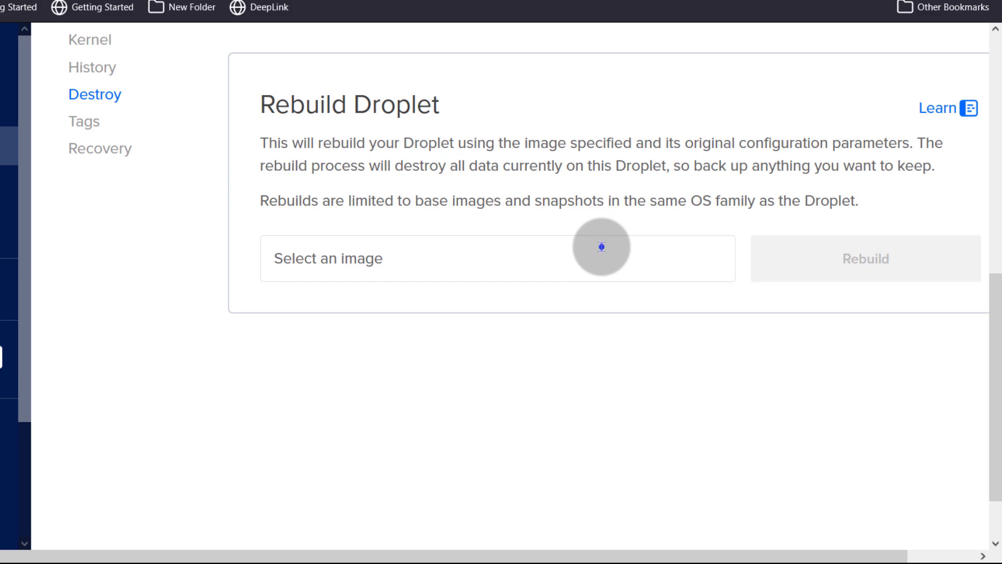
{"action": "left_click", "coordinate": [497, 258]}
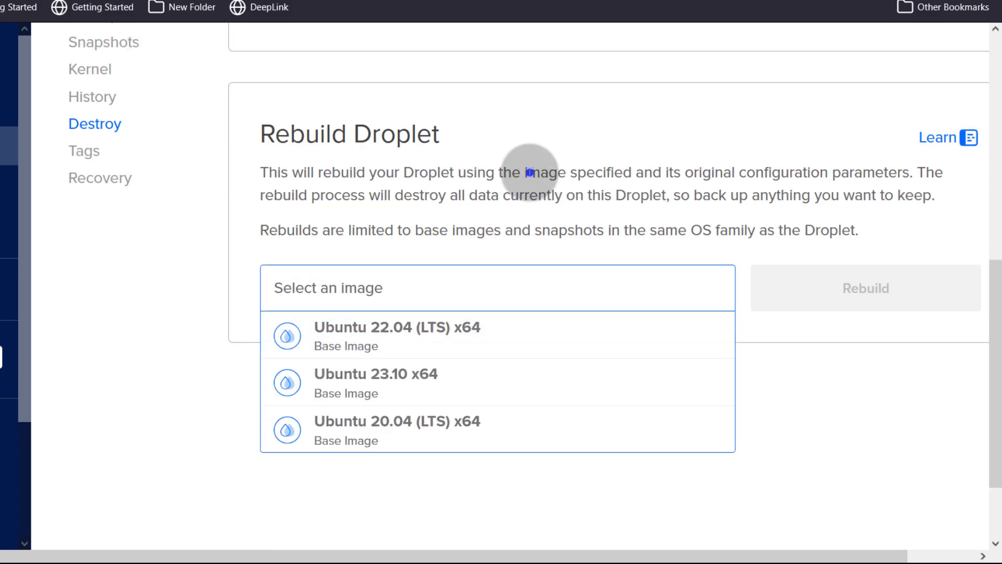
{"action": "left_click", "coordinate": [498, 287]}
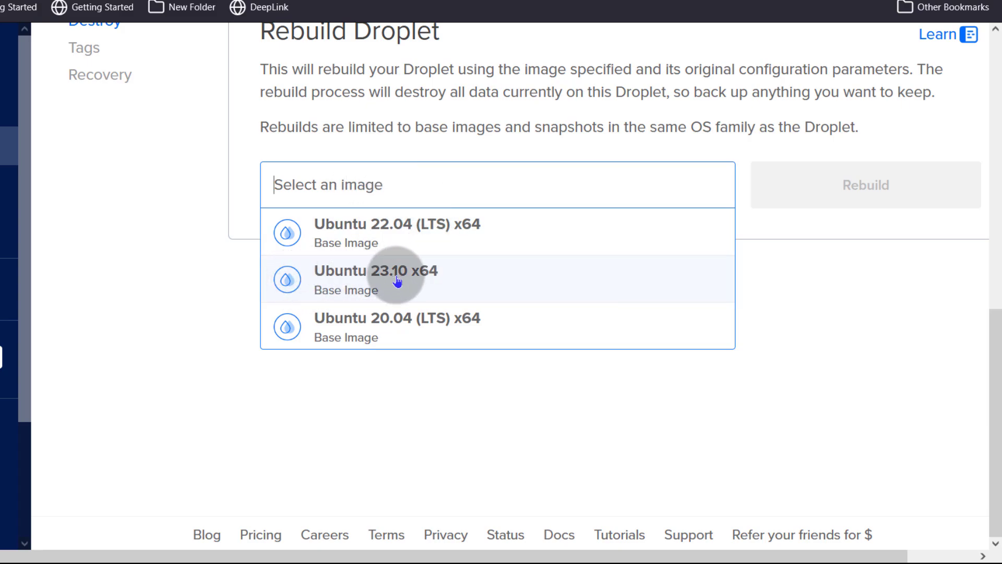
{"action": "mouse_move", "coordinate": [422, 318]}
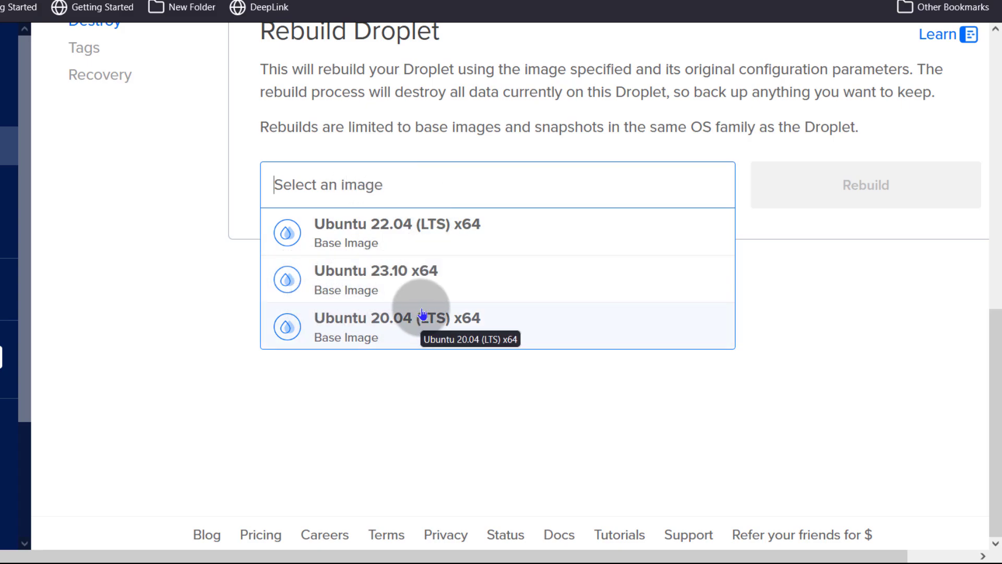
{"action": "mouse_move", "coordinate": [381, 224]}
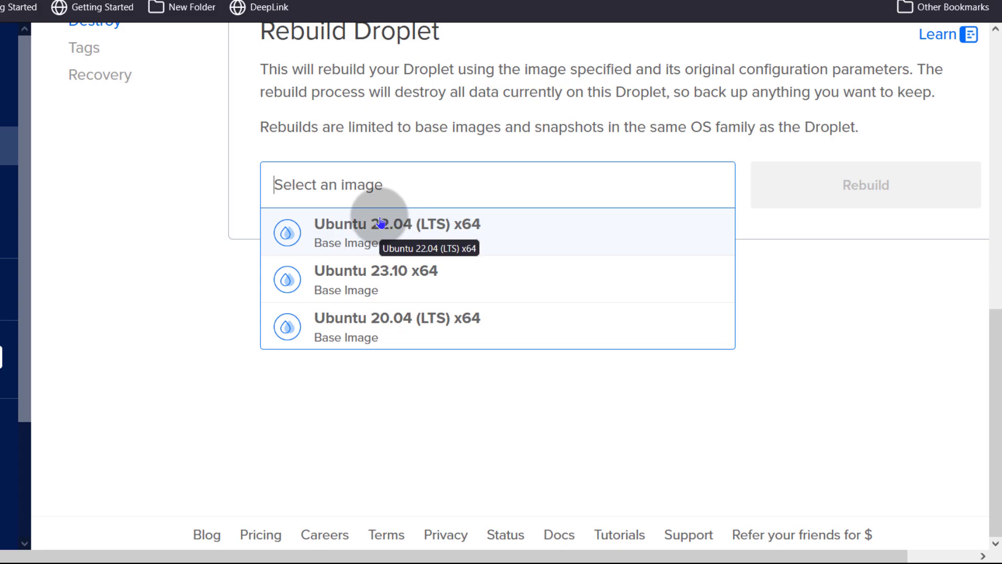
{"action": "mouse_move", "coordinate": [438, 113]}
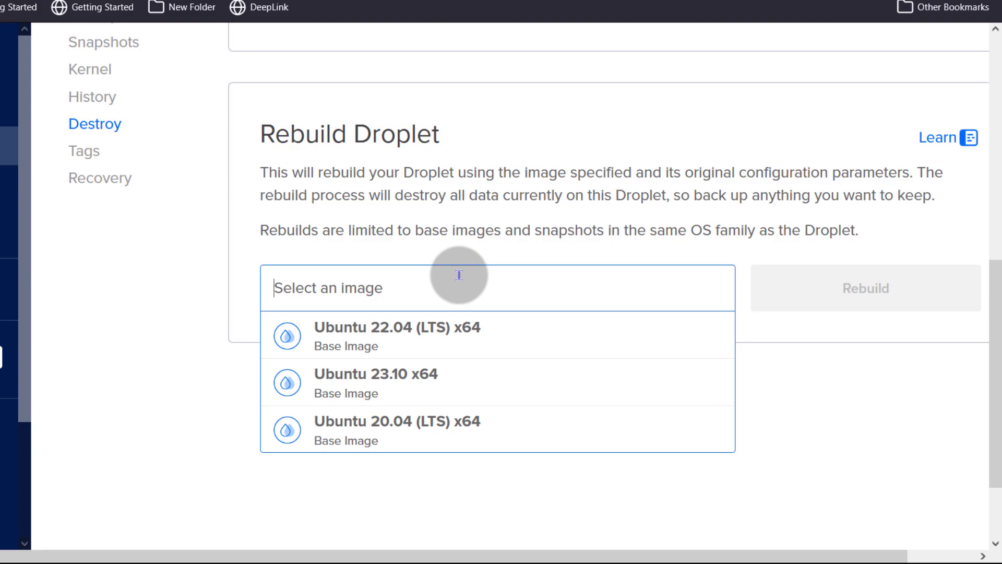
{"action": "mouse_move", "coordinate": [393, 277]}
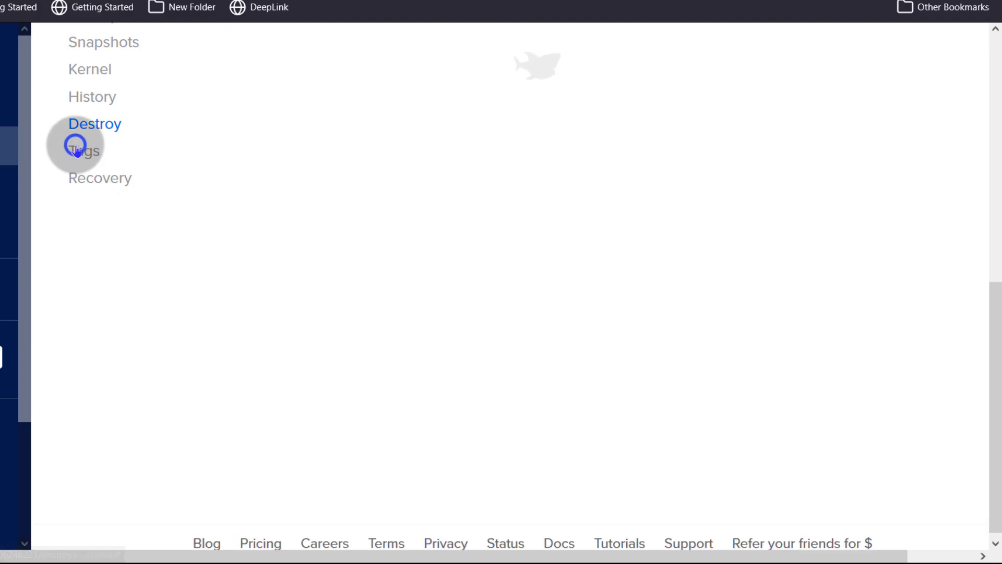
- Show the droplet's Tags page and scroll through its tag management options
{"action": "left_click", "coordinate": [83, 150]}
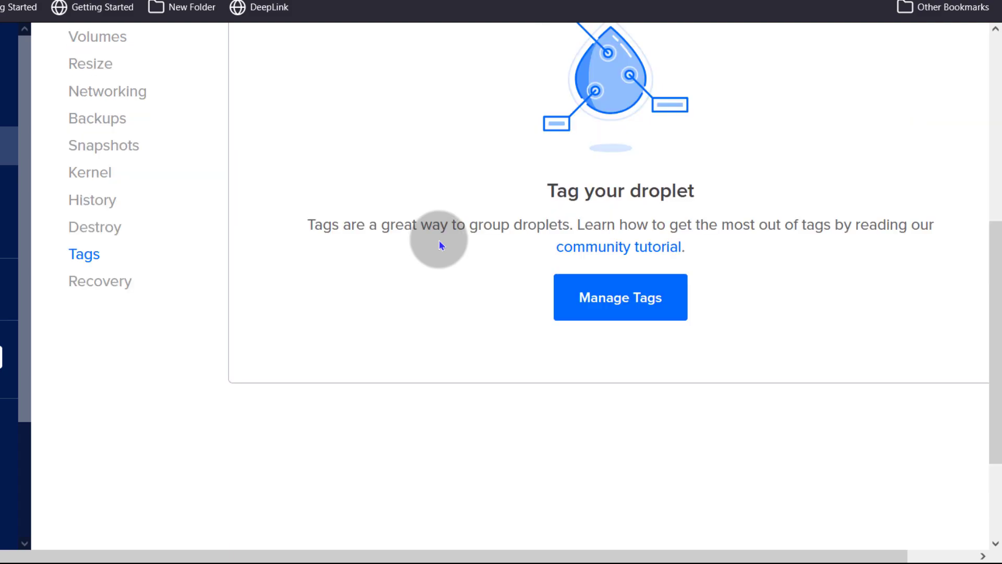
{"action": "scroll", "scroll_direction": "down", "scroll_amount": 3}
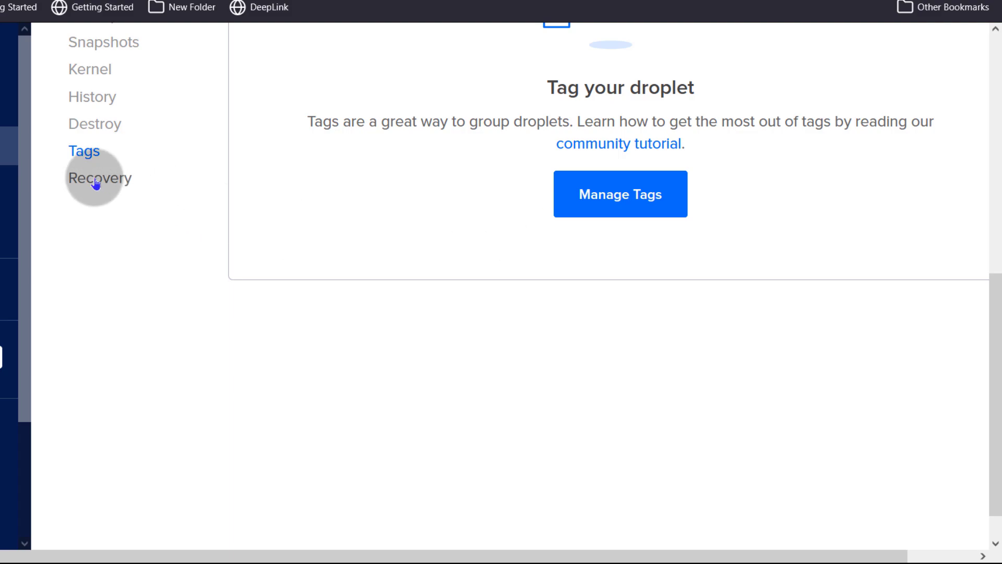
- Show the Recovery page, reviewing Boot from Recovery ISO versus the selected Boot from Hard Drive
{"action": "left_click", "coordinate": [98, 177]}
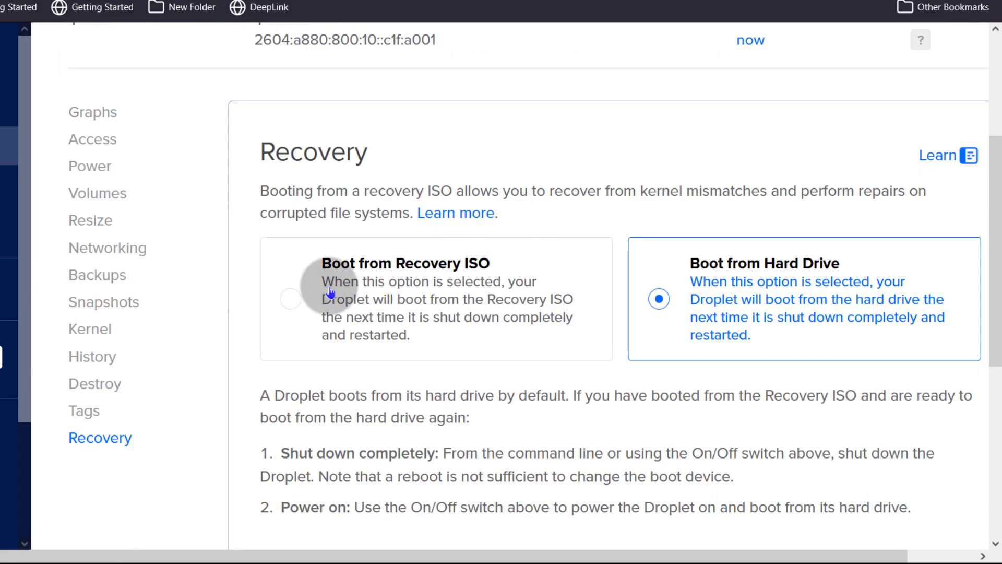
{"action": "scroll", "scroll_direction": "down", "scroll_amount": 3}
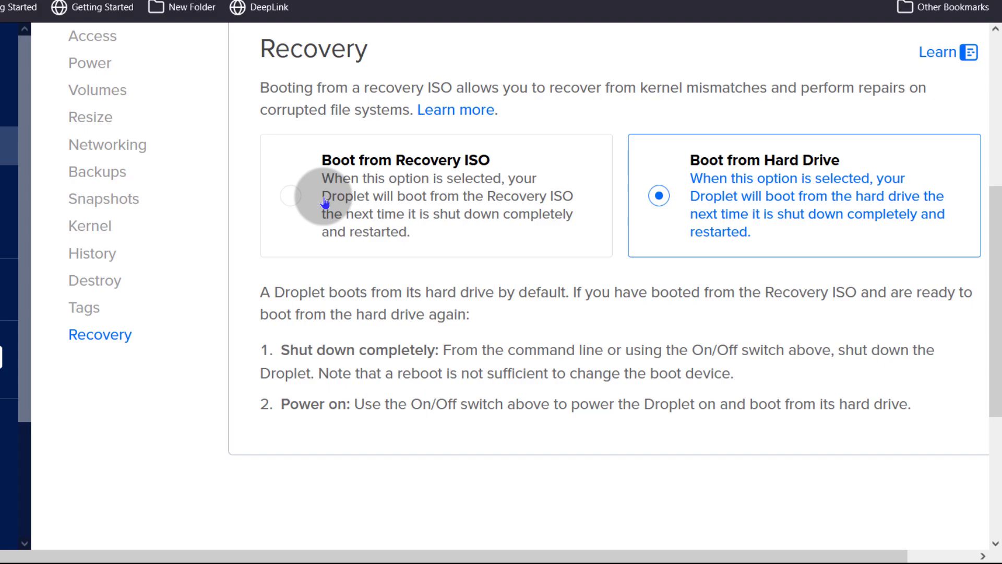
{"action": "mouse_move", "coordinate": [764, 179]}
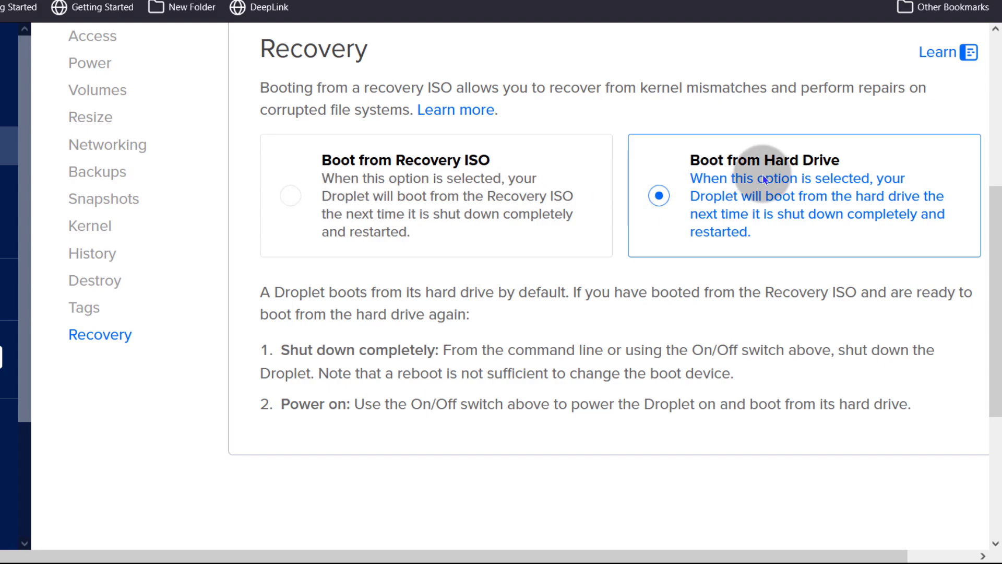
{"action": "mouse_move", "coordinate": [465, 216]}
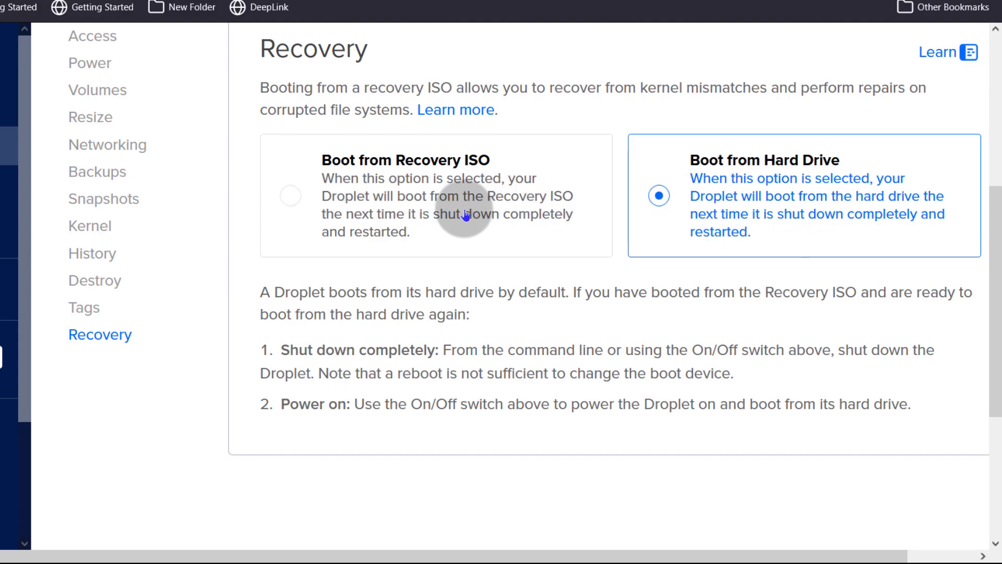
{"action": "mouse_move", "coordinate": [439, 243]}
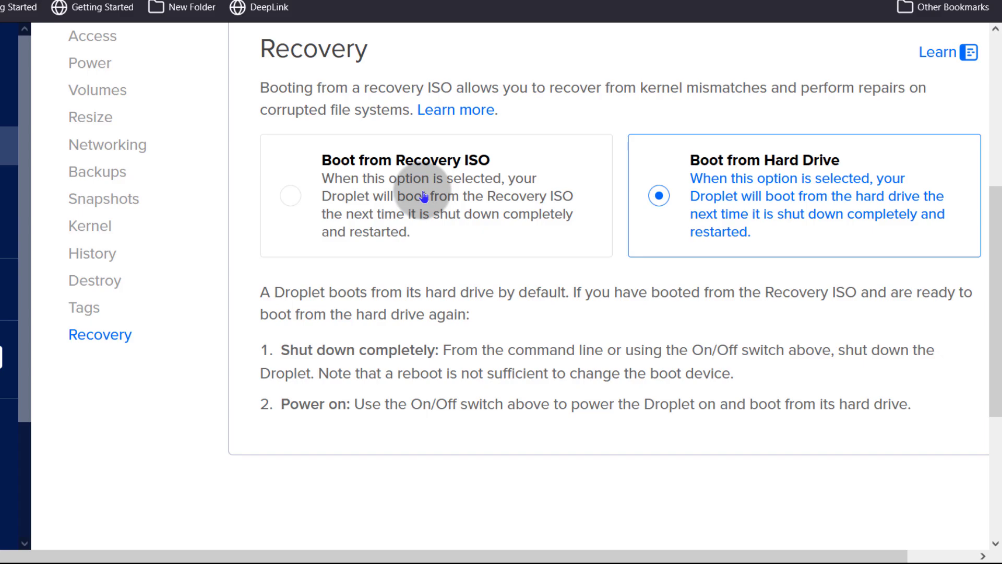
{"action": "mouse_move", "coordinate": [434, 310]}
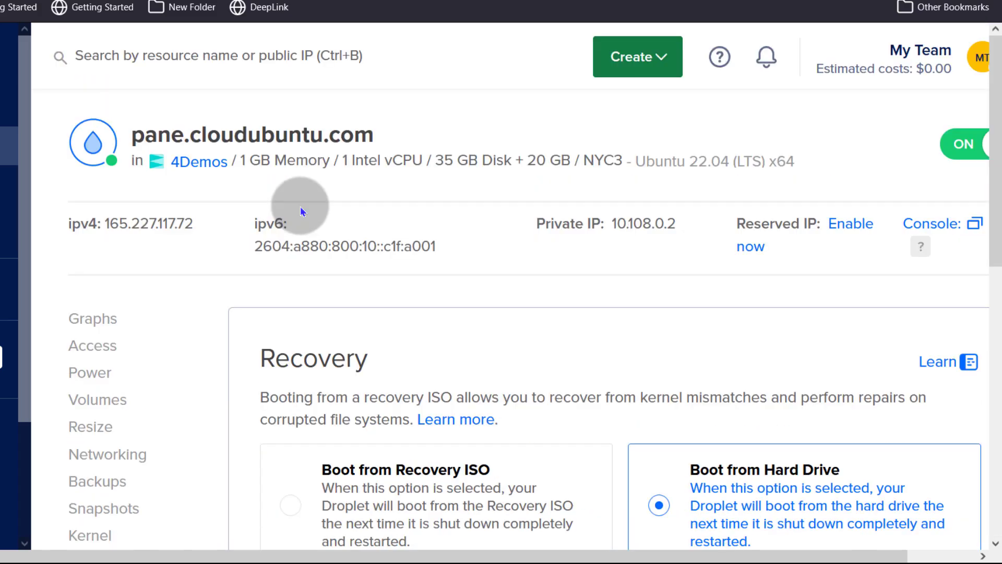
{"action": "mouse_move", "coordinate": [228, 170]}
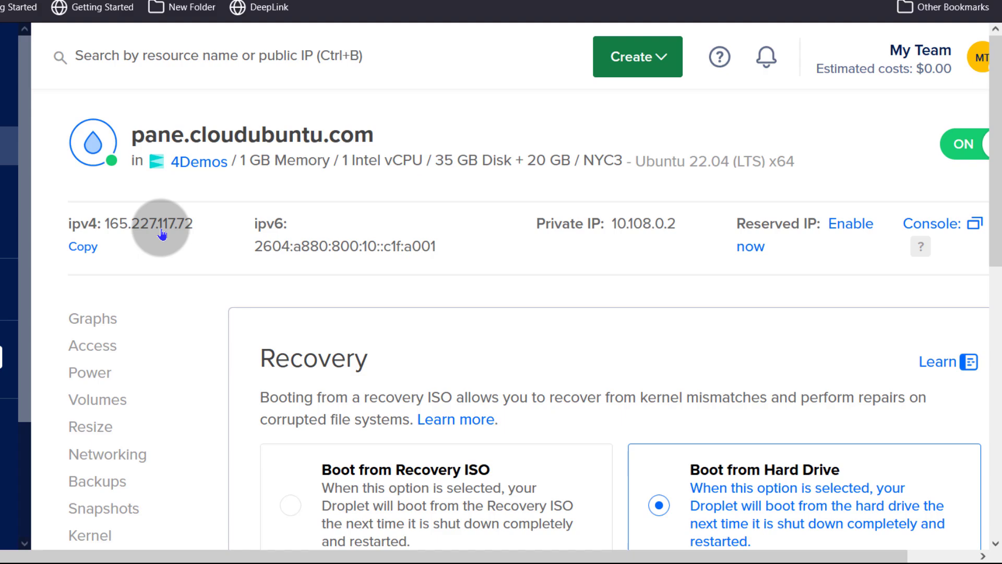
{"action": "mouse_move", "coordinate": [413, 271]}
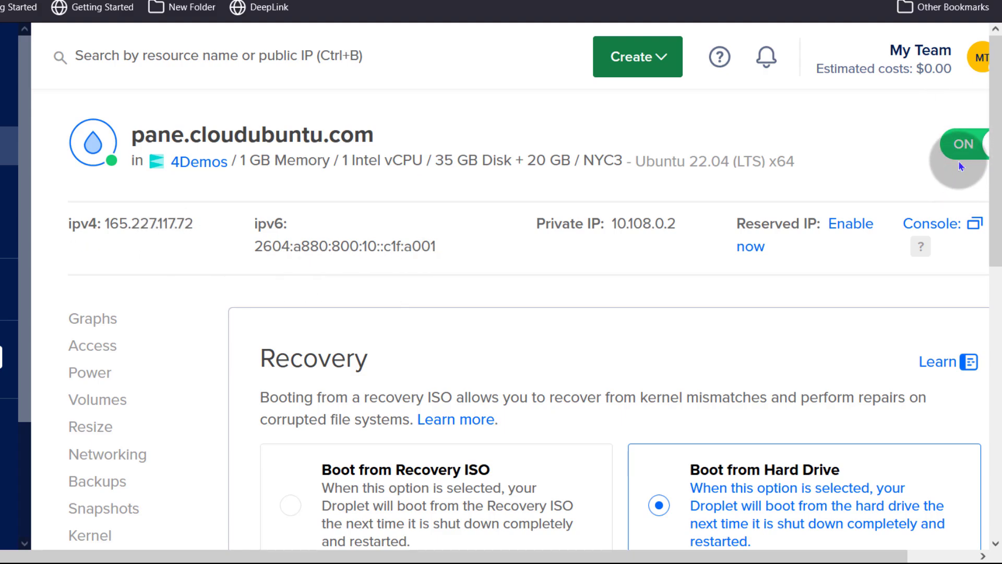
{"action": "mouse_move", "coordinate": [301, 291]}
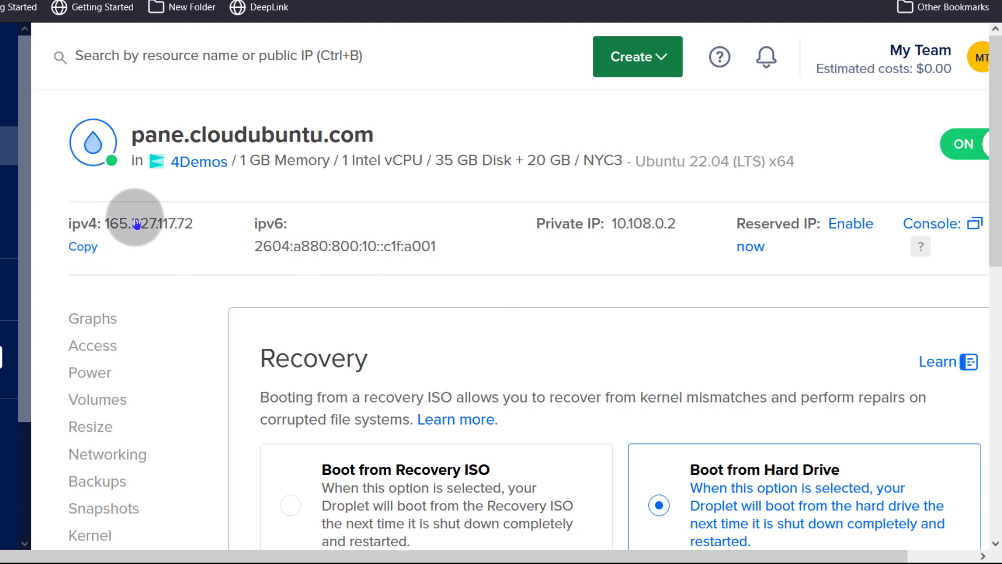
{"action": "scroll", "scroll_direction": "down", "scroll_amount": 3}
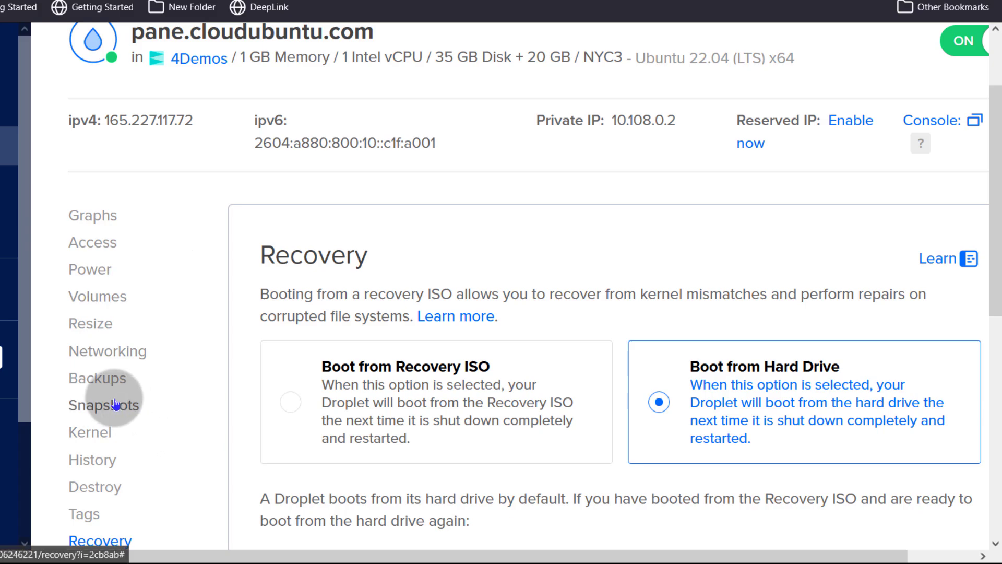
{"action": "mouse_move", "coordinate": [114, 378]}
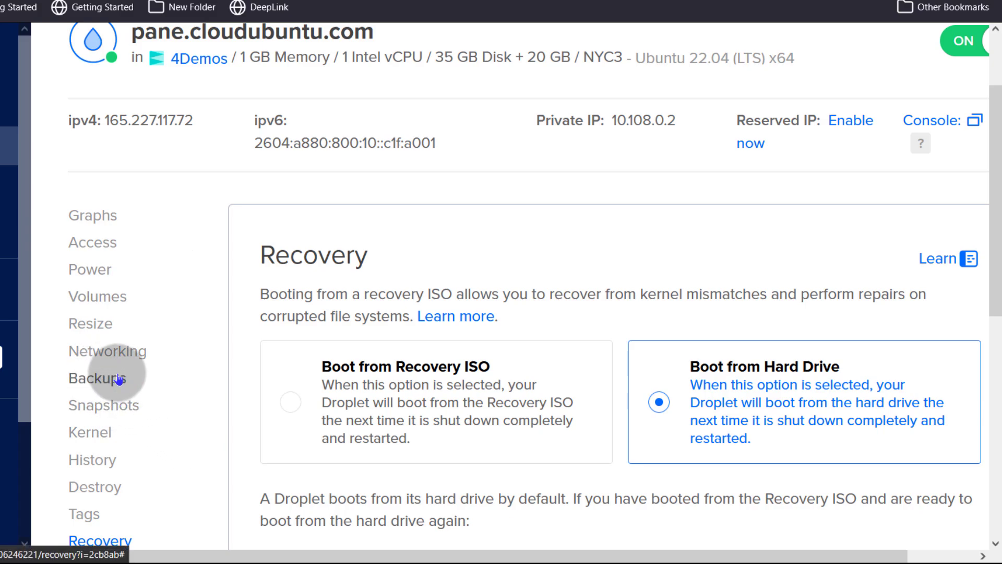
{"action": "mouse_move", "coordinate": [99, 326]}
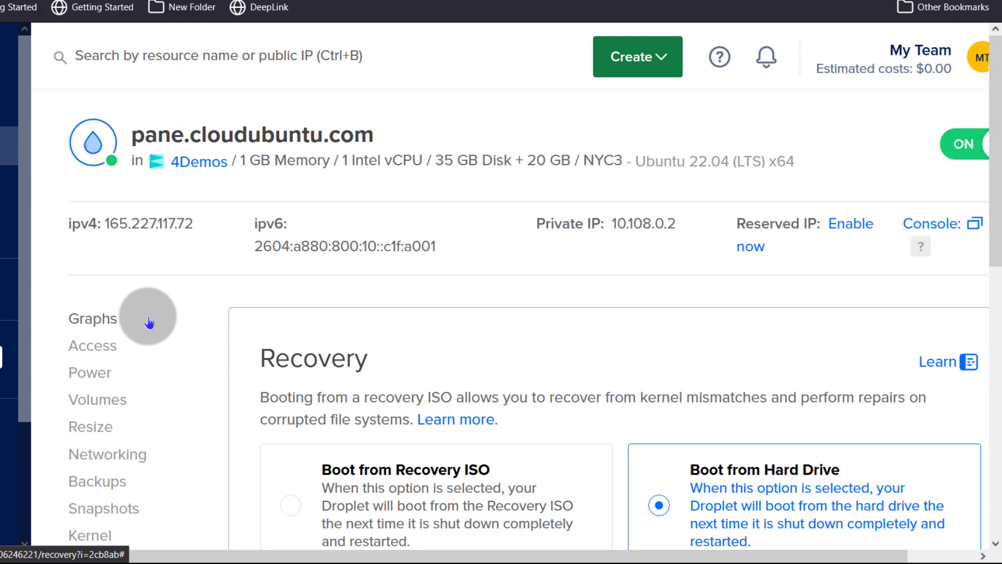
{"action": "mouse_move", "coordinate": [121, 344]}
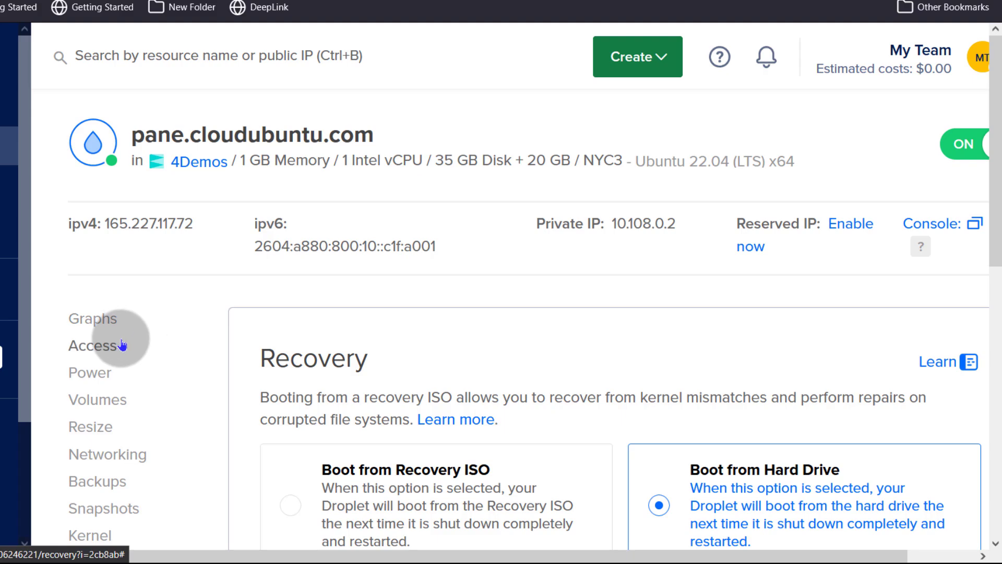